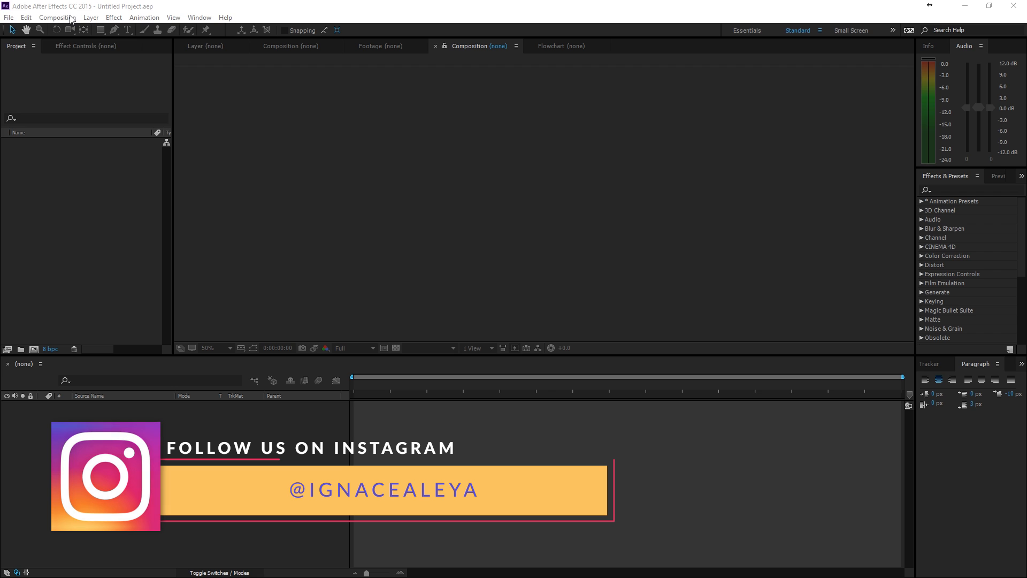
- Create a new composition named Main at Full resolution and confirm it
left_click(57, 17)
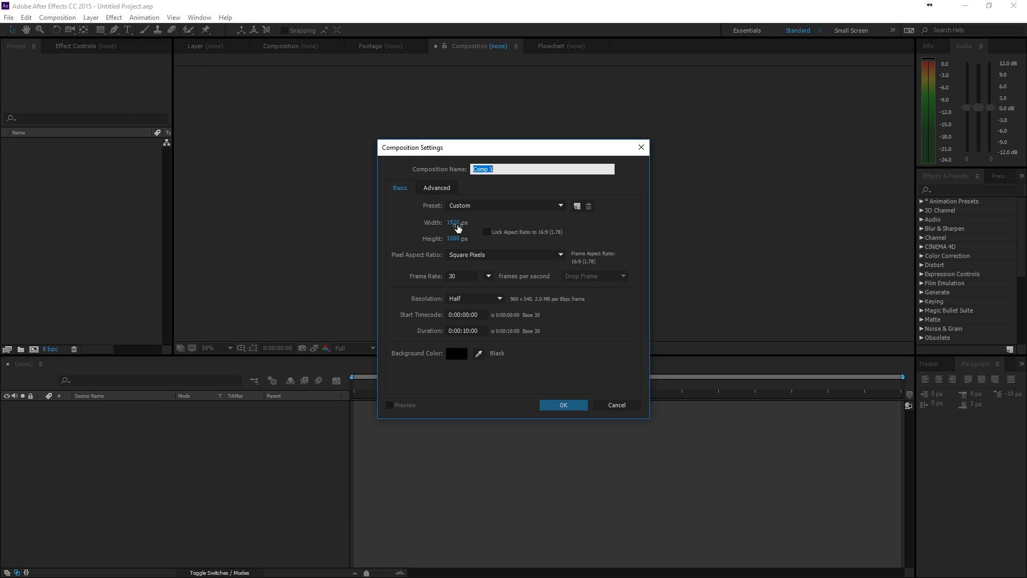
type("Main")
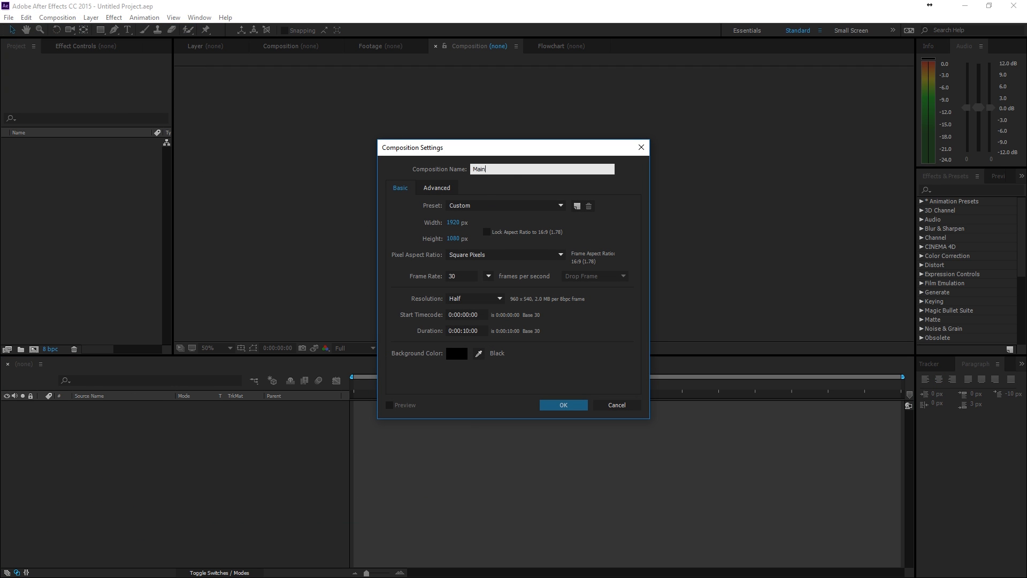
left_click(475, 299)
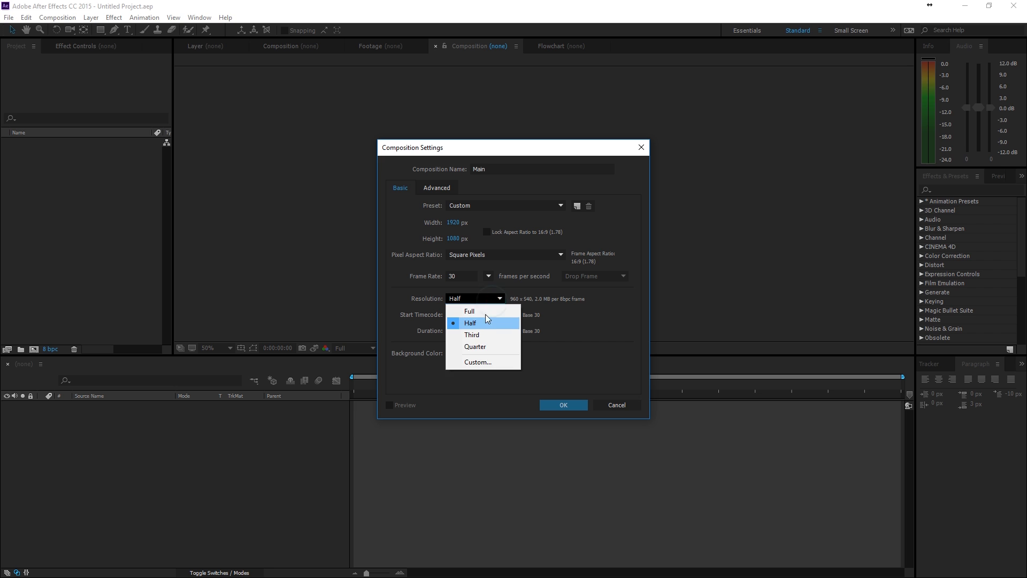
left_click(468, 312)
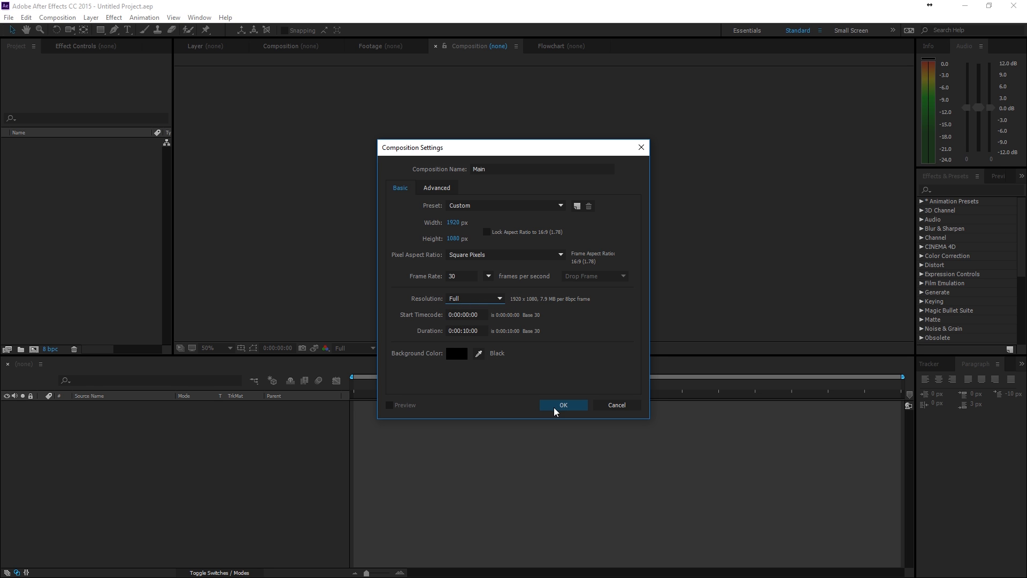
left_click(562, 405)
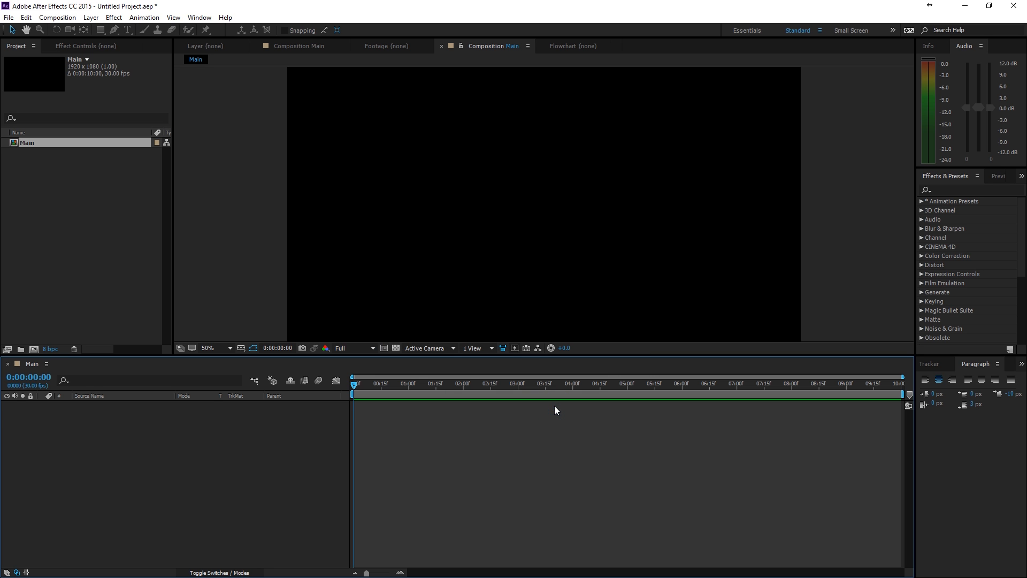
- Add a new solid layer named Background to the Main timeline
right_click(268, 424)
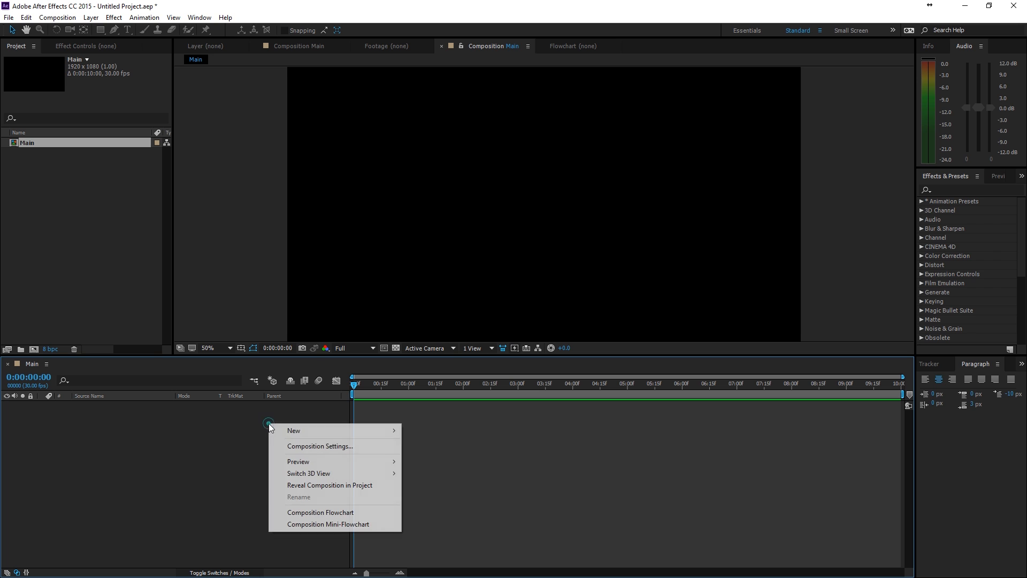
left_click(293, 430)
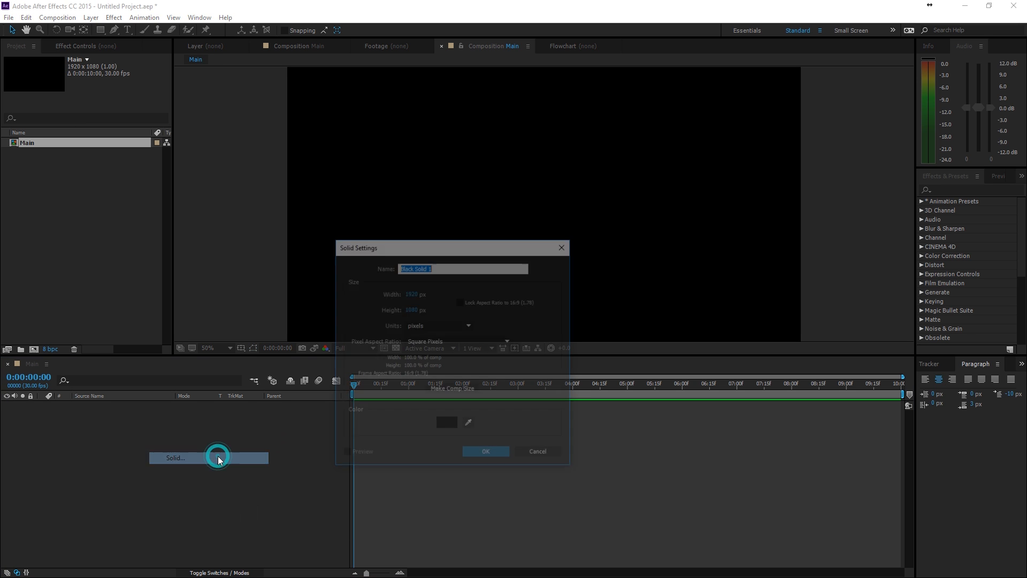
type("Background")
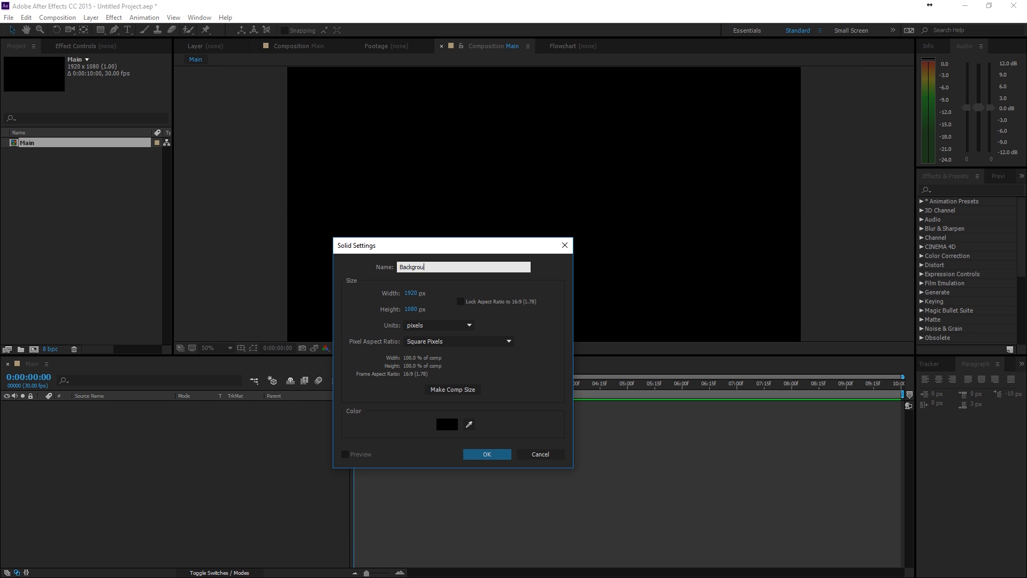
left_click(486, 454)
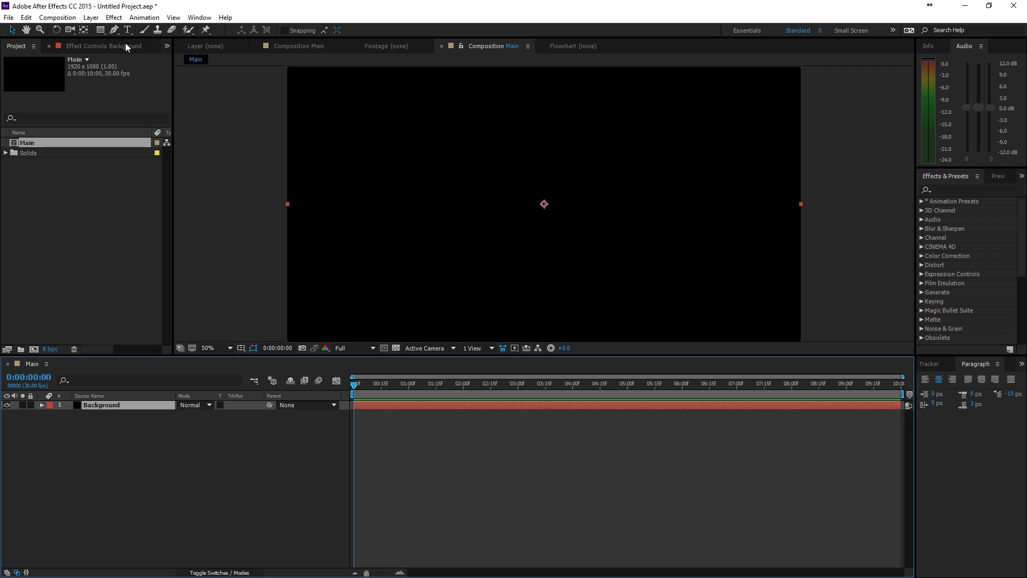
- Add a text layer reading 'Subscribe for more' in the composition
left_click(128, 30)
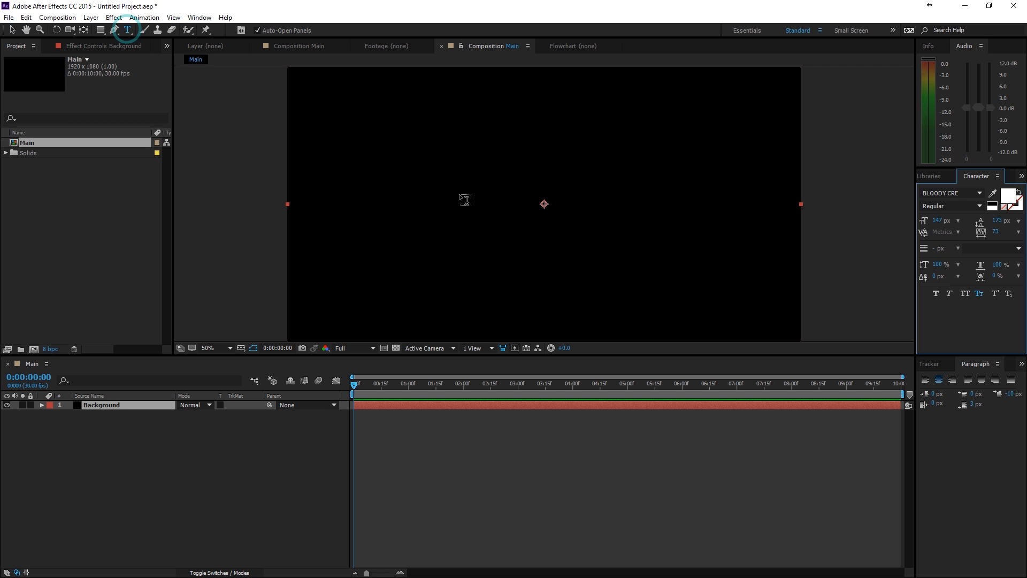
left_click(466, 200)
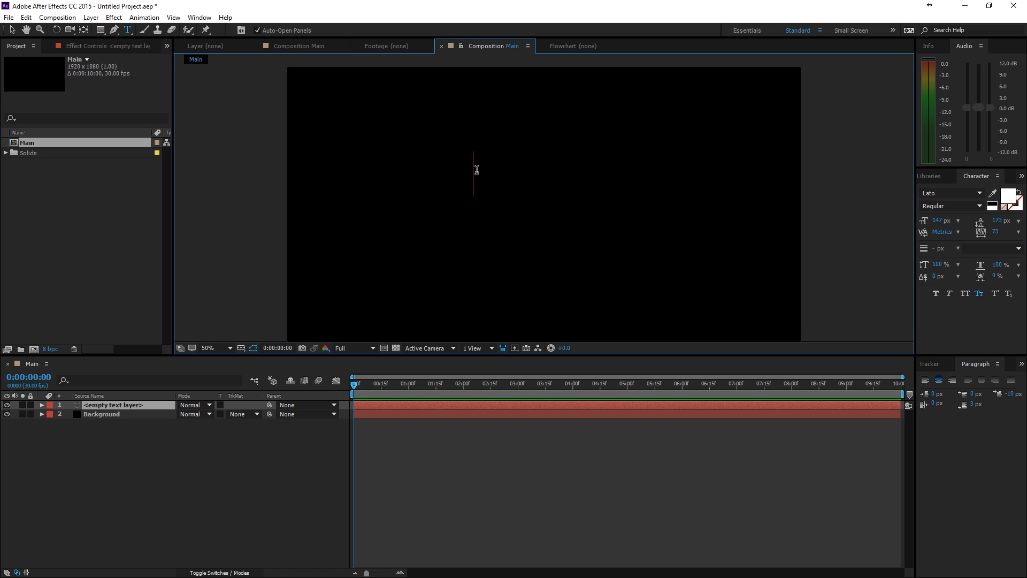
type("S")
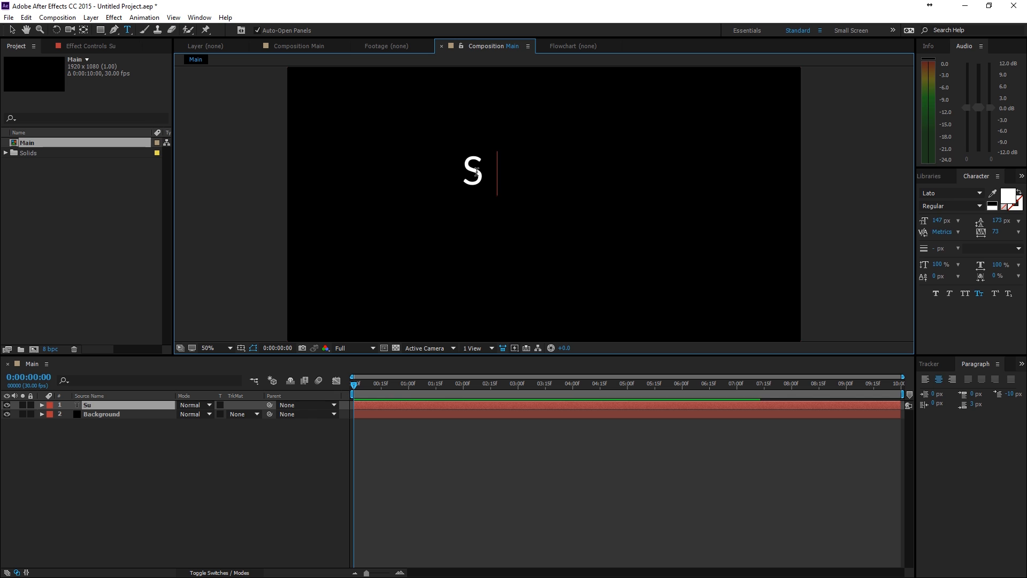
type("ubscribe for")
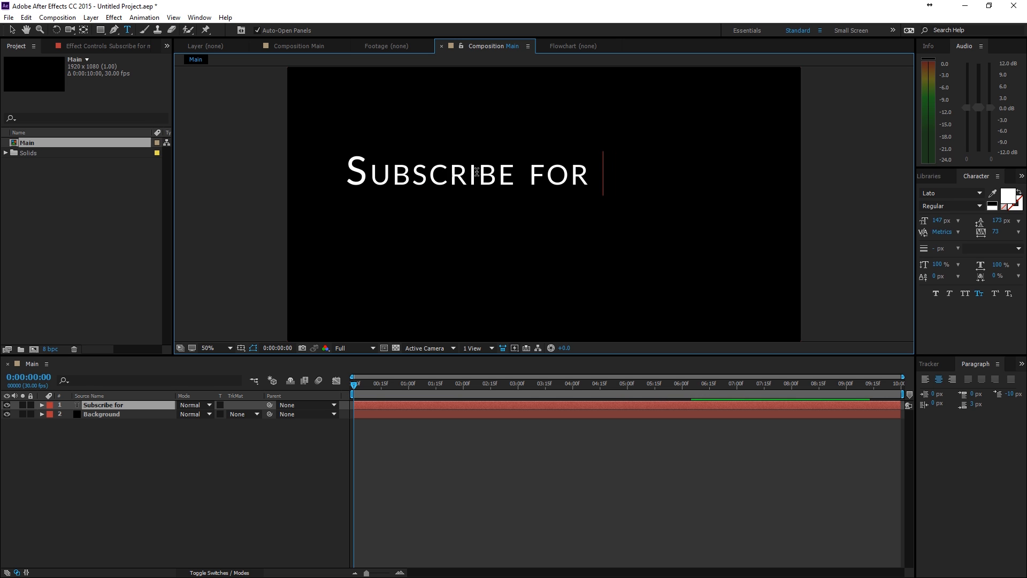
type("more")
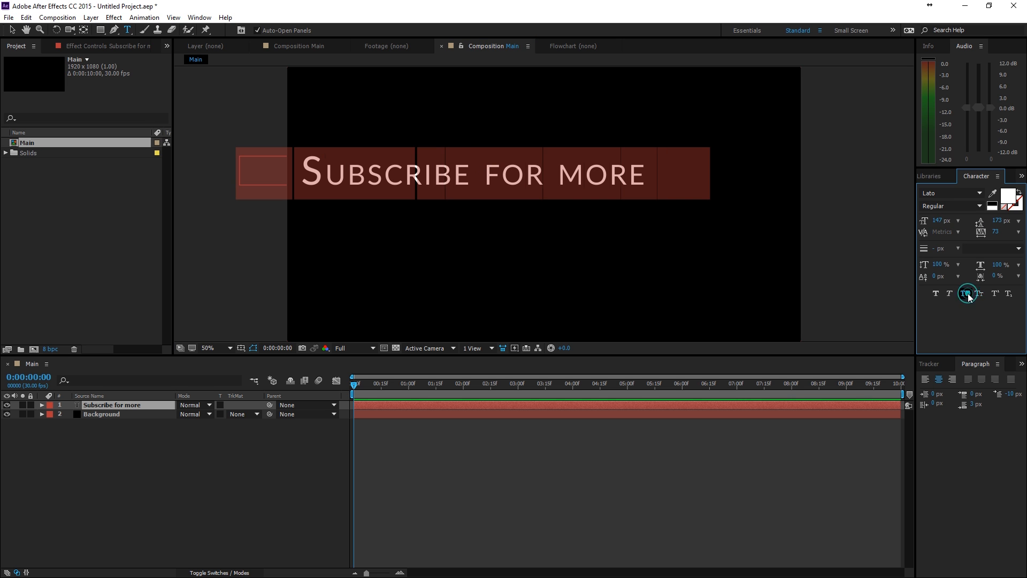
- Set the title to All Caps and Semibold weight, then select the text layer
left_click(966, 293)
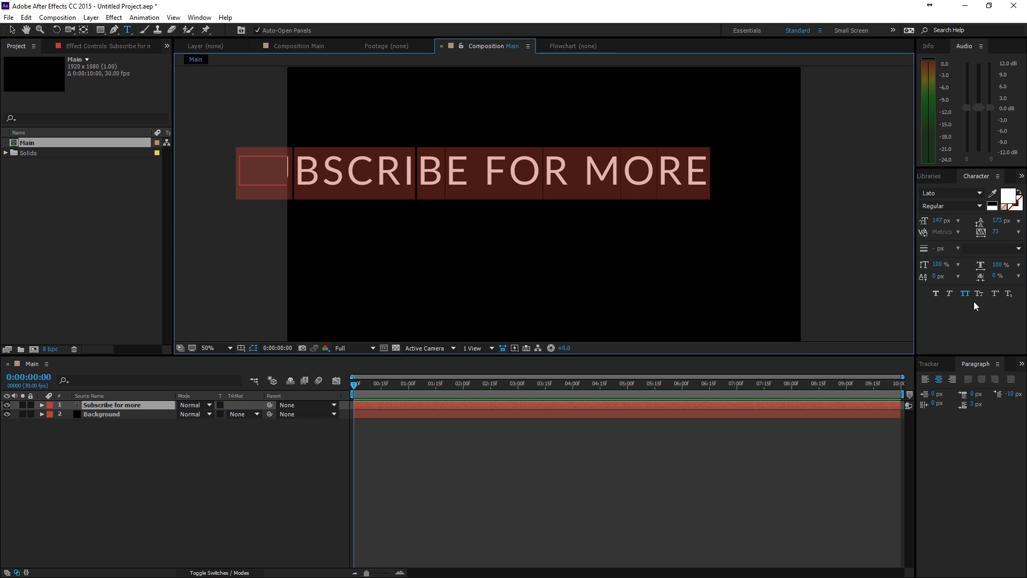
left_click(950, 206)
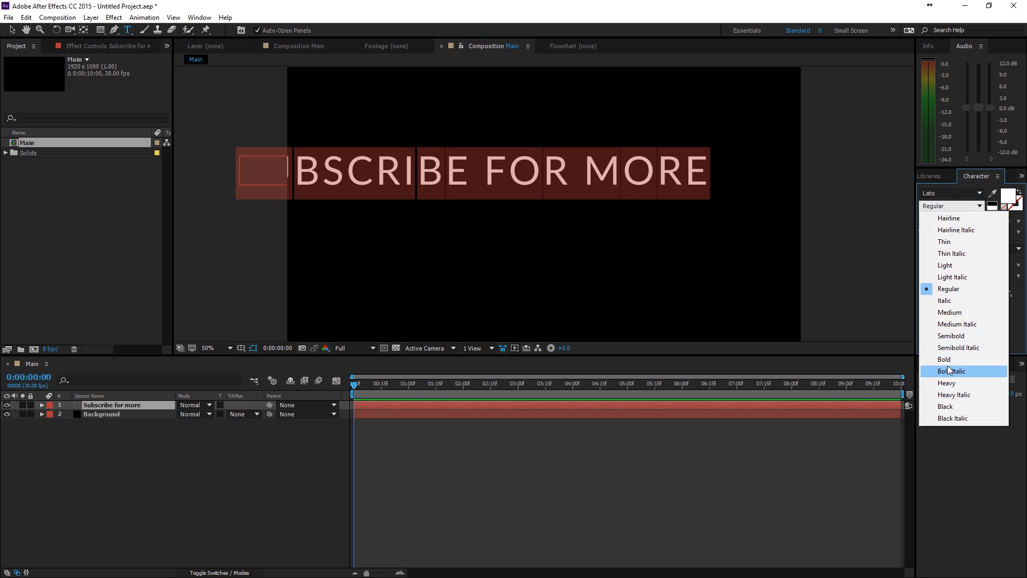
left_click(950, 335)
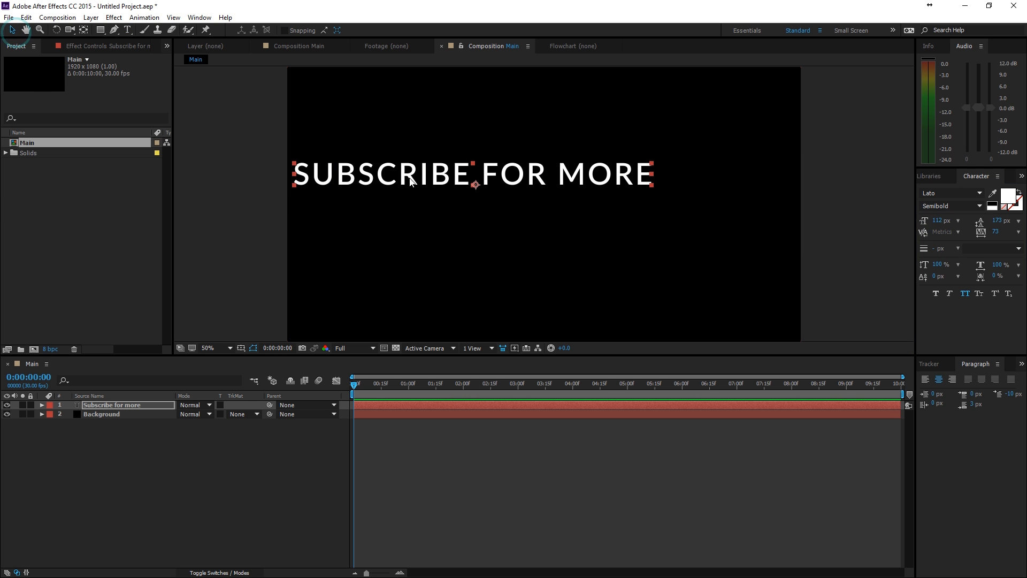
left_click(929, 364)
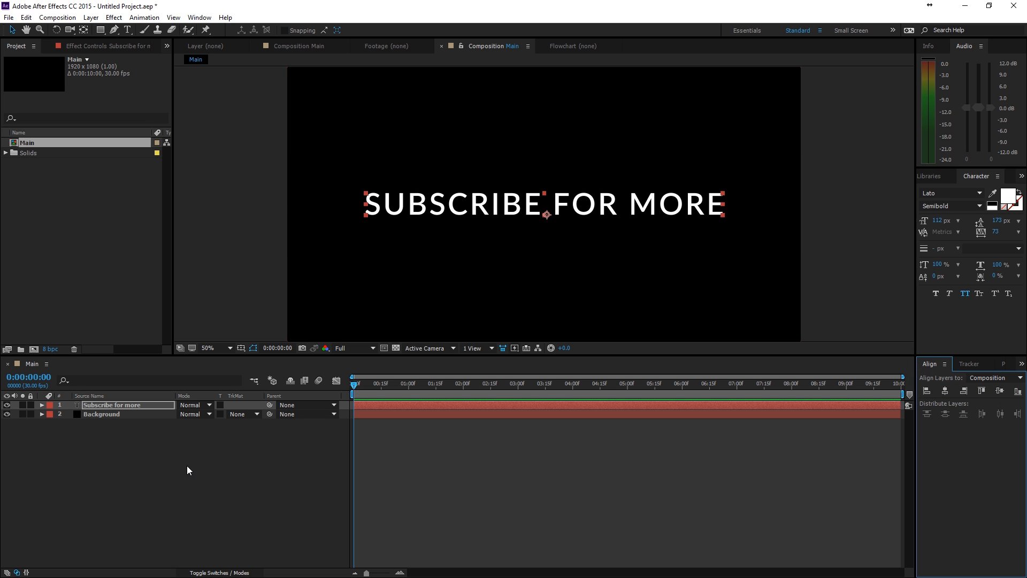
- Apply a Gradient Ramp effect to the Background layer and make its shape Radial
left_click(112, 413)
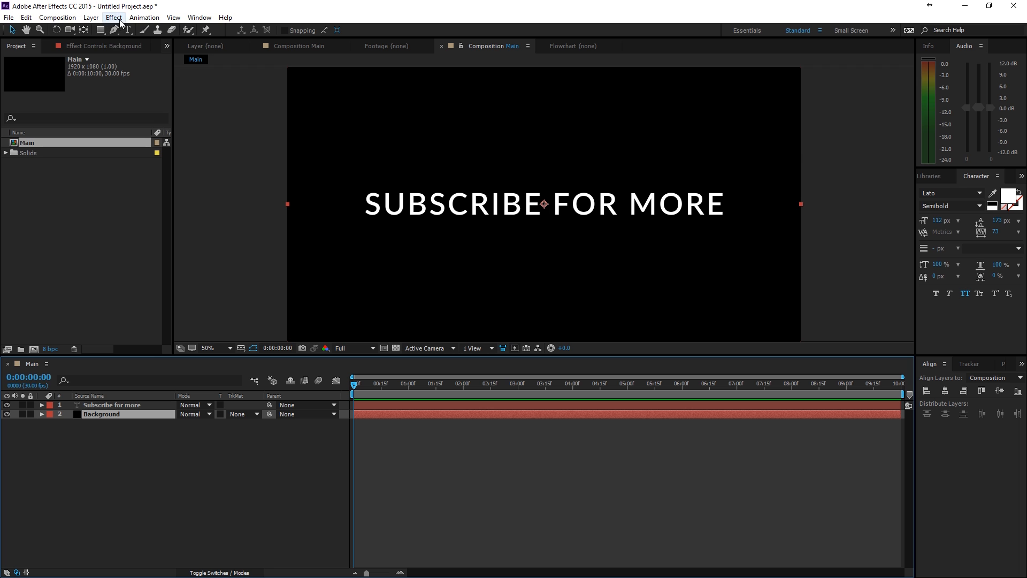
left_click(112, 17)
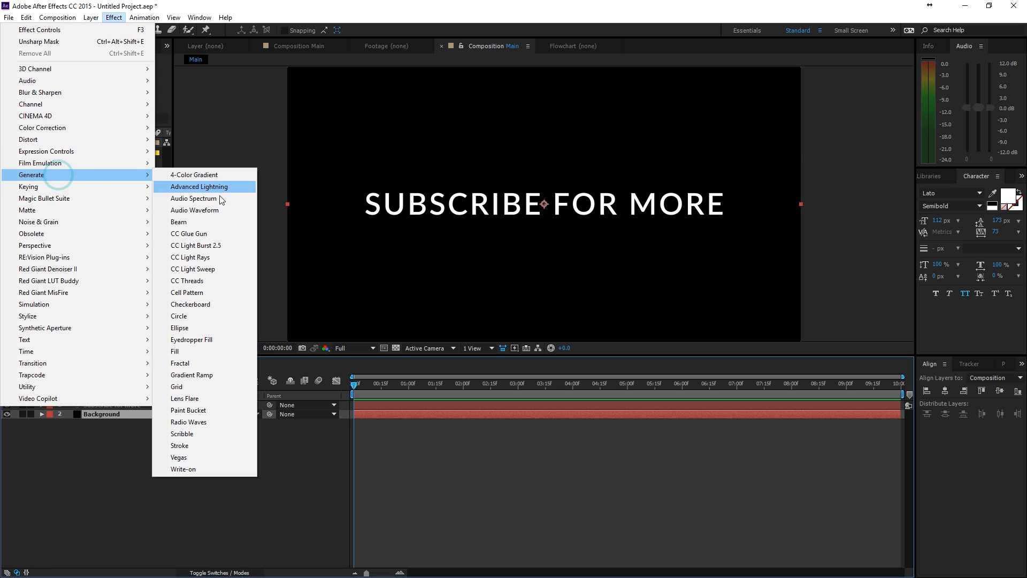
left_click(192, 375)
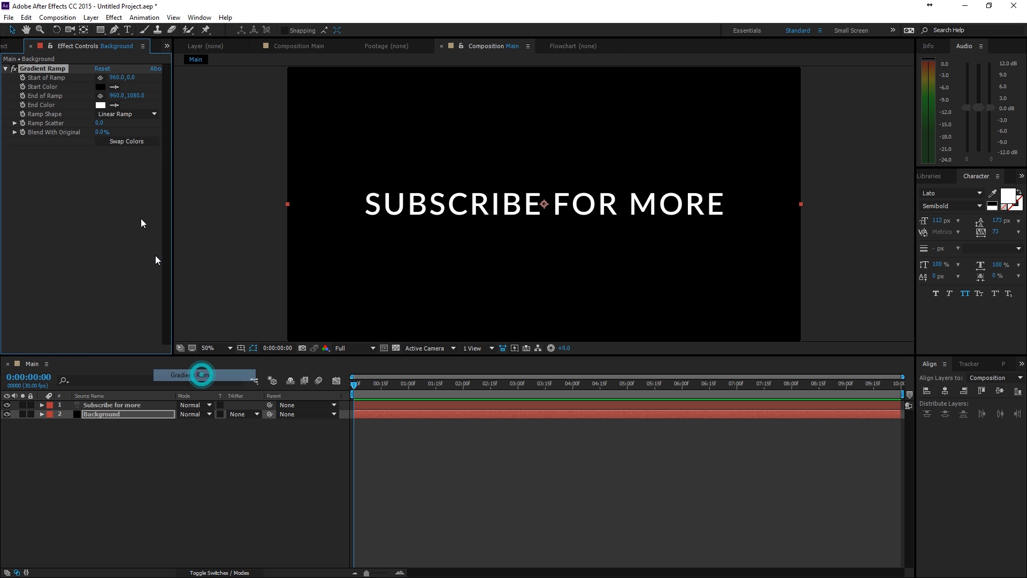
left_click(127, 113)
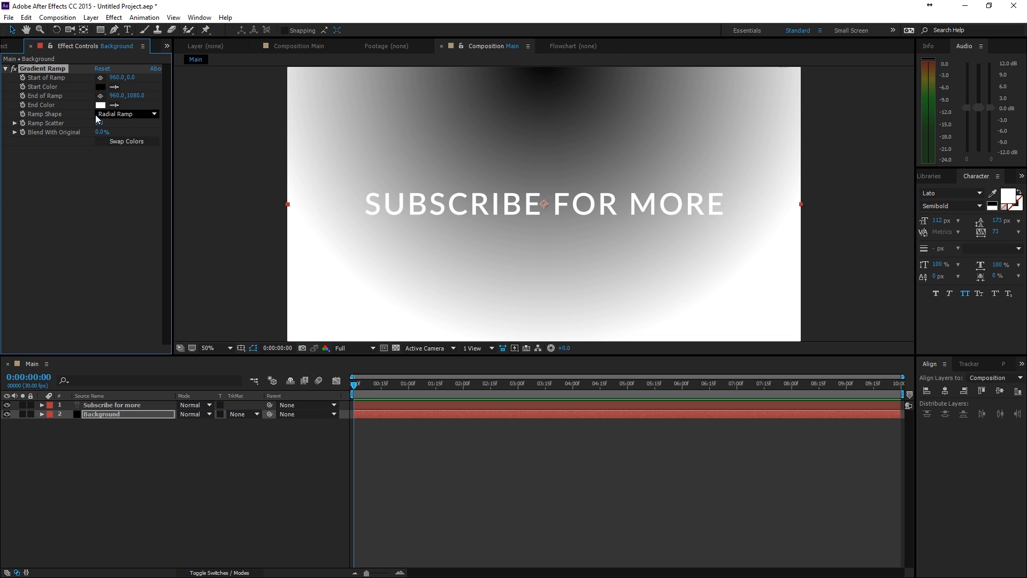
- Set the ramp's end colour to very dark blue and its start colour to dark navy
left_click(101, 105)
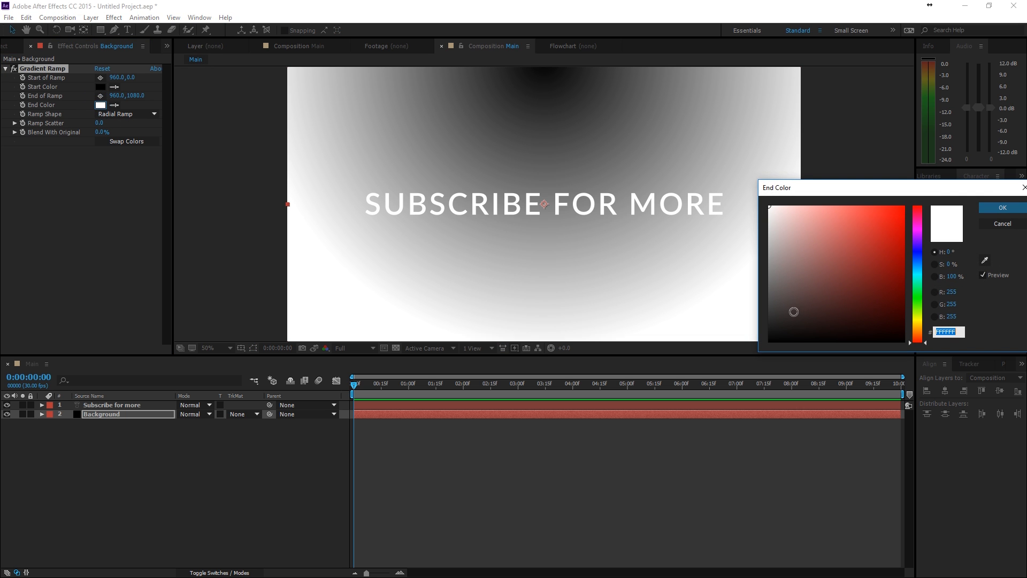
left_click(850, 335)
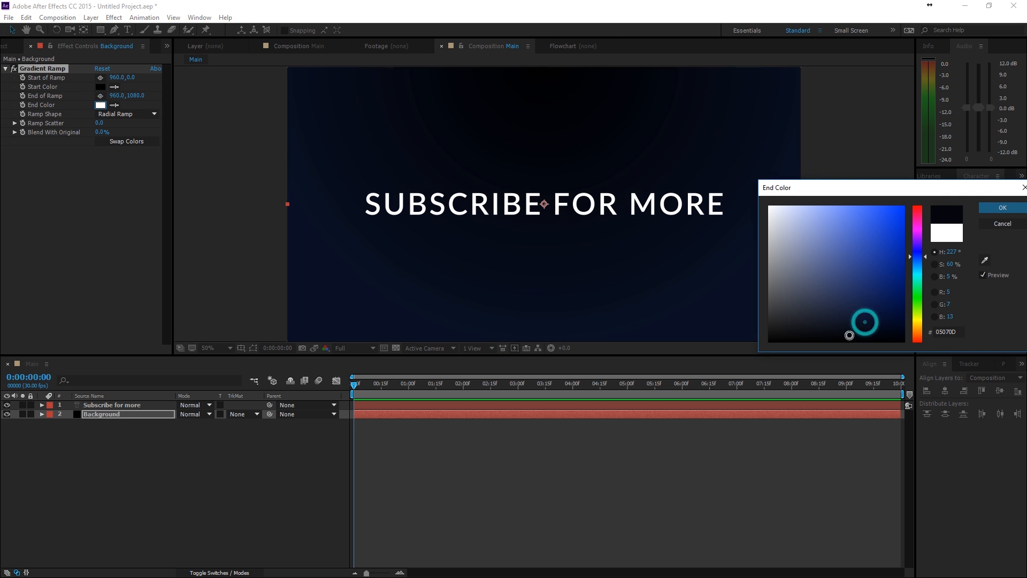
left_click(1002, 208)
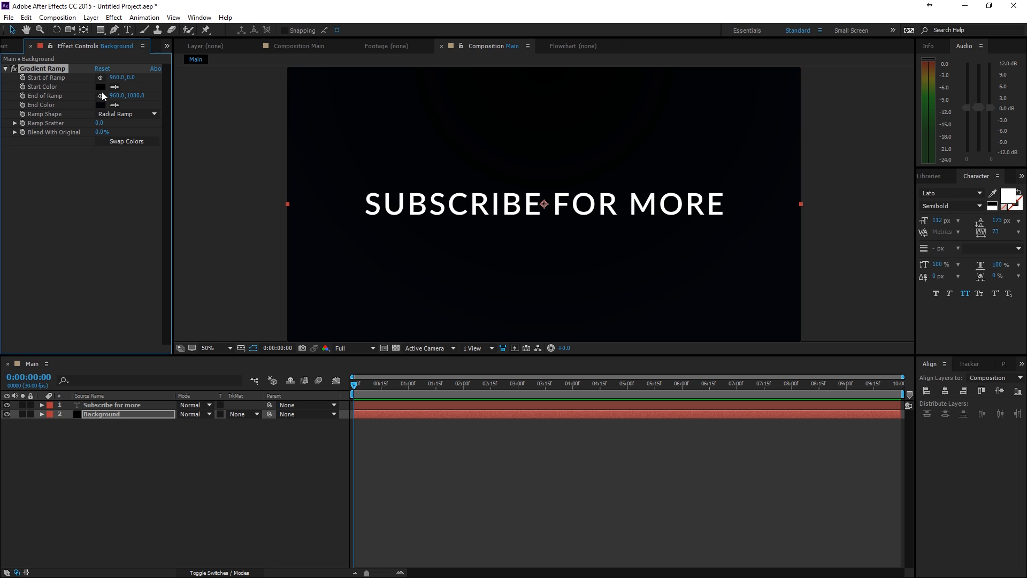
left_click(101, 87)
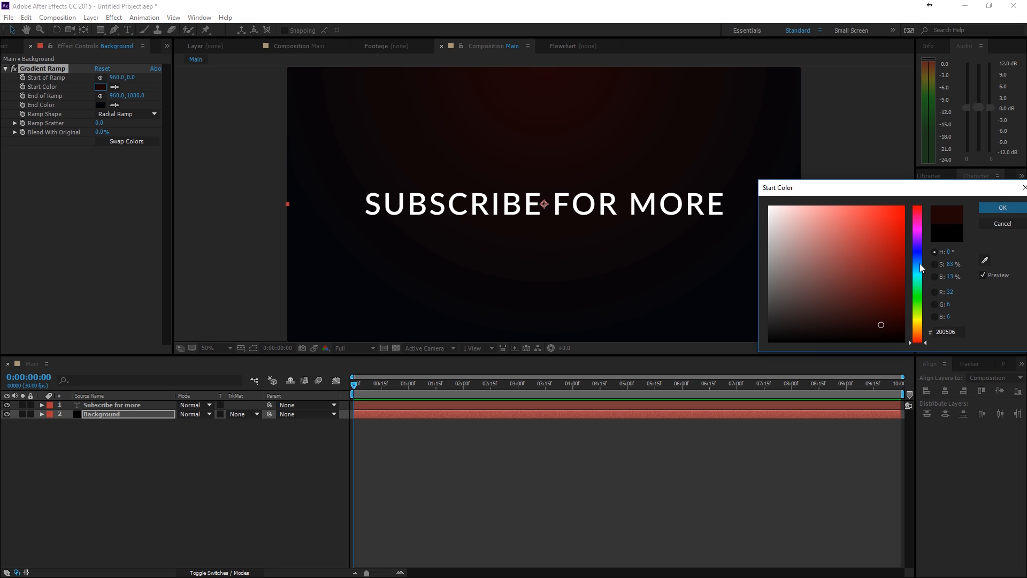
left_click(909, 264)
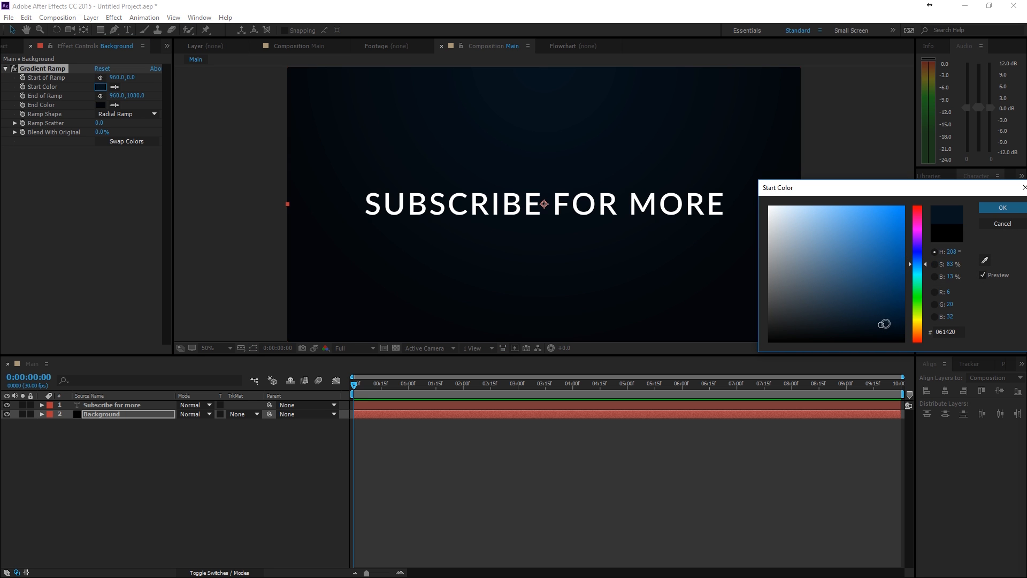
left_click(1001, 208)
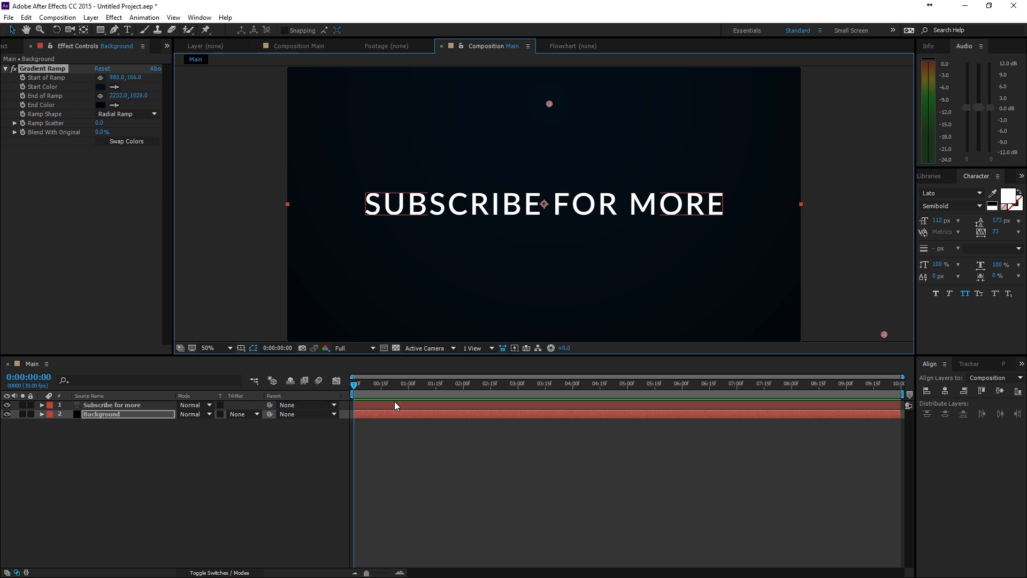
- Select the SUBSCRIBE FOR MORE text layer and pre-compose it into a nested comp named Title
left_click(111, 404)
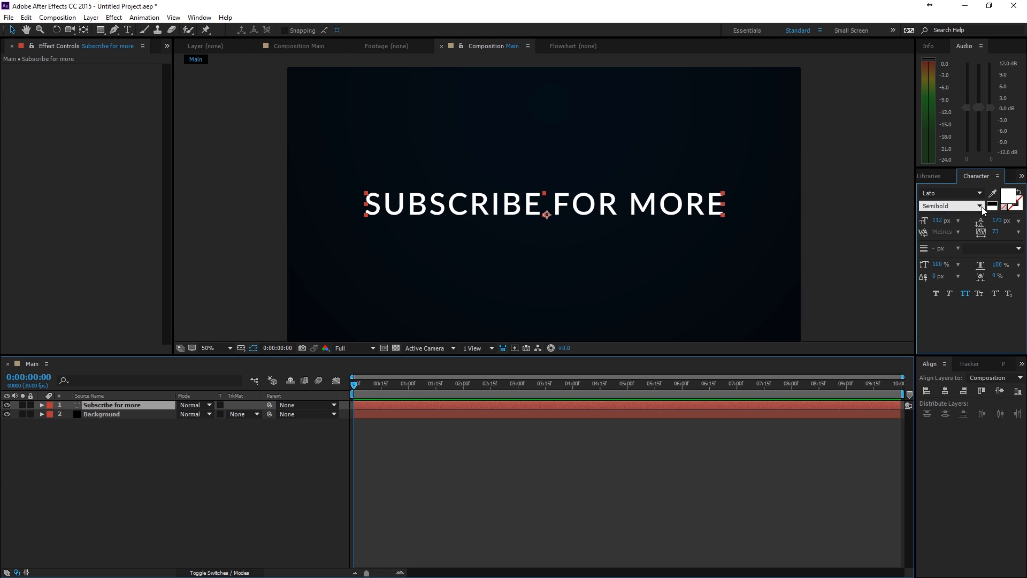
left_click(951, 206)
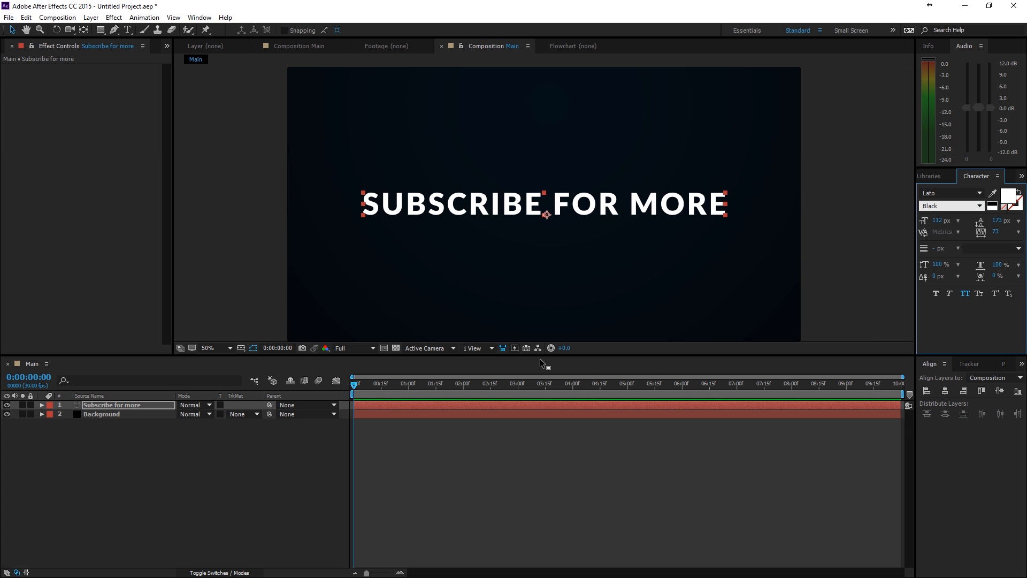
mouse_move(432, 407)
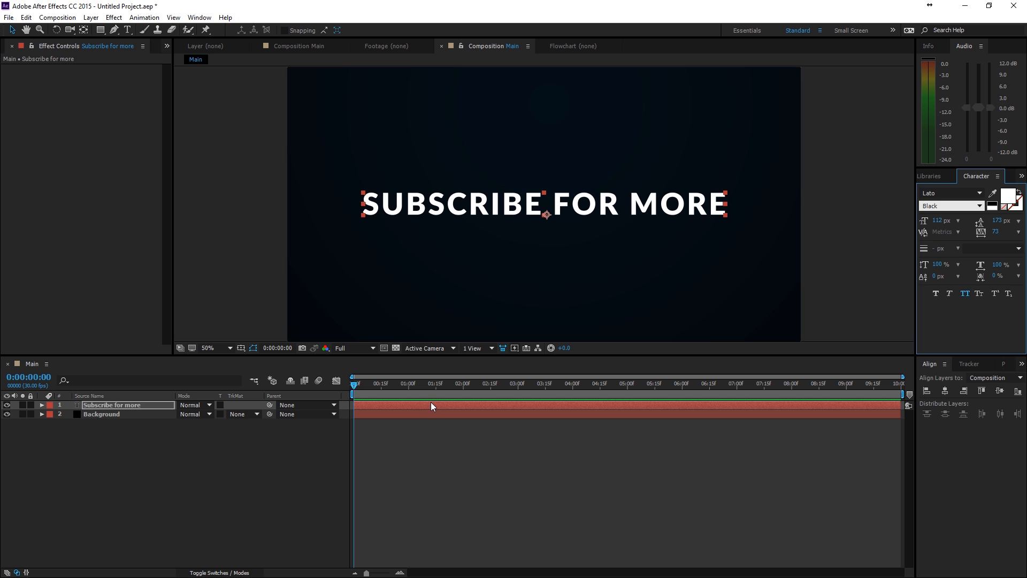
left_click(89, 17)
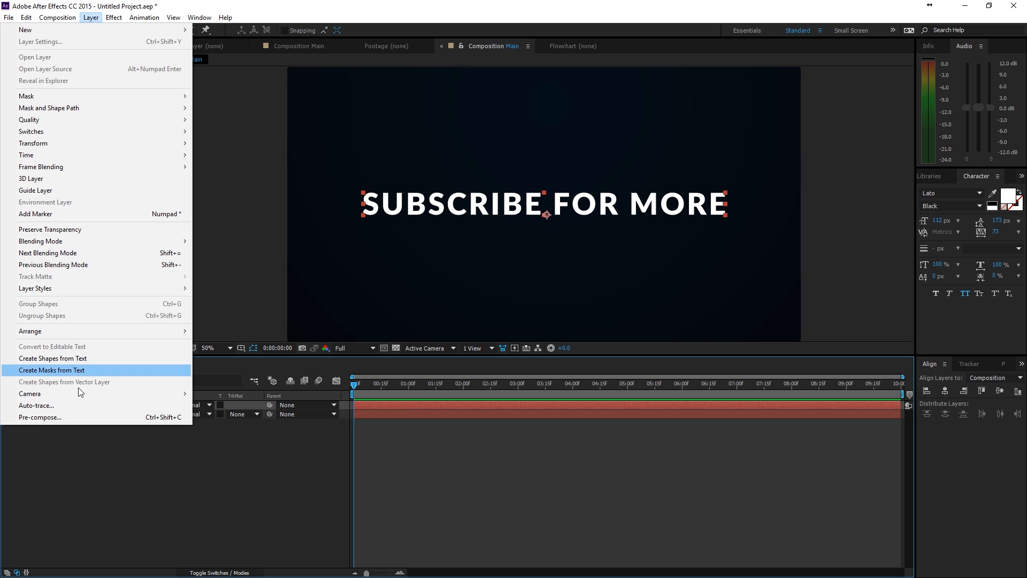
left_click(40, 418)
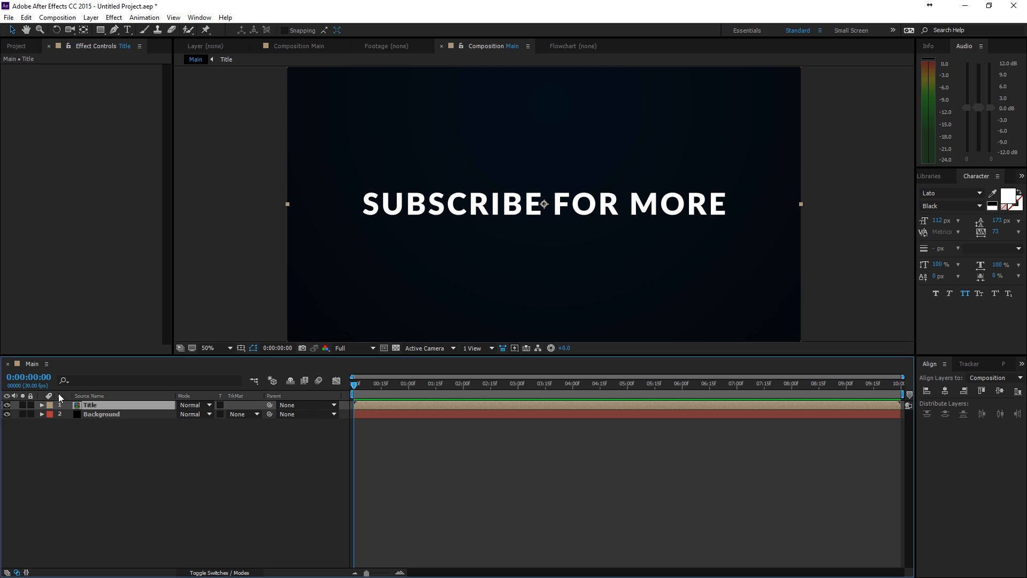
- Inside the Title comp, duplicate the text layer and reveal both layers' Source Text properties for linking
double_click(90, 405)
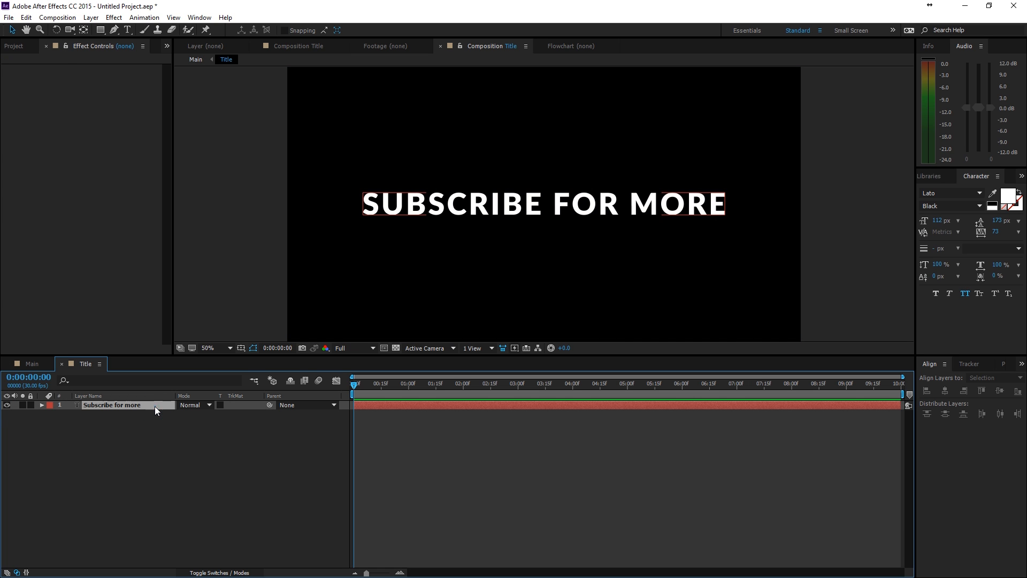
left_click(111, 404)
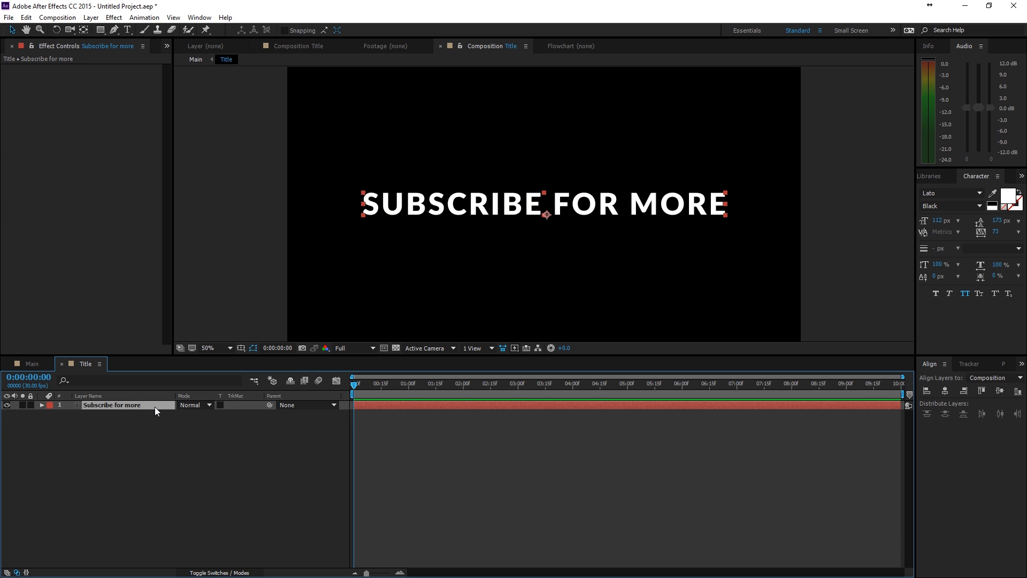
key("ctrl+d")
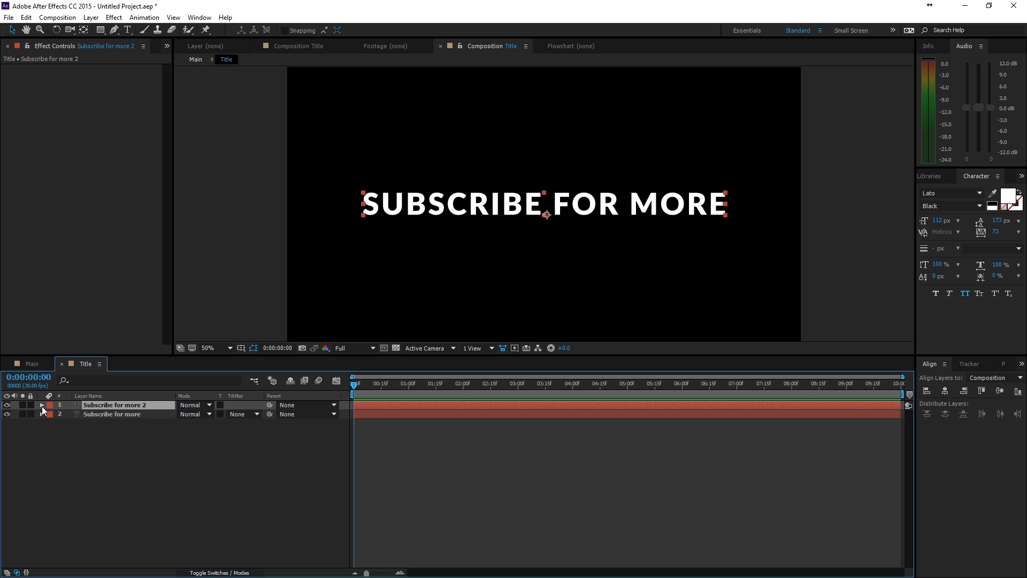
left_click(42, 405)
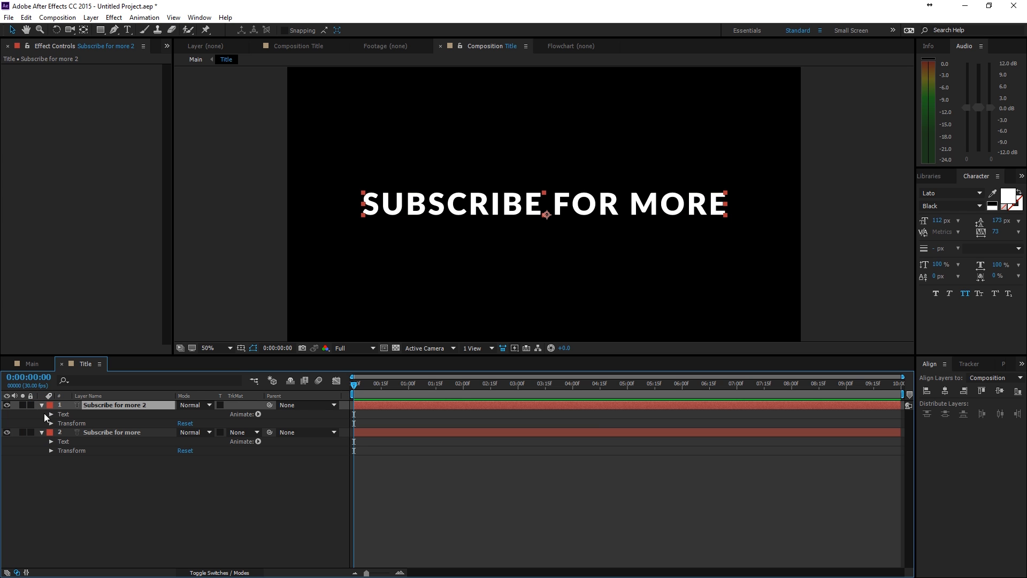
left_click(51, 414)
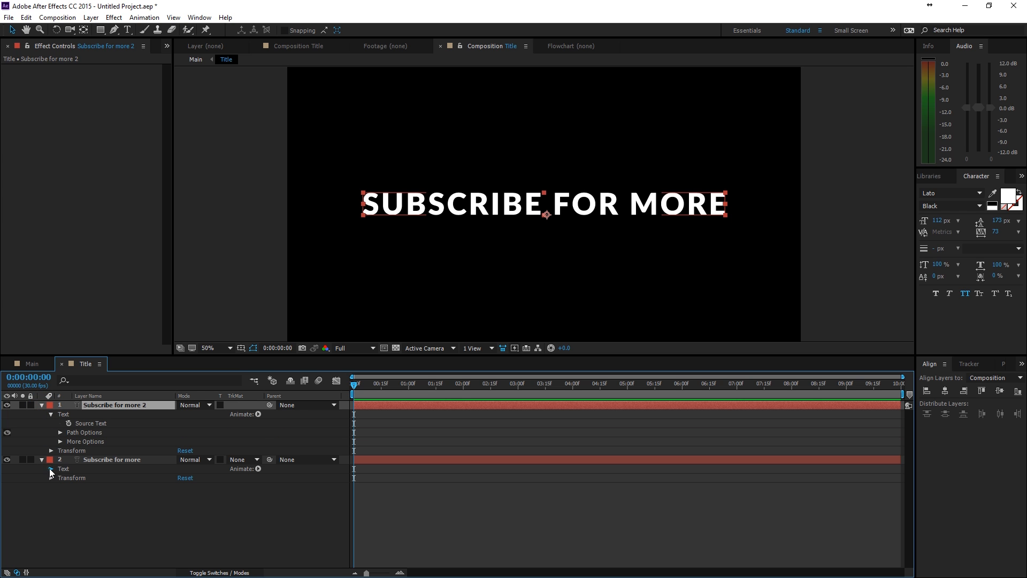
left_click(51, 469)
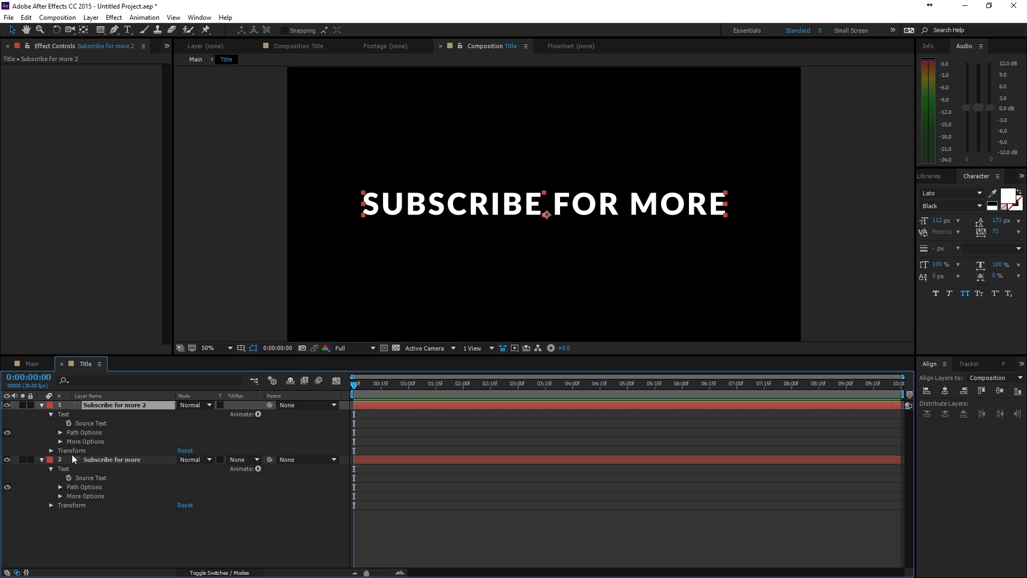
mouse_move(69, 423)
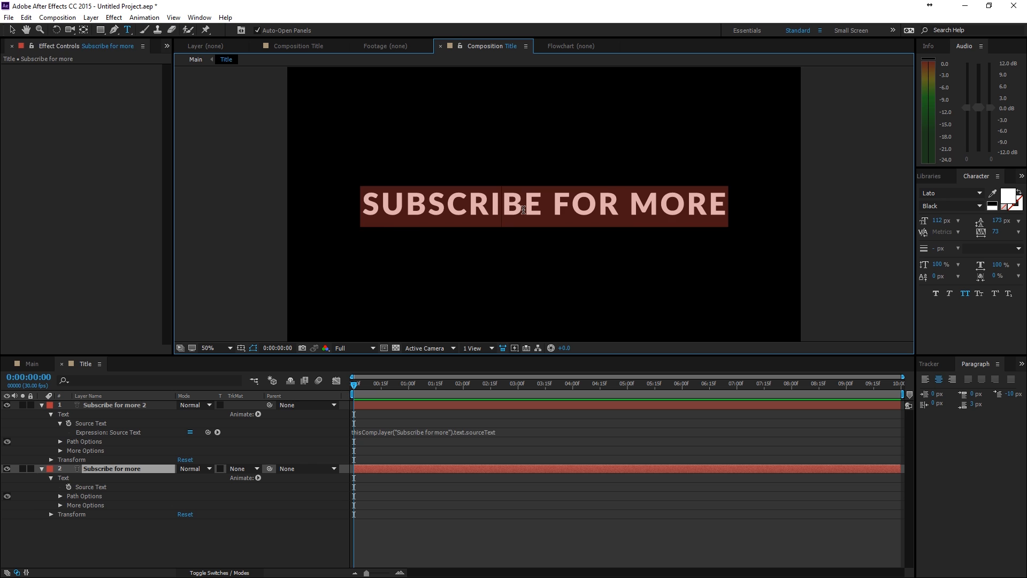
- Retype the original text as toleratedstore.com and hide the expression-linked duplicate layer
type("toleratedstore.c")
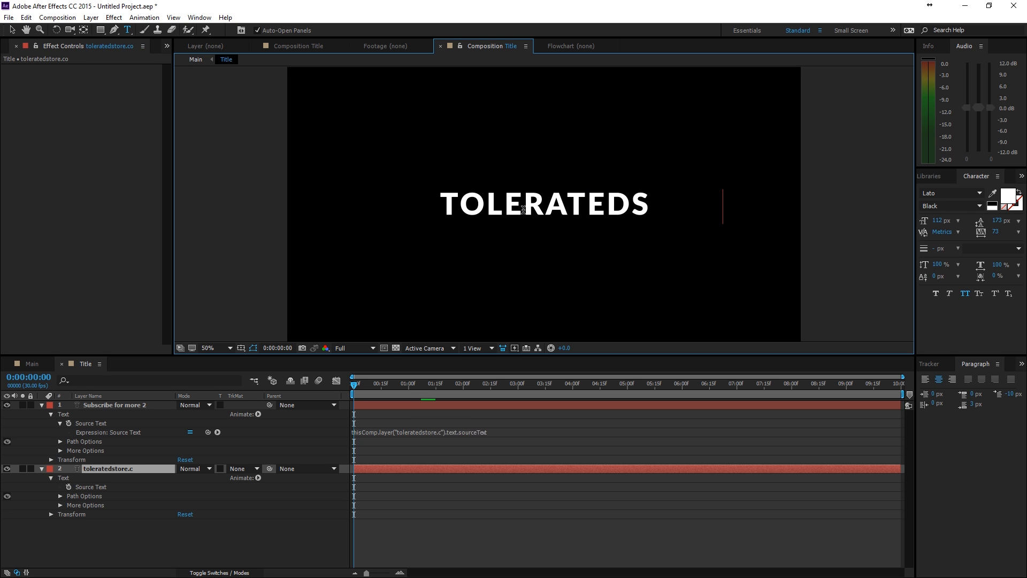
left_click(131, 404)
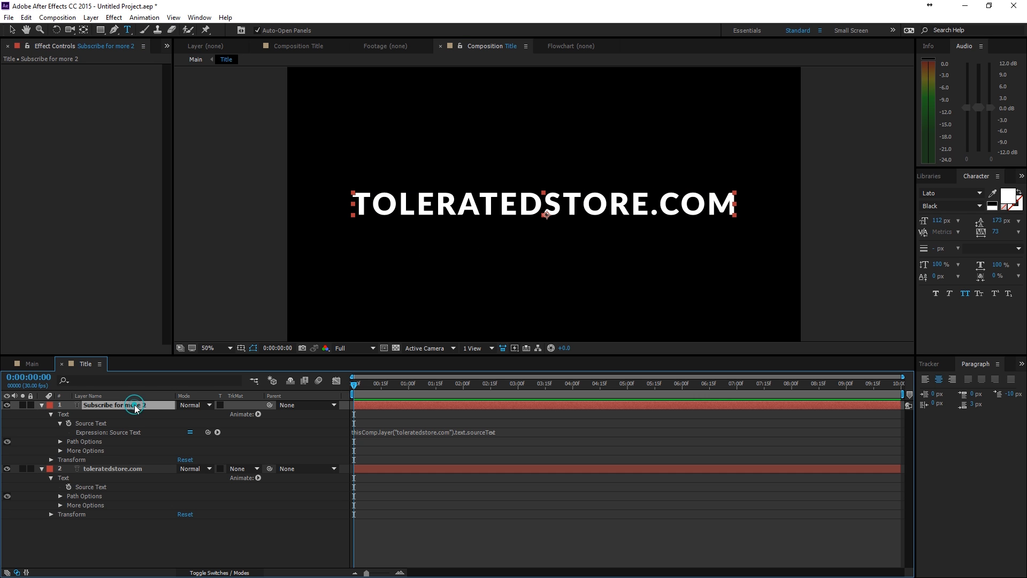
mouse_move(124, 406)
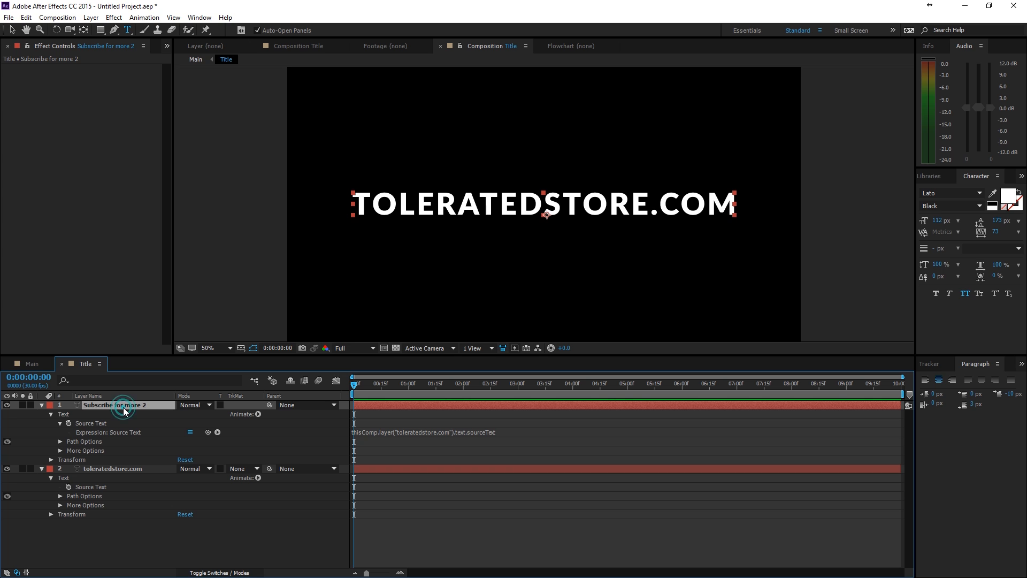
left_click(111, 469)
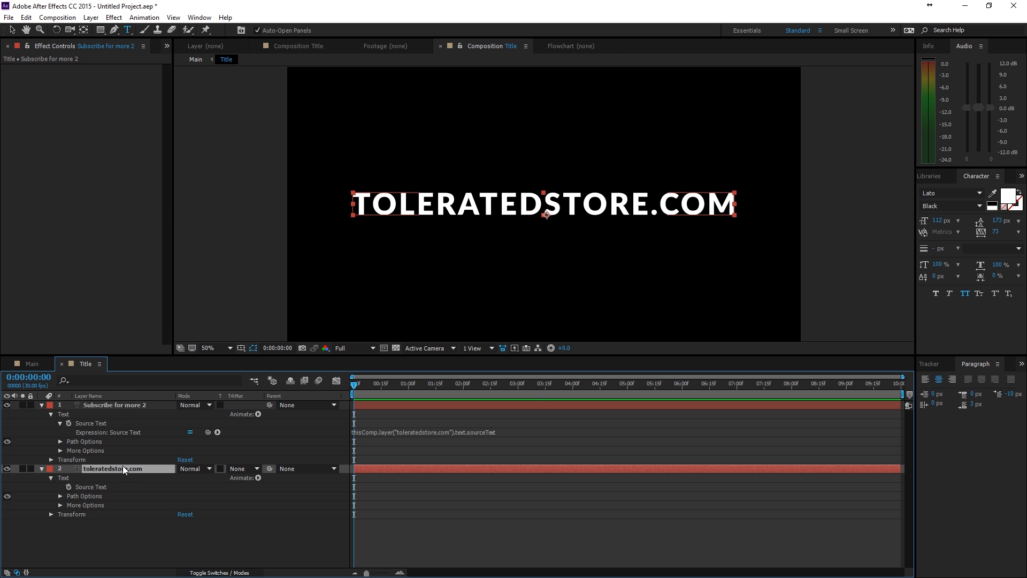
left_click(112, 468)
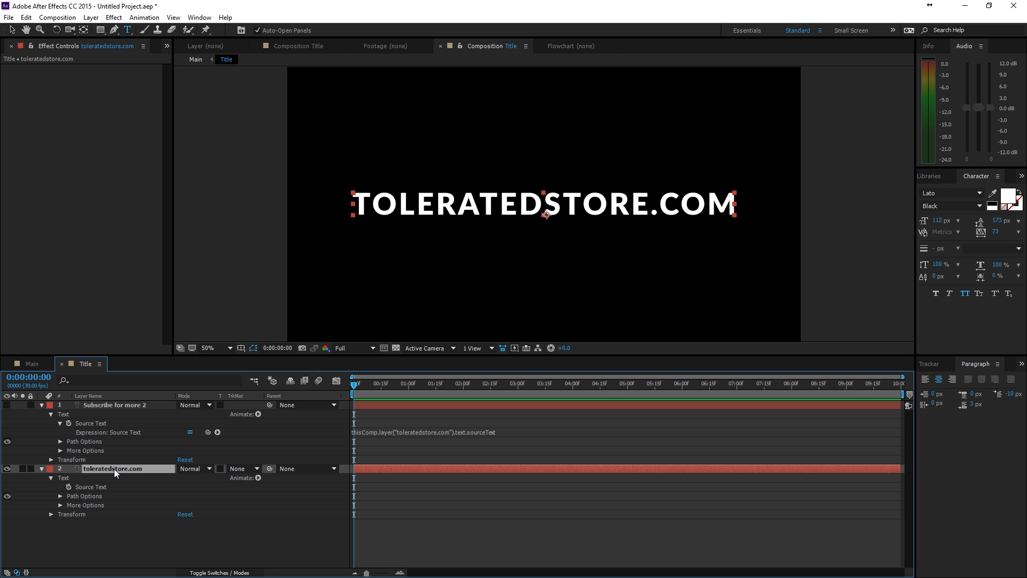
mouse_move(109, 109)
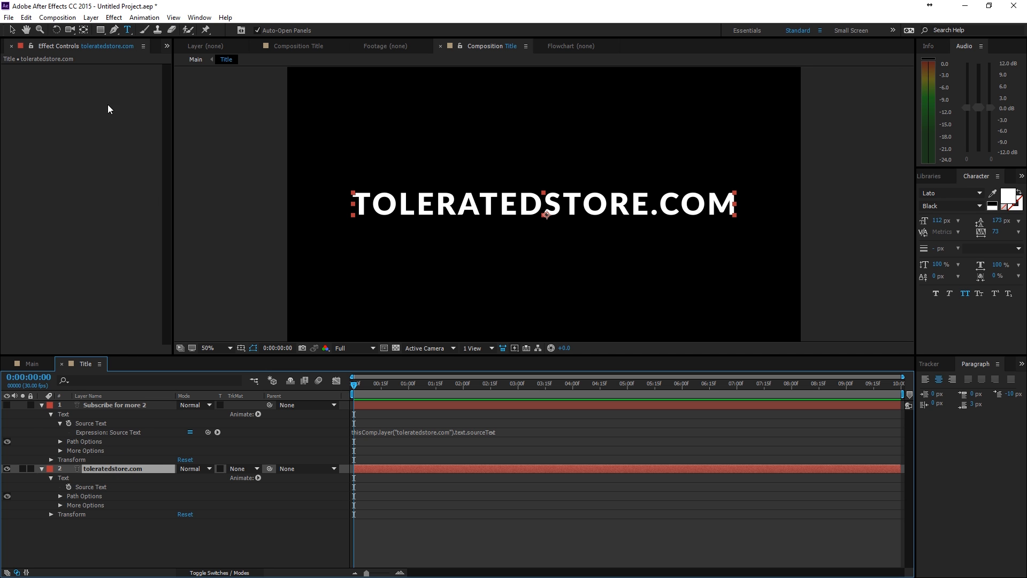
- Apply a Fill effect to the title text and set its colour to a rich dark brown
left_click(112, 18)
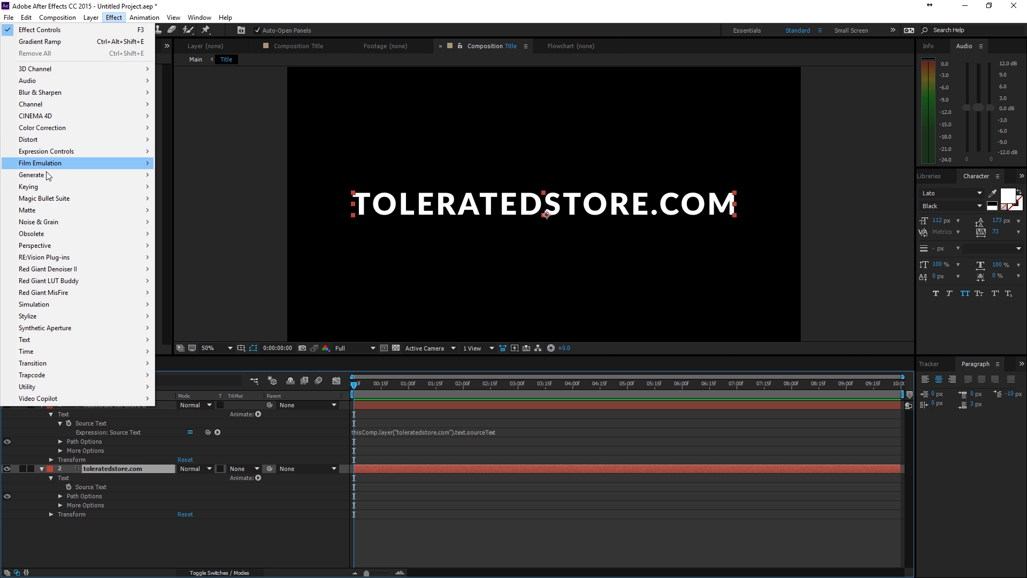
left_click(31, 174)
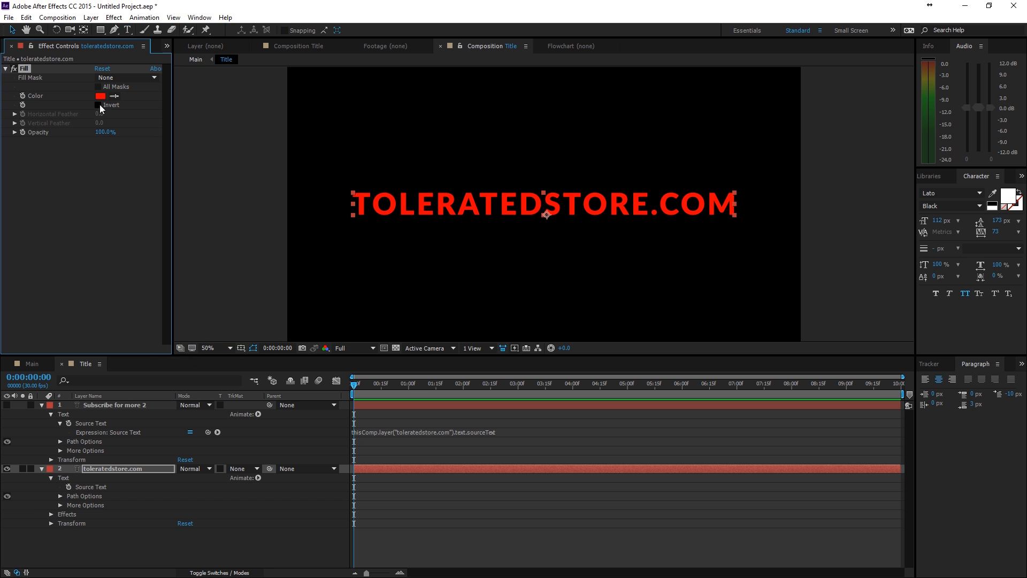
left_click(100, 95)
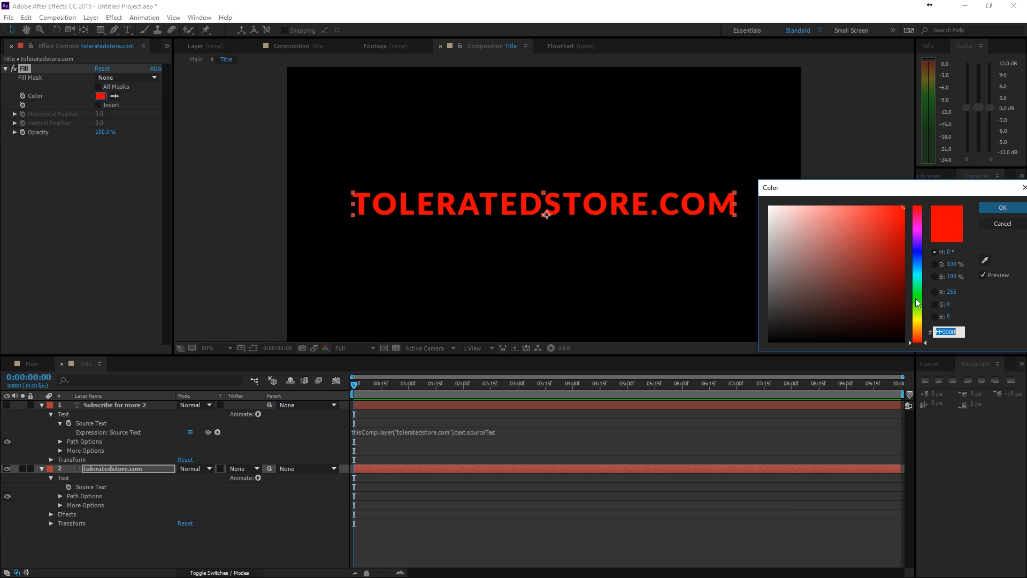
left_click(844, 307)
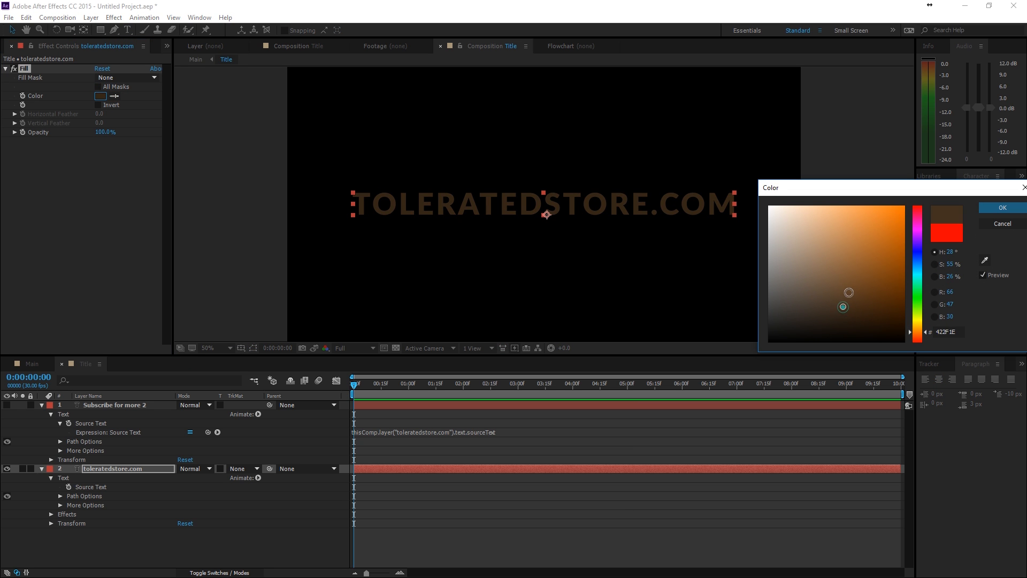
left_click(871, 293)
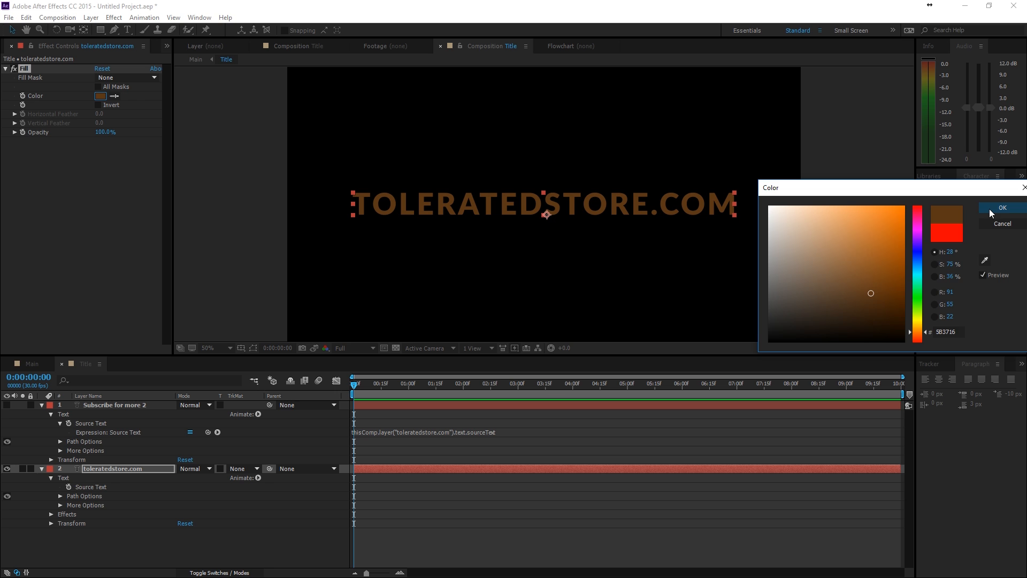
left_click(1001, 208)
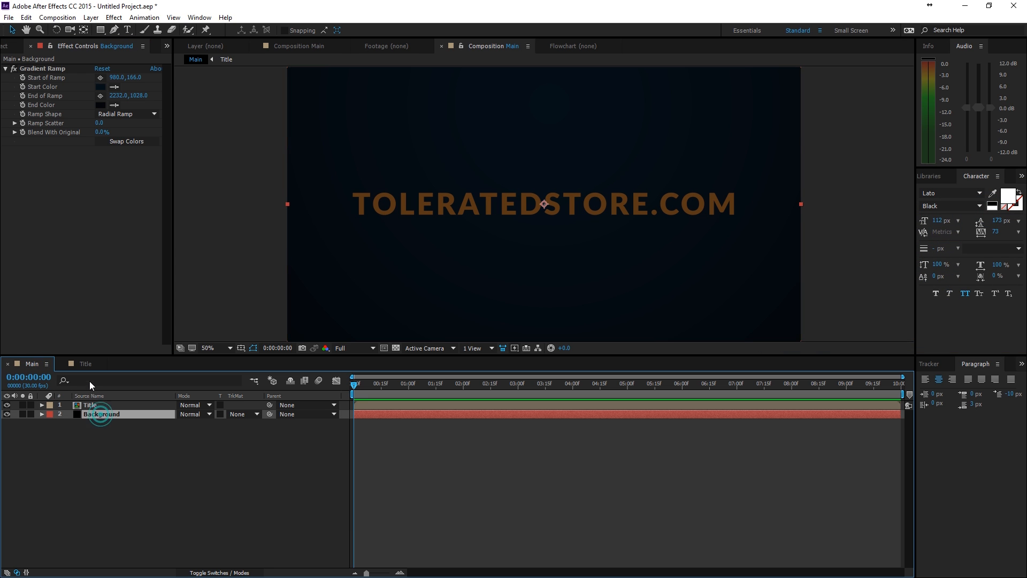
- Copy the gradient Background layer from Main into the Title comp beneath the text layers
left_click(226, 58)
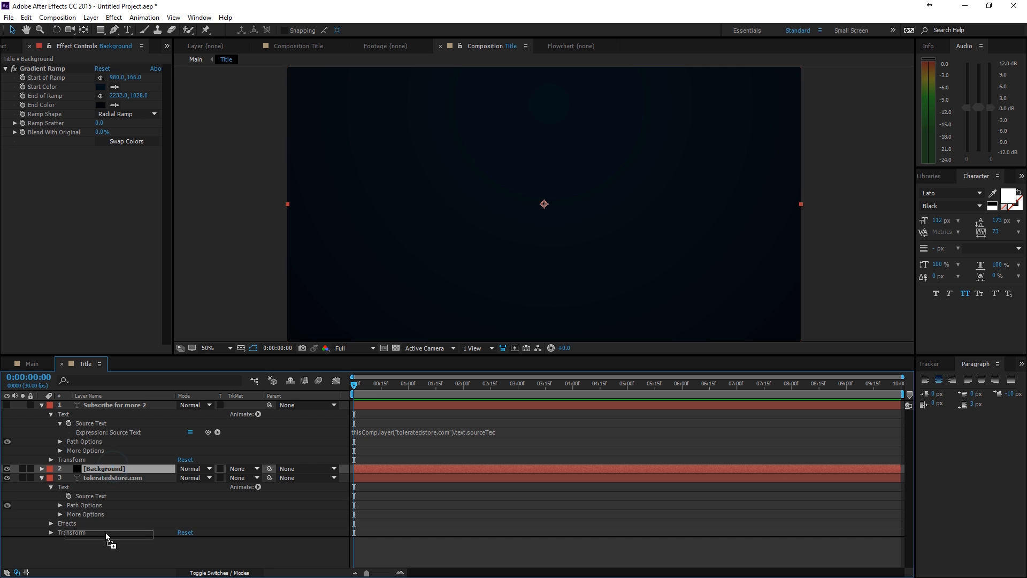
right_click(111, 478)
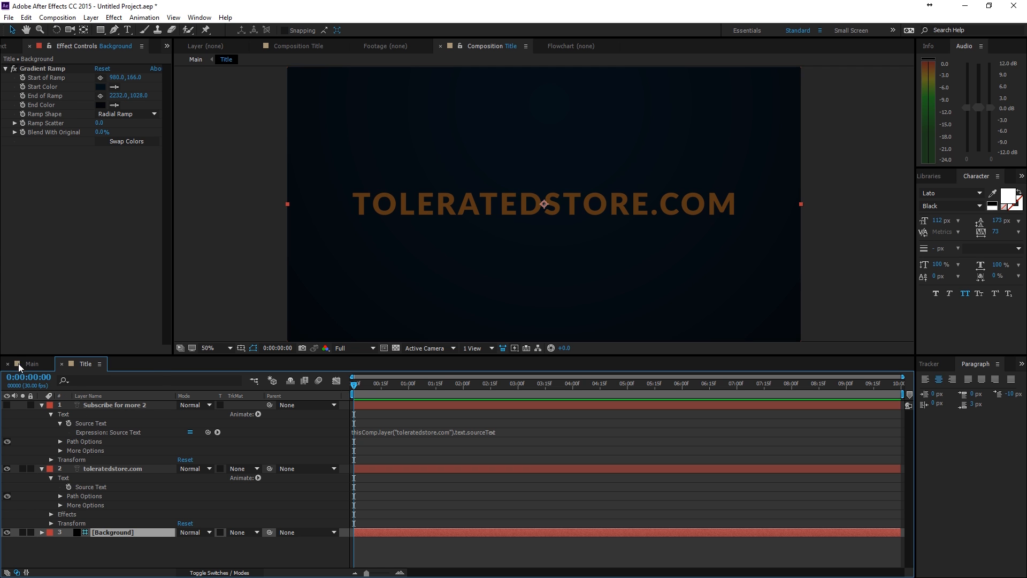
left_click(31, 363)
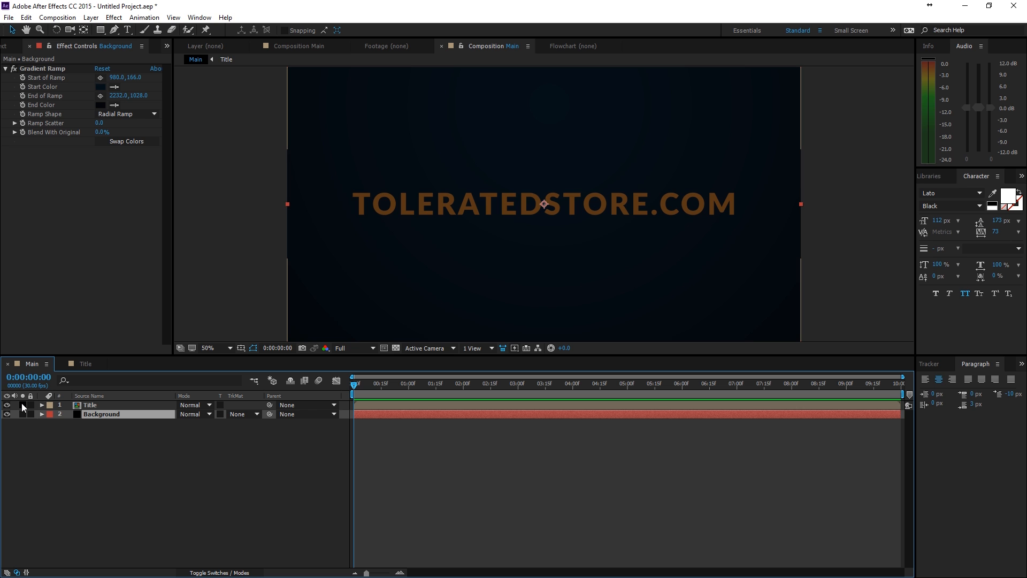
left_click(396, 348)
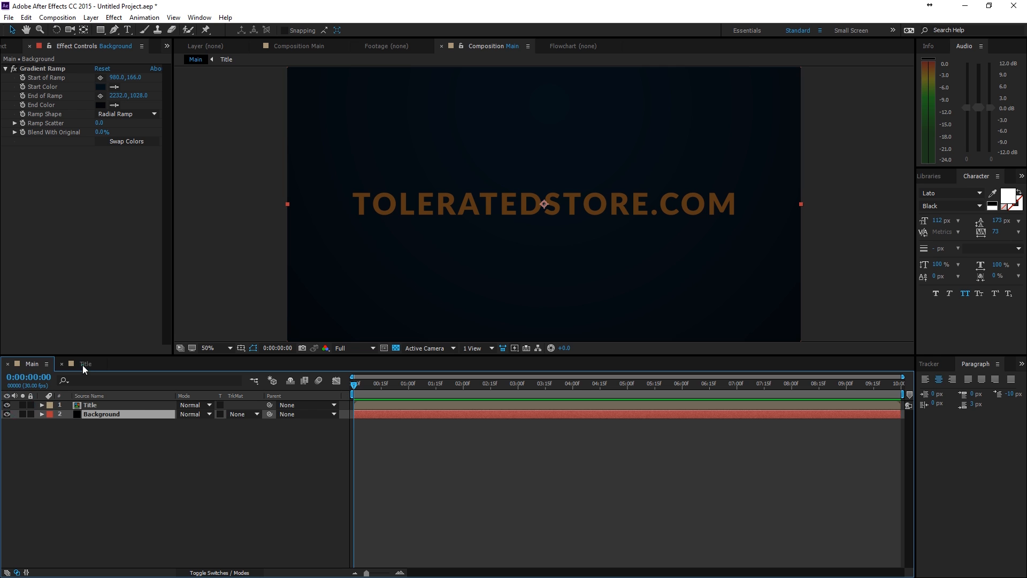
left_click(86, 364)
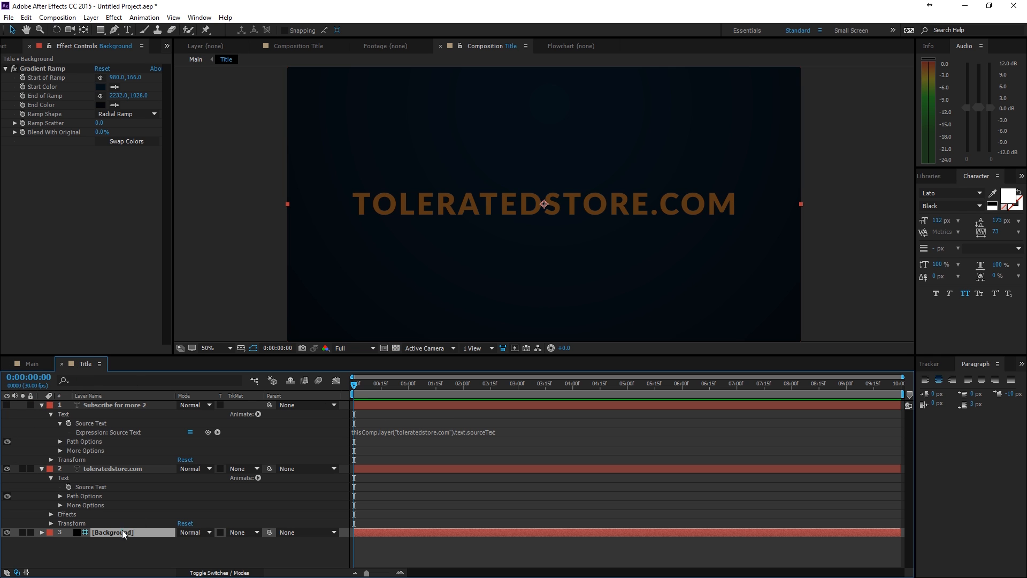
left_click(112, 468)
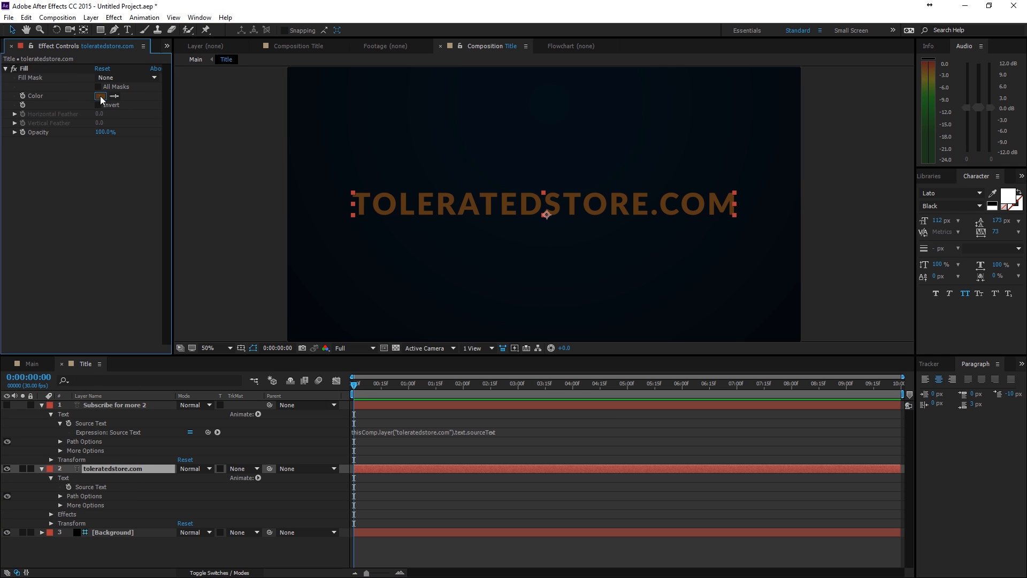
- Change the title's Fill colour to a light tan and confirm it
left_click(101, 95)
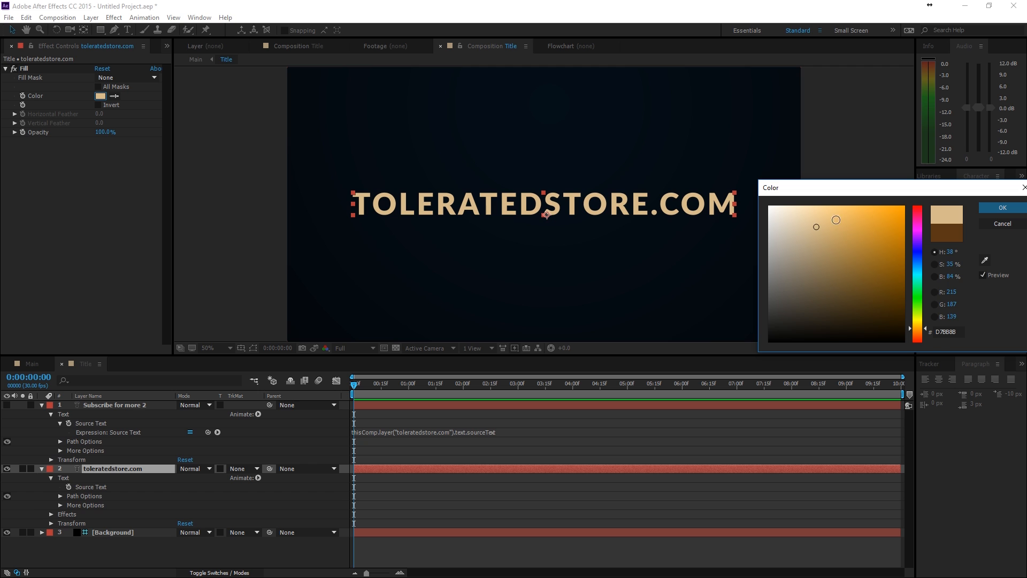
left_click(1002, 207)
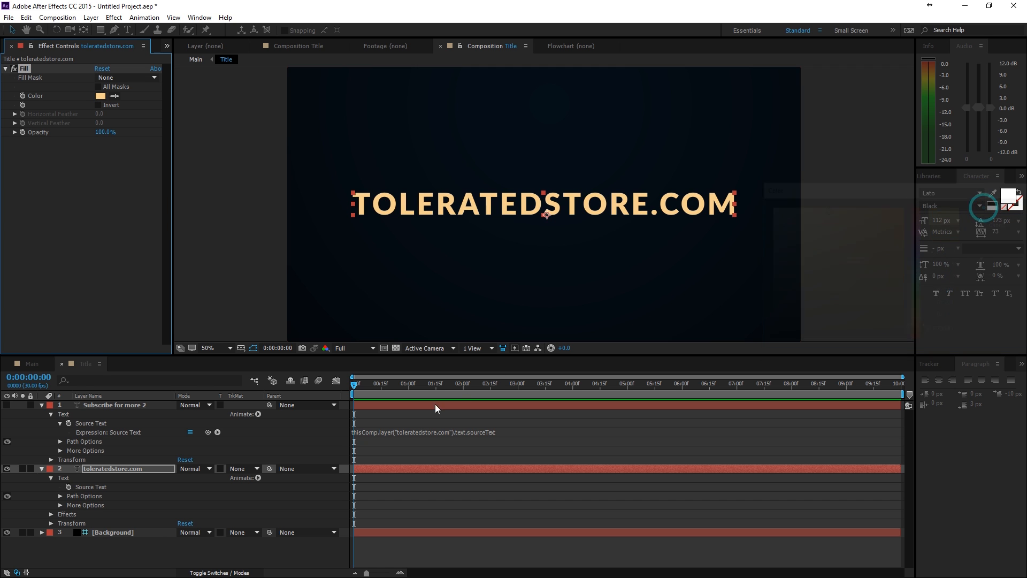
left_click(8, 405)
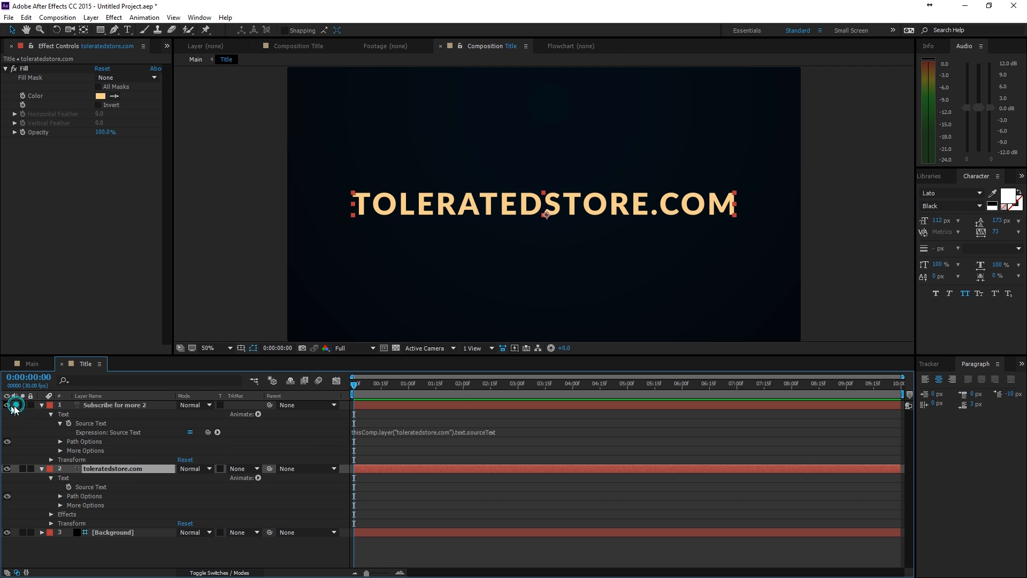
- Apply a Fill effect to the duplicate title layer with dark slate-blue colour #2D4257
left_click(113, 405)
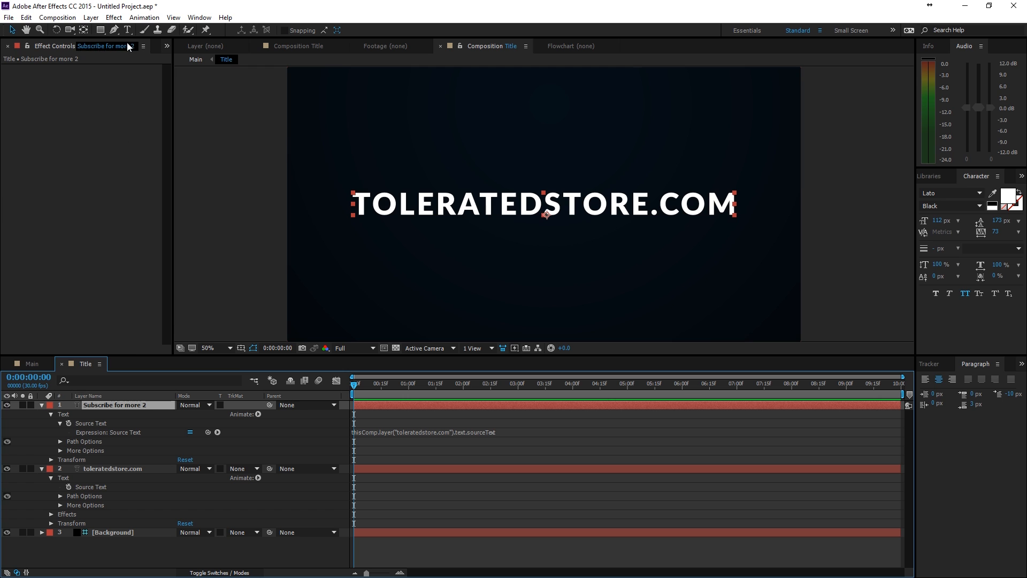
left_click(114, 17)
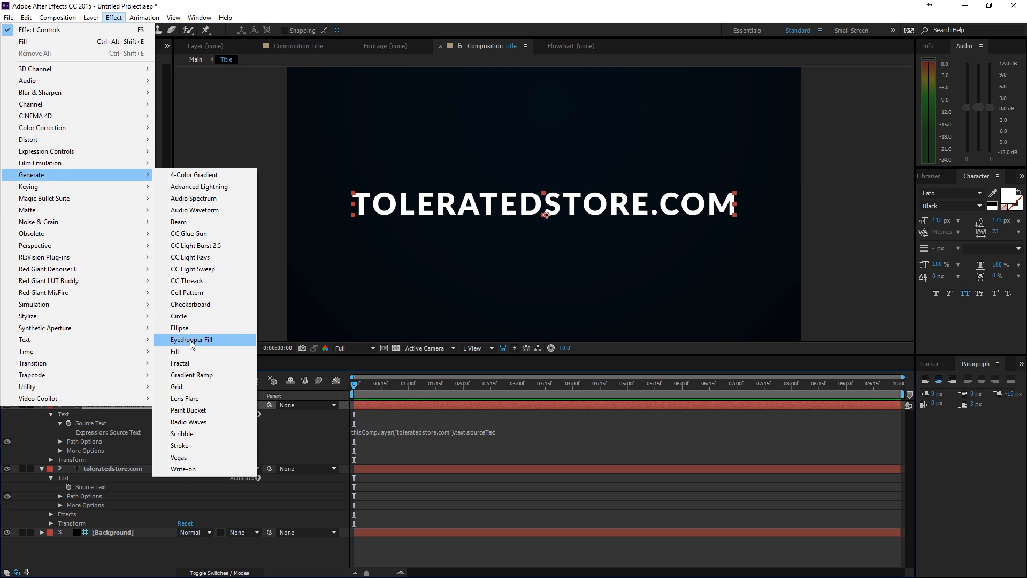
left_click(175, 351)
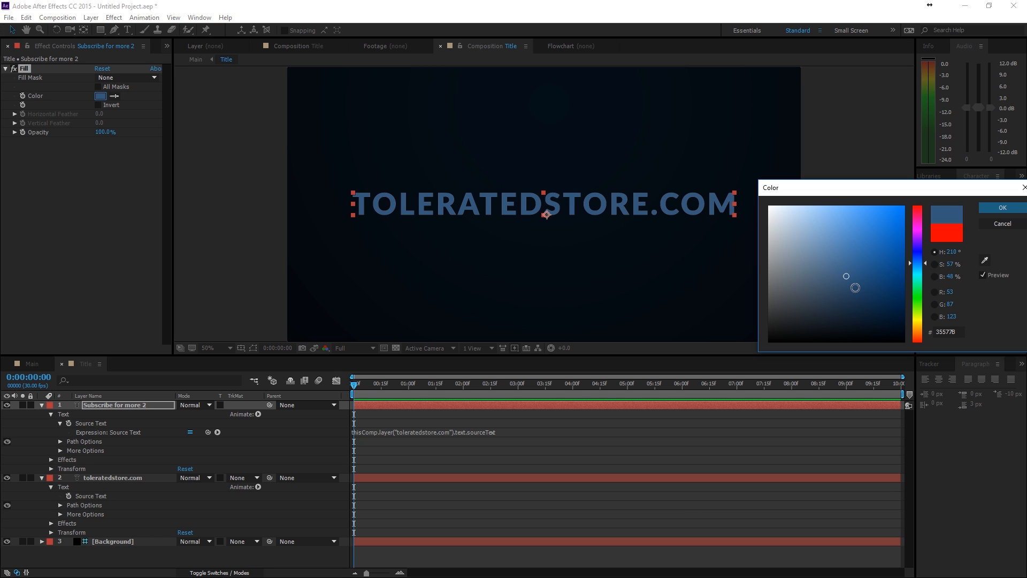
left_click(832, 308)
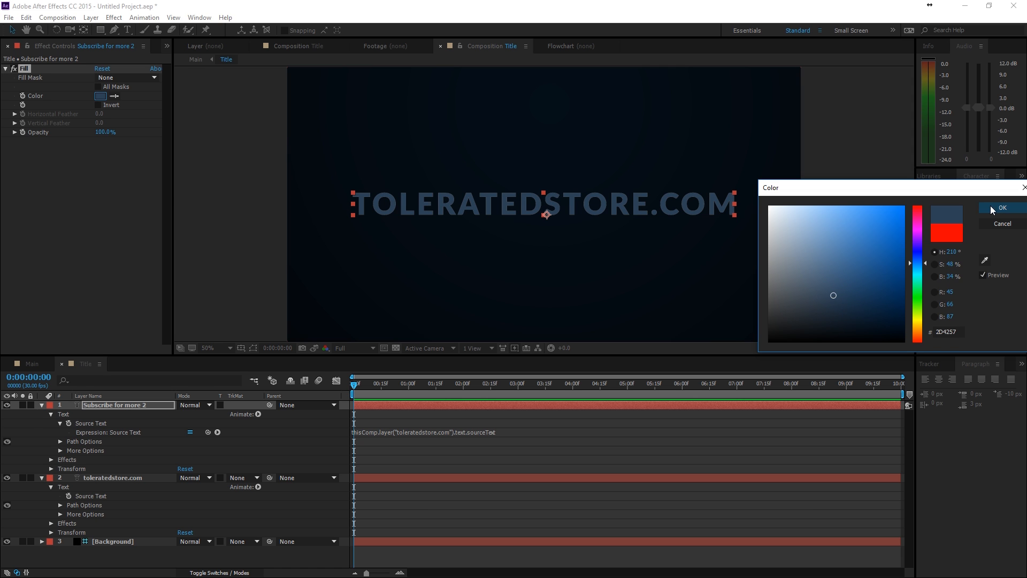
left_click(1002, 208)
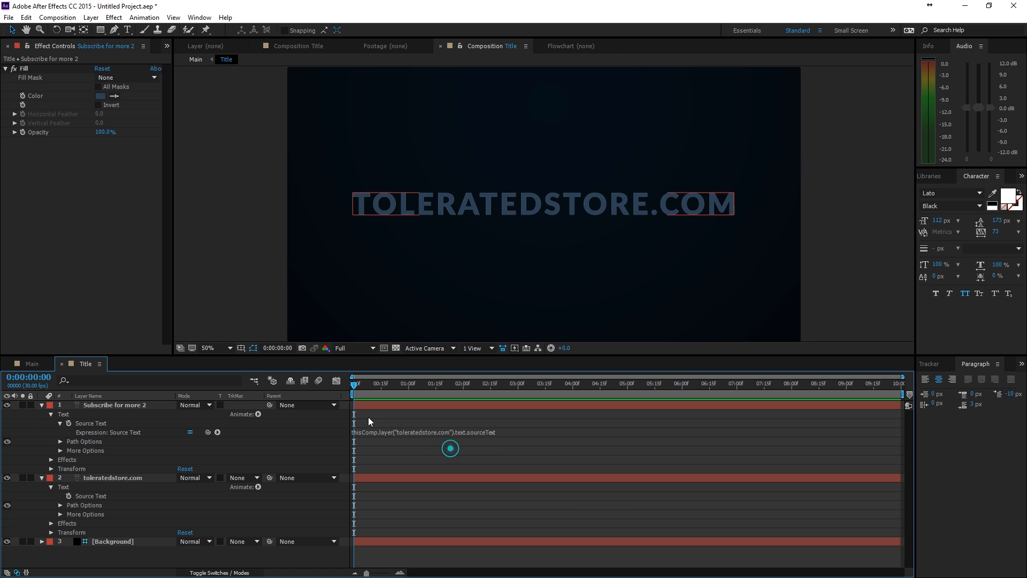
double_click(115, 405)
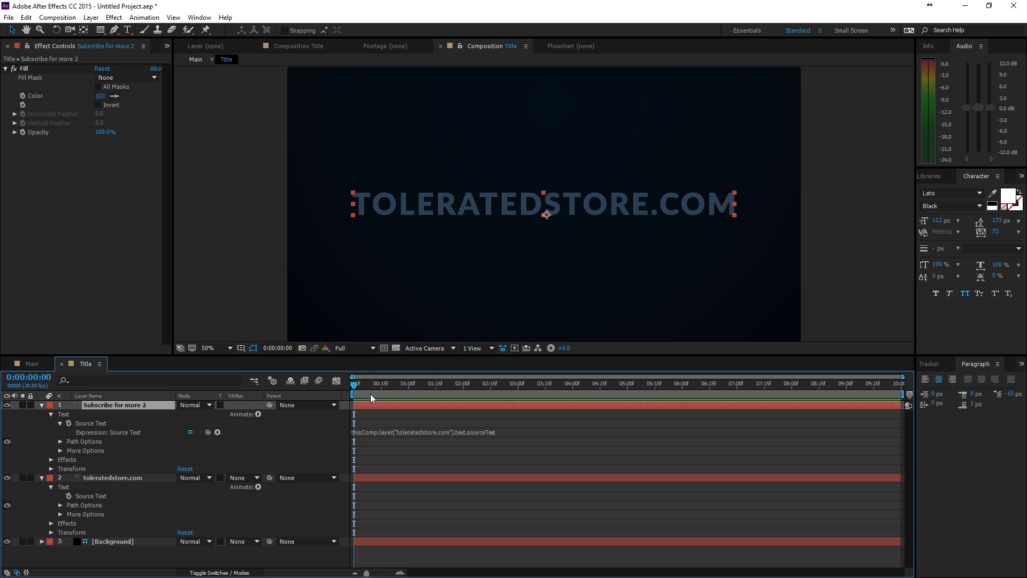
mouse_move(160, 86)
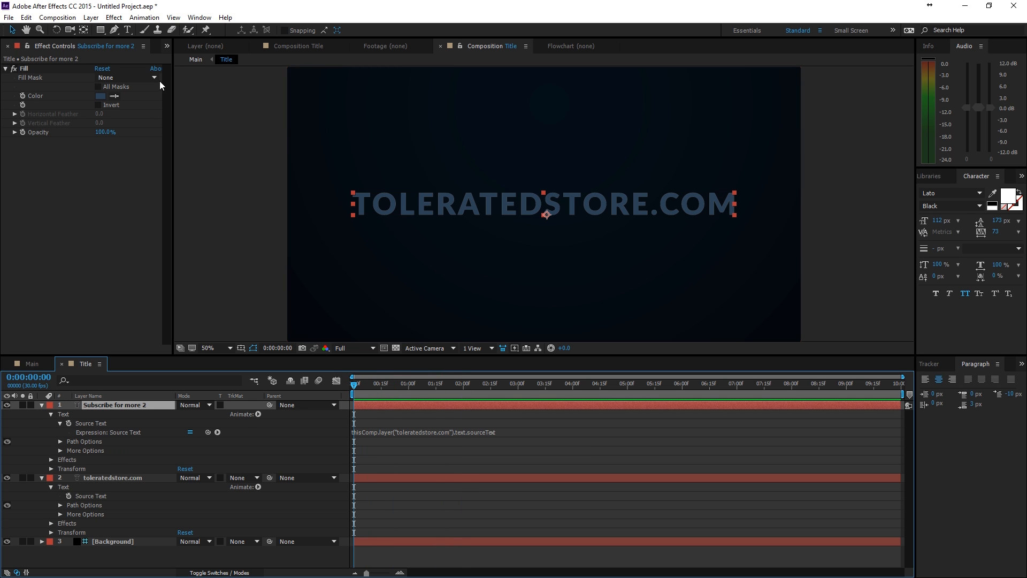
mouse_move(182, 247)
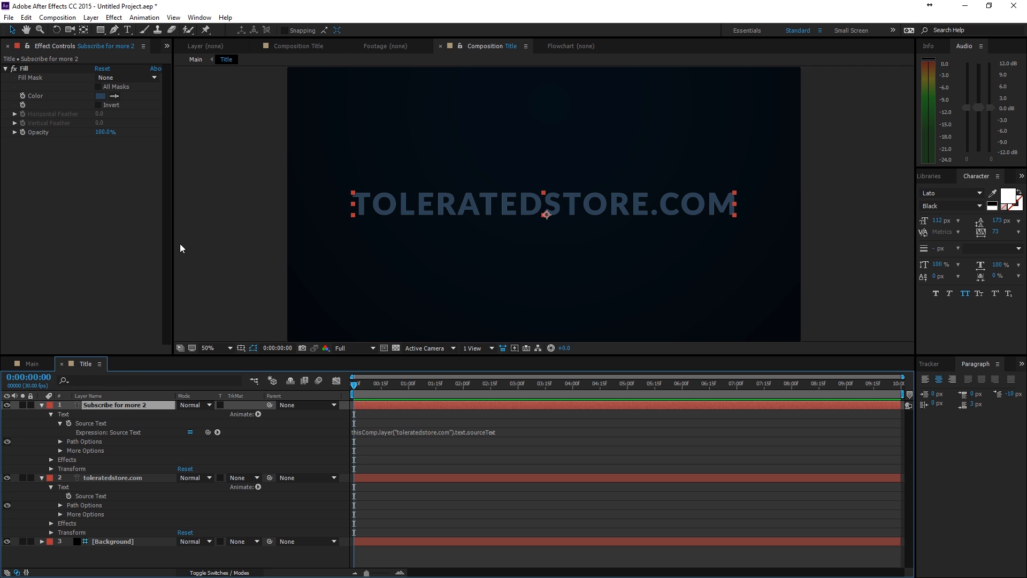
- Apply Shatter to the dark blue duplicate title and switch its View to Rendered
left_click(113, 17)
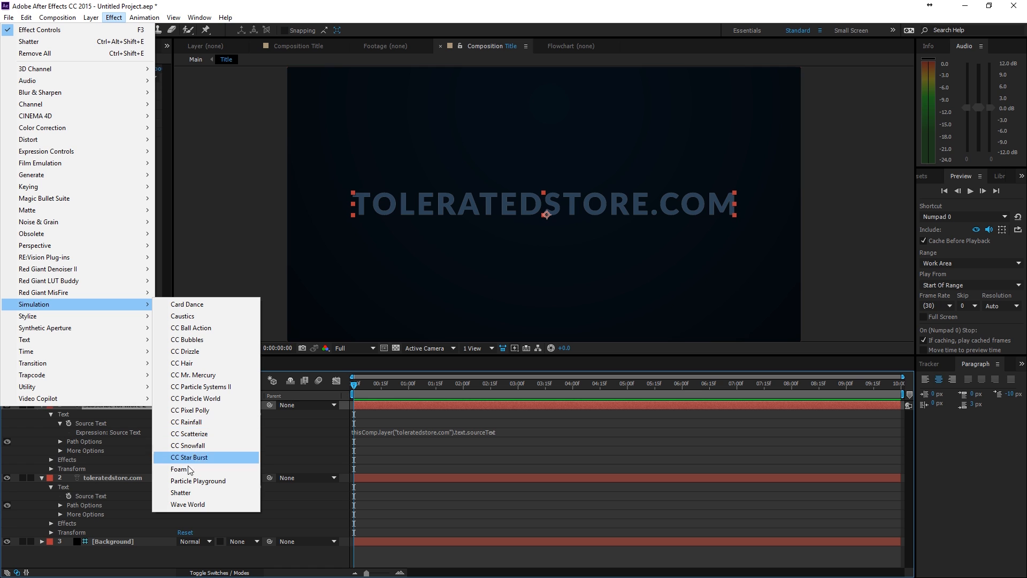
mouse_move(198, 466)
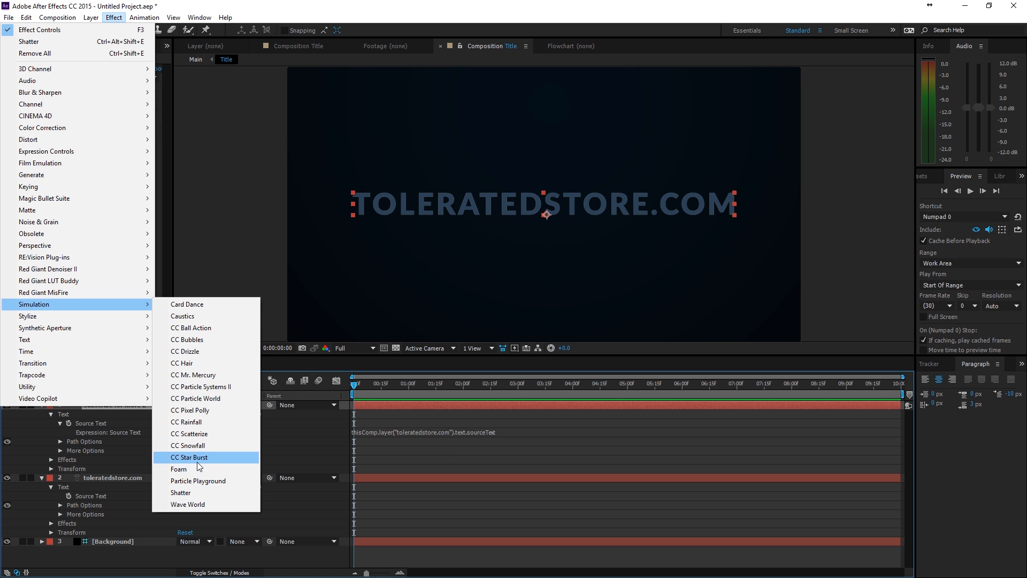
mouse_move(205, 434)
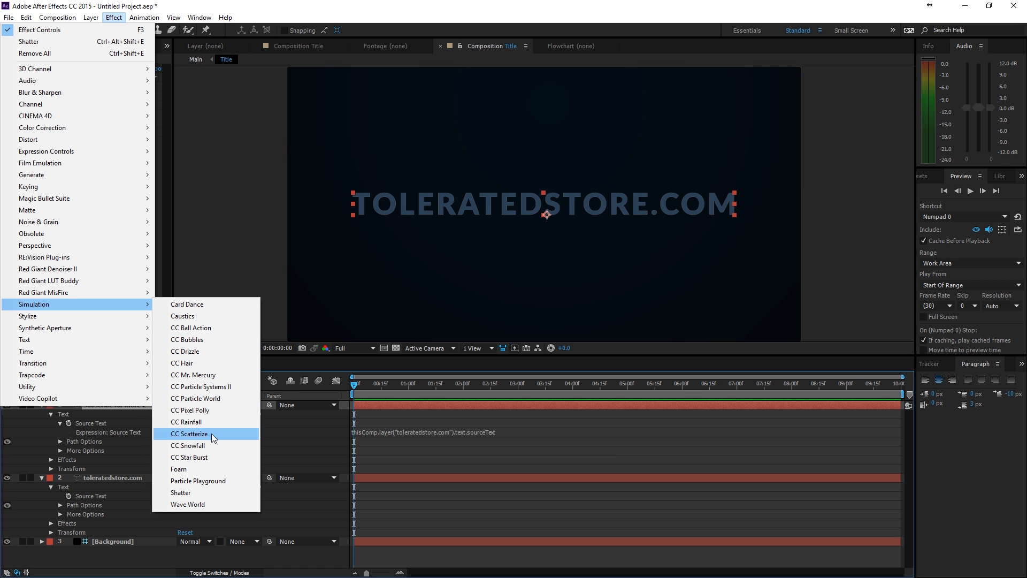
left_click(181, 492)
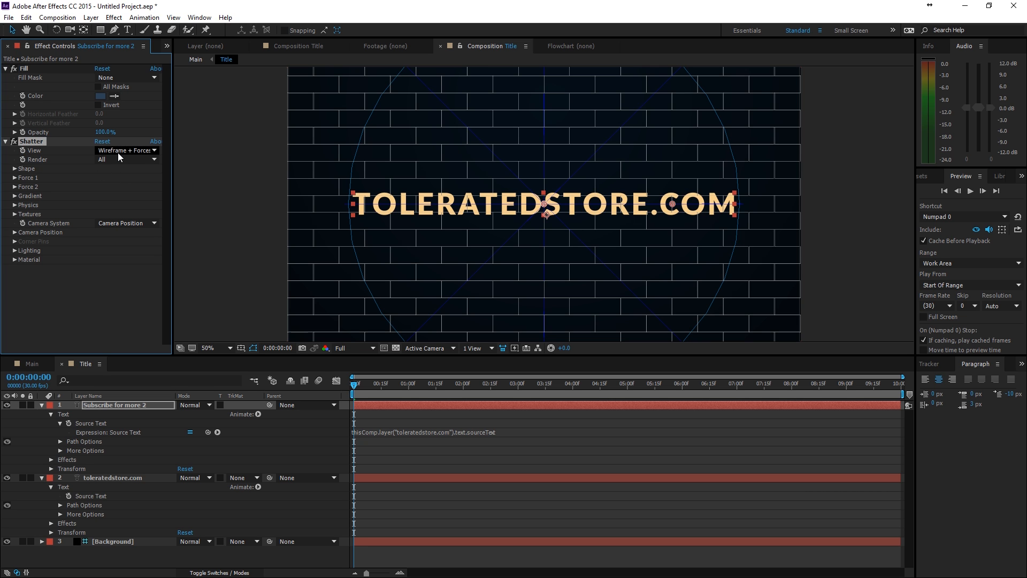
left_click(124, 149)
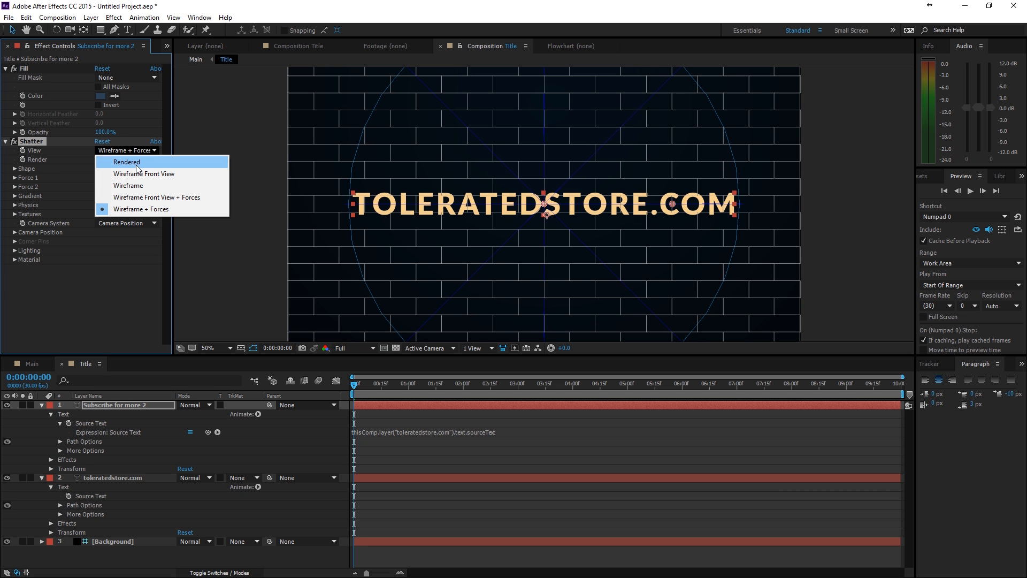
left_click(126, 161)
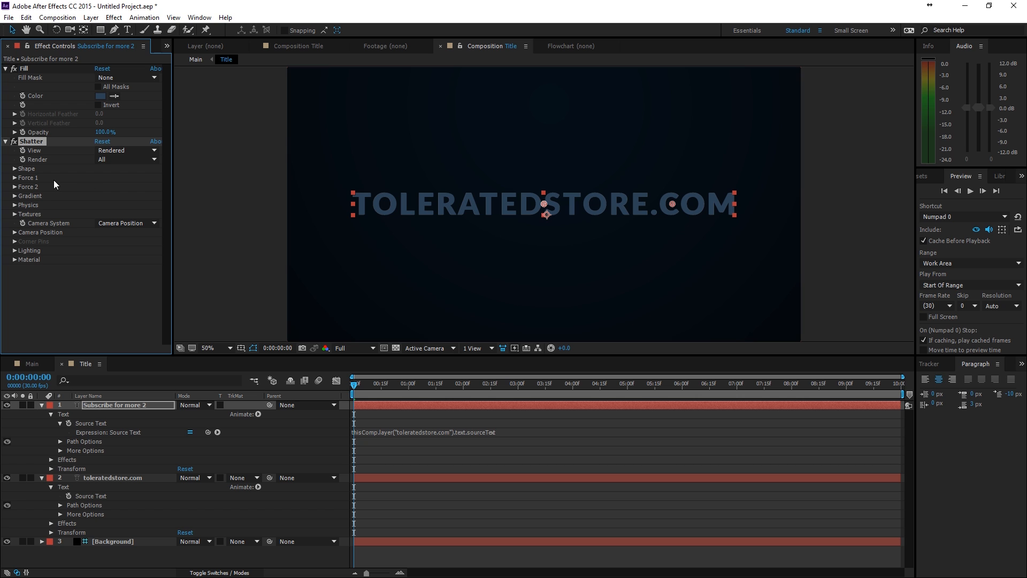
- Set the Shatter shape to the Glass pattern with 0.00 extrusion depth and 24.90 repetitions
left_click(25, 168)
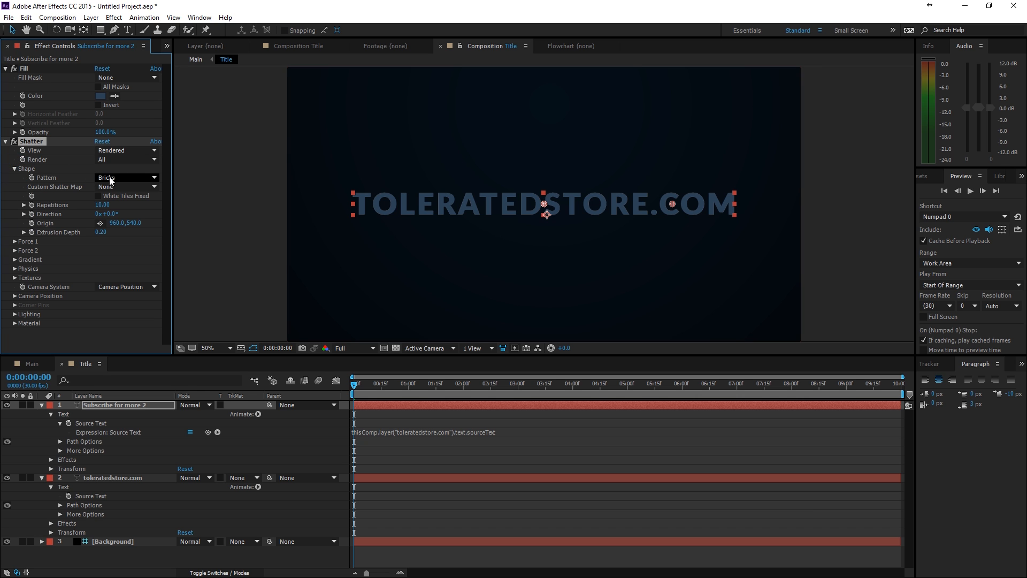
left_click(126, 178)
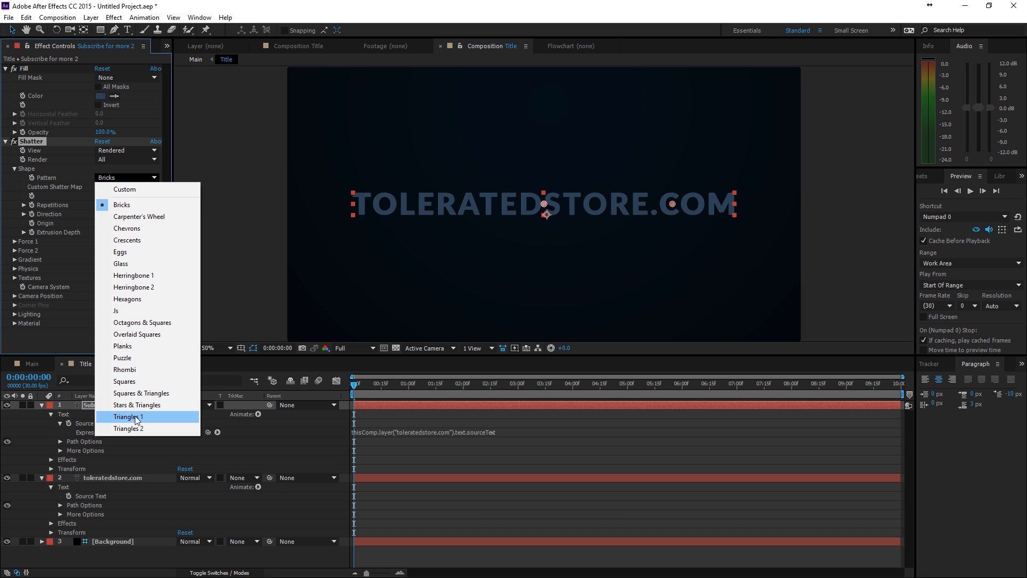
left_click(120, 264)
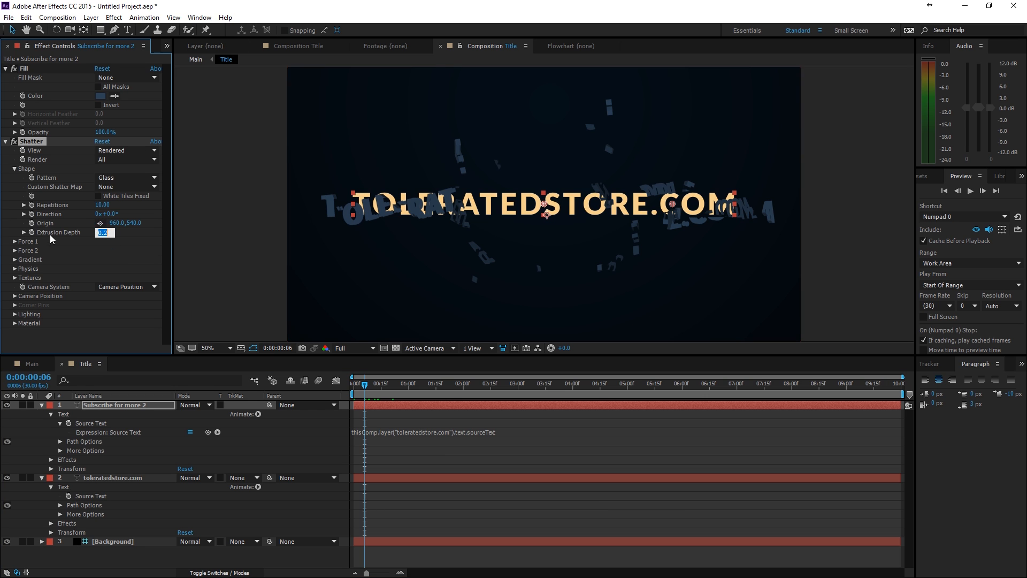
type("0.00")
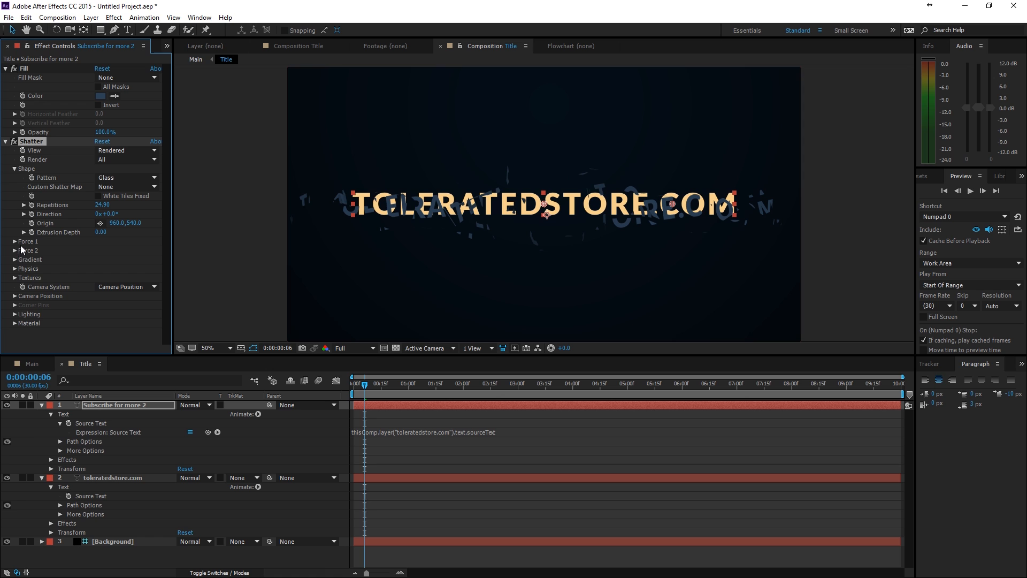
left_click(14, 241)
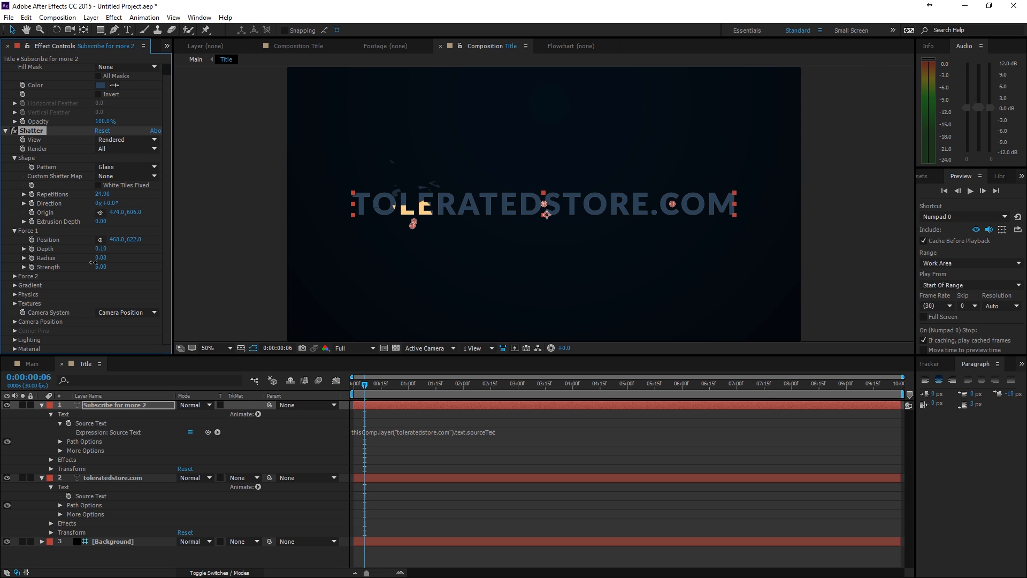
- Set Force 1's radius to 0.11 over the title's opening letters
left_click(102, 257)
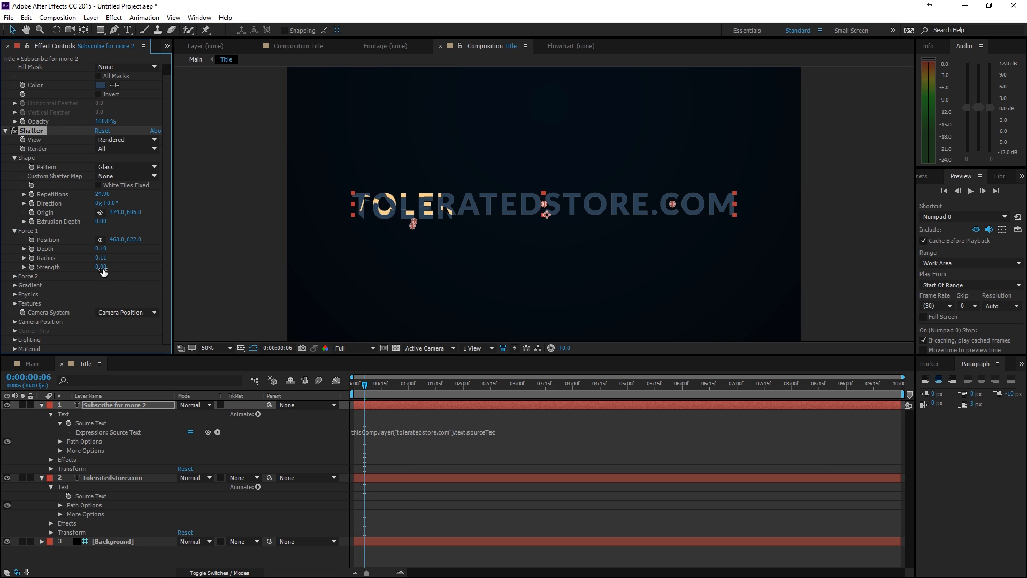
mouse_move(103, 206)
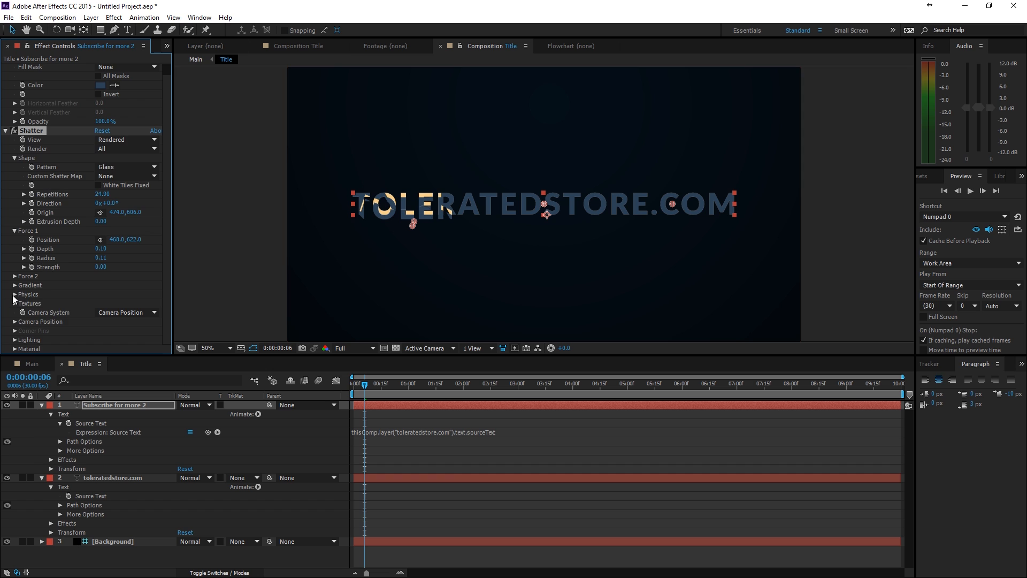
- Tune Shatter physics, 51.70 repetitions, Force 1 at 436,672 with strength 0.20
left_click(28, 294)
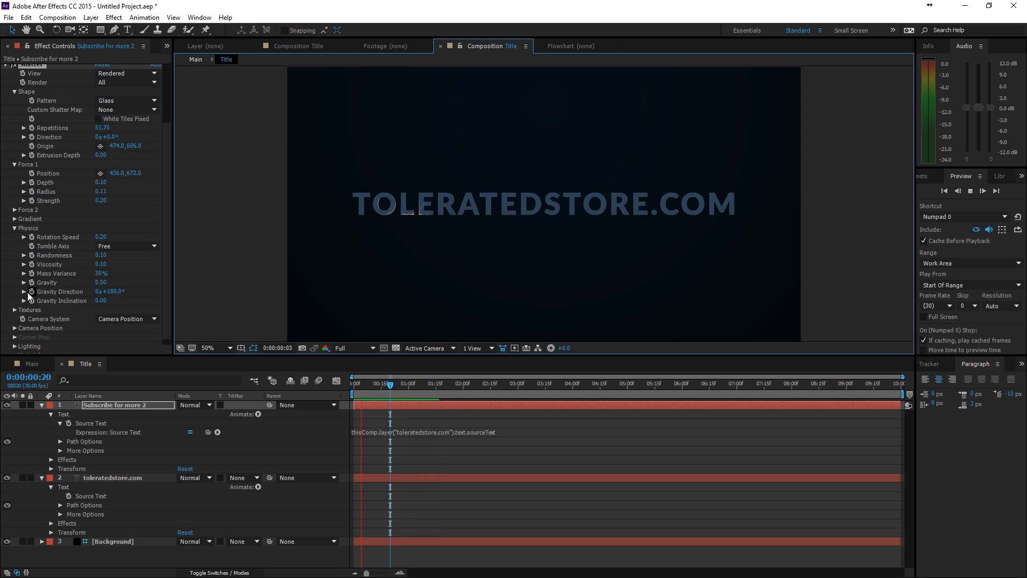
mouse_move(399, 395)
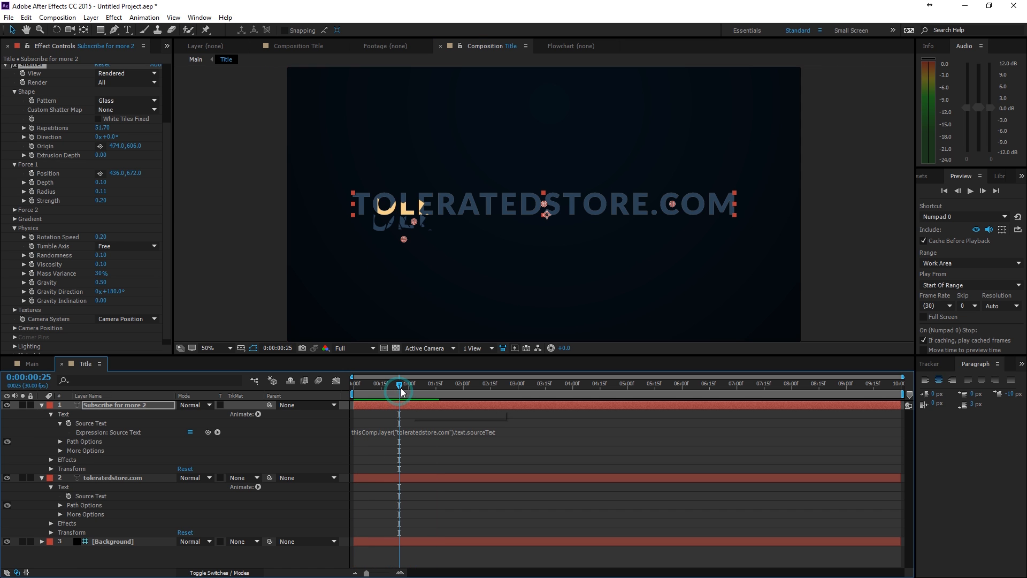
- Add Force 2 at 1434,584 with radius 0.11, strength 0.20 and gravity 0.50, checking at frame 25
left_click(15, 209)
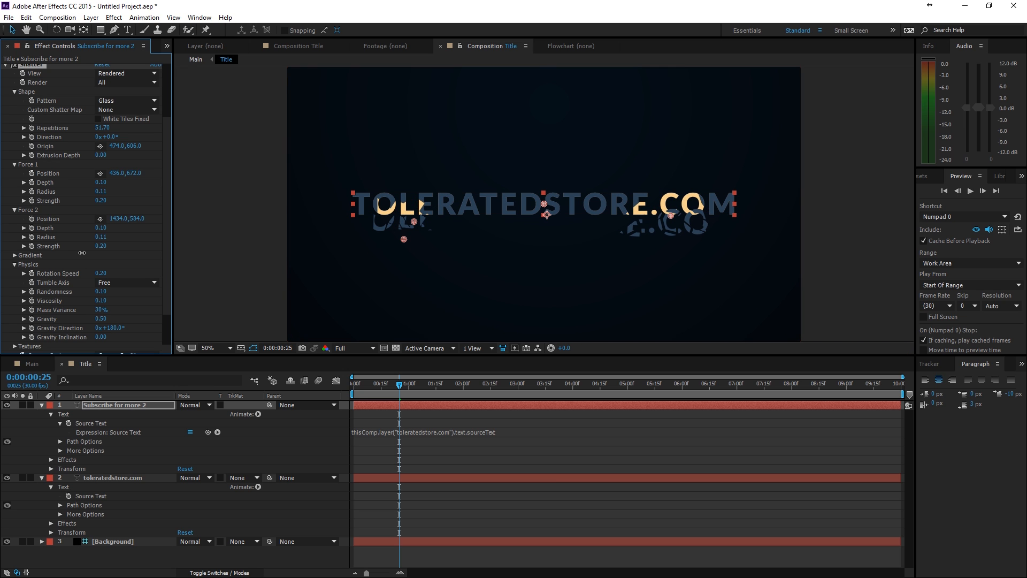
left_click(475, 414)
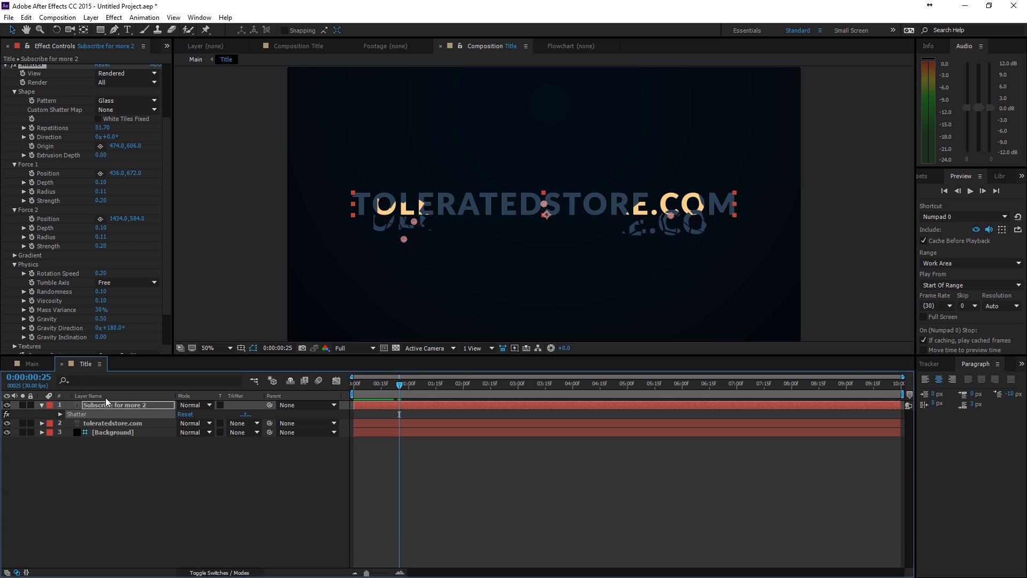
- Place the second force near 1444,620 with both radii 0.11, strength 0.20 and zero gravity
left_click(403, 383)
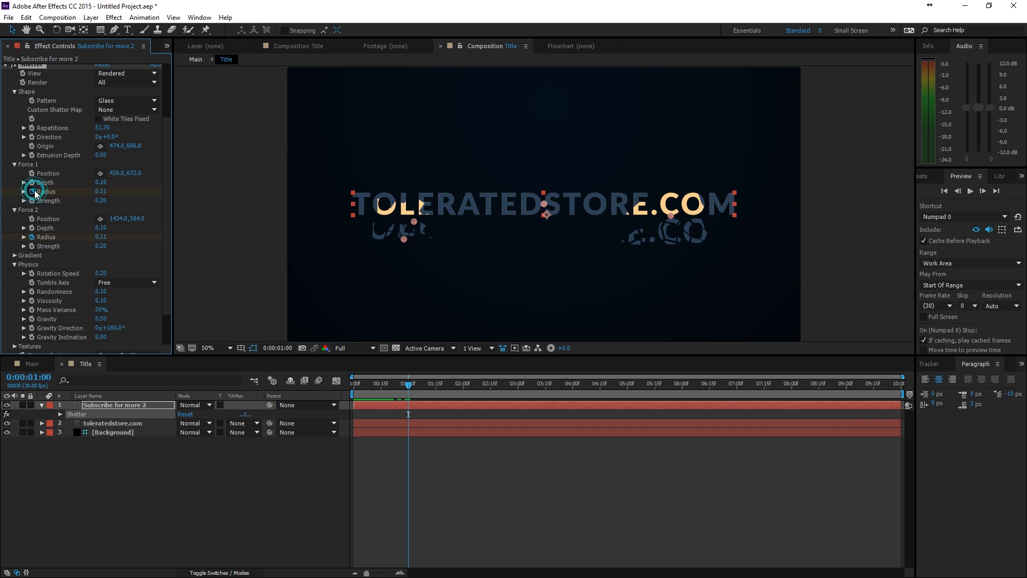
mouse_move(297, 401)
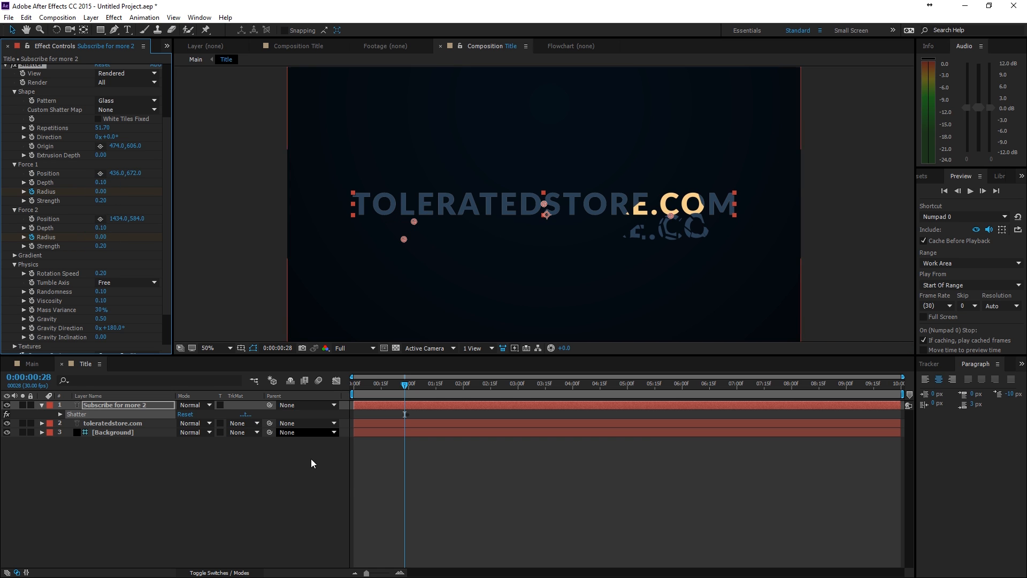
left_click(363, 383)
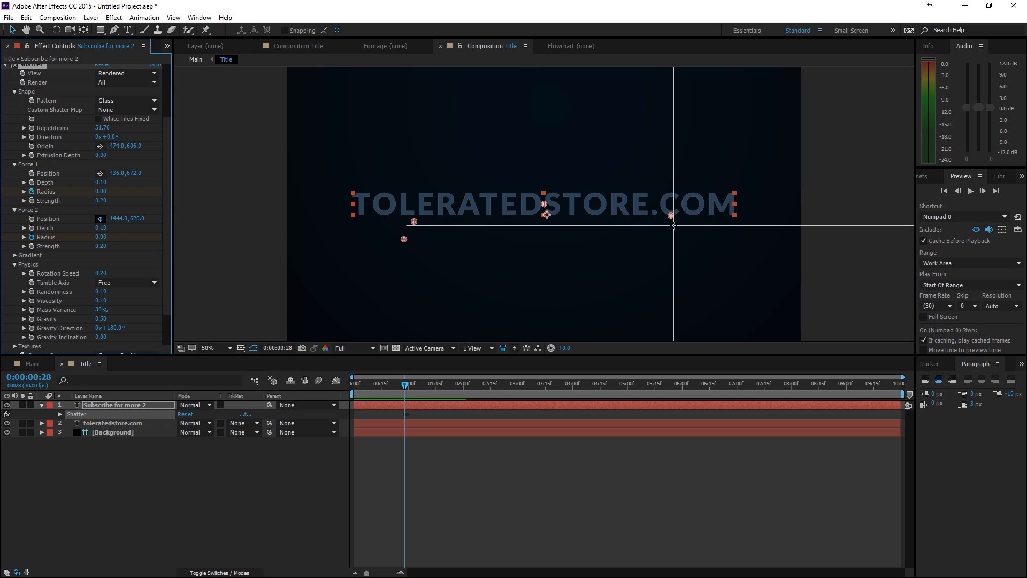
left_click(515, 460)
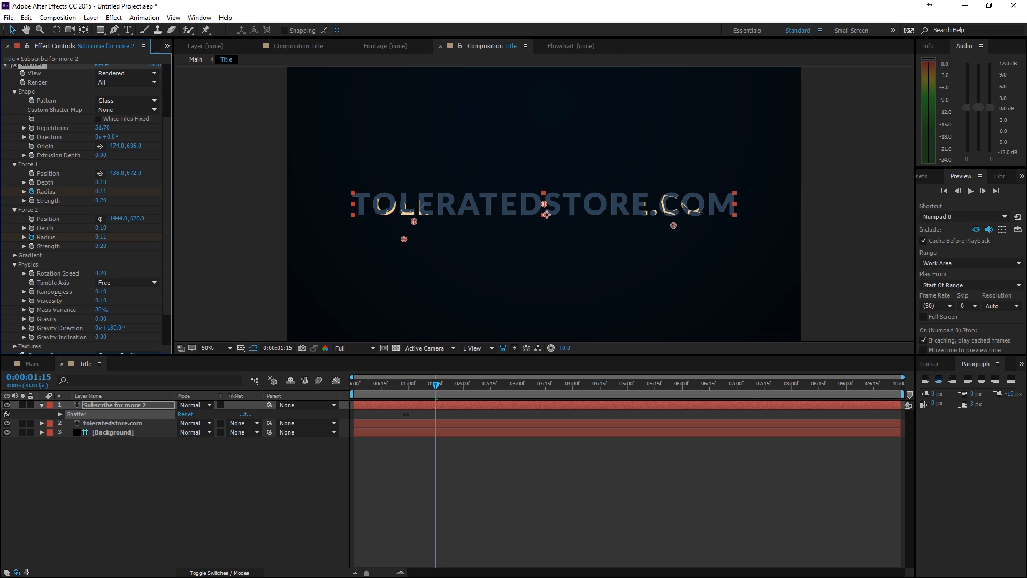
scroll("down", 3)
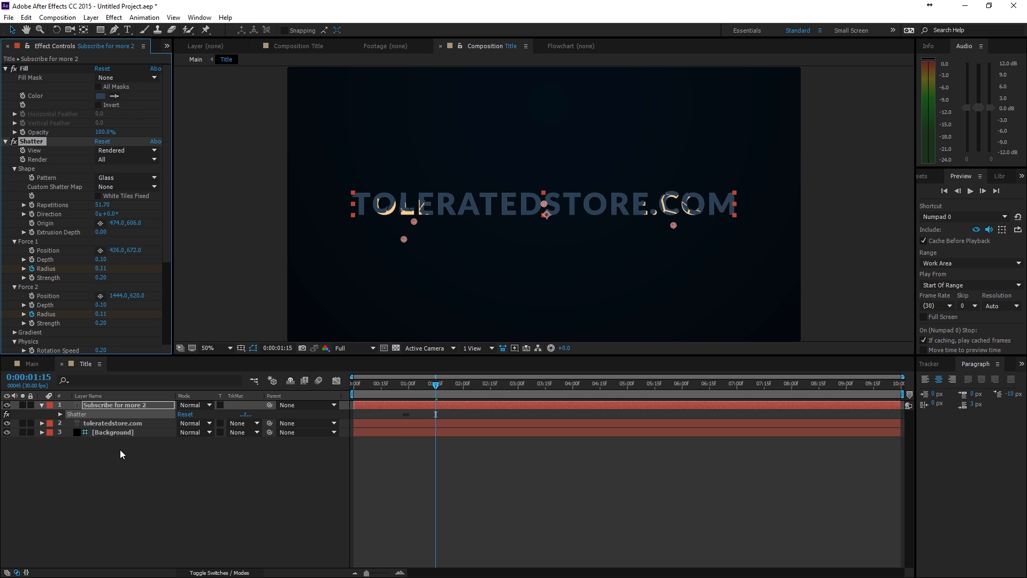
- Add a Tracking text animator to the toleratedstore.com layer
left_click(112, 423)
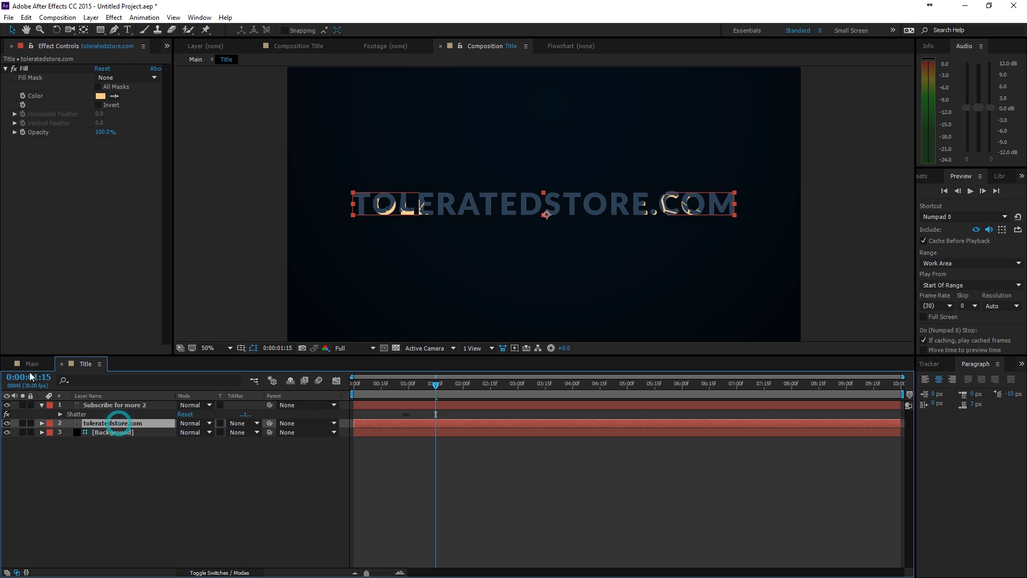
left_click(31, 364)
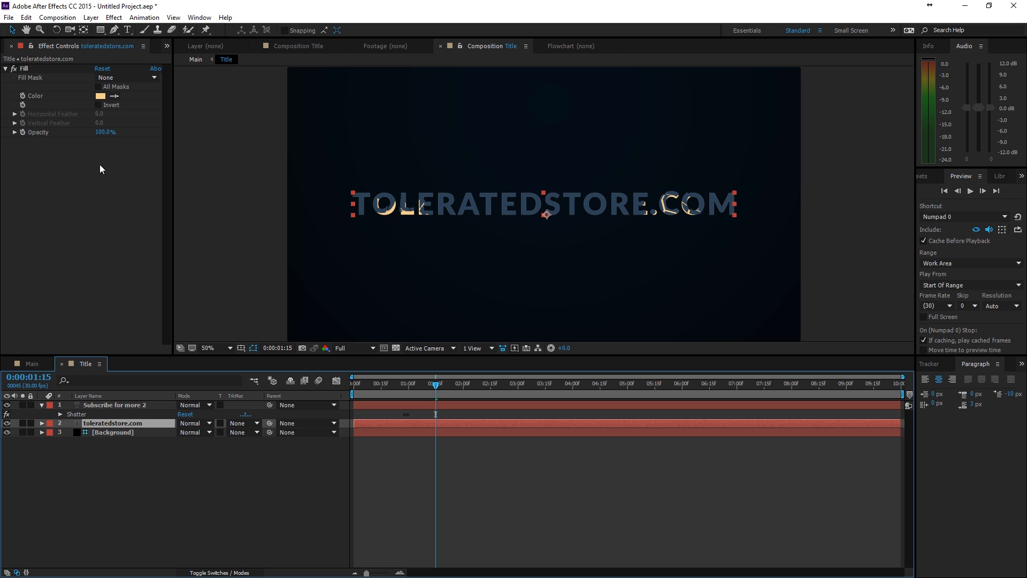
left_click(144, 18)
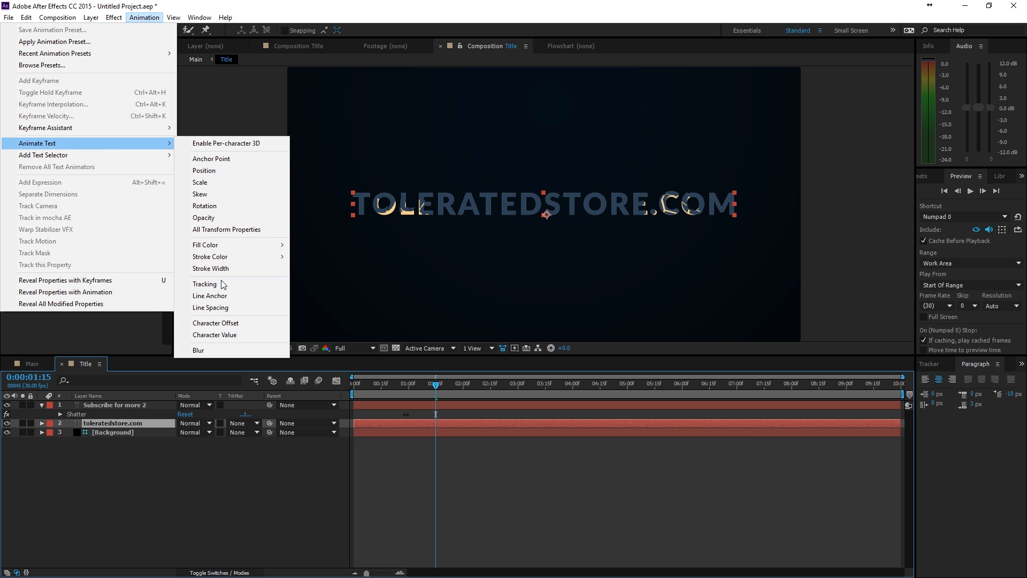
left_click(205, 284)
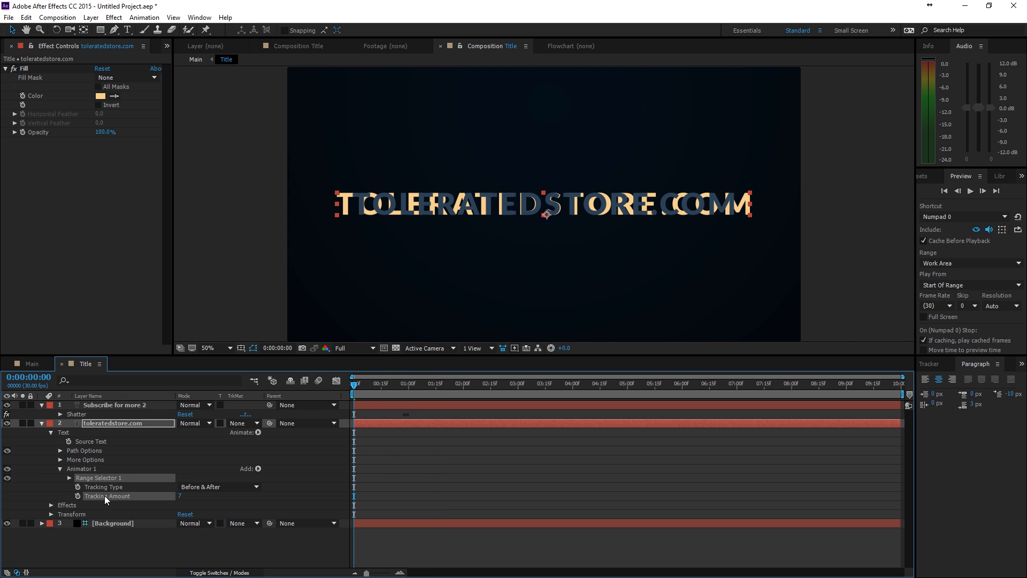
- Keyframe Tracking Amount from 7 at frame 0 to 0 at frame 29 with Easy Ease
left_click(77, 496)
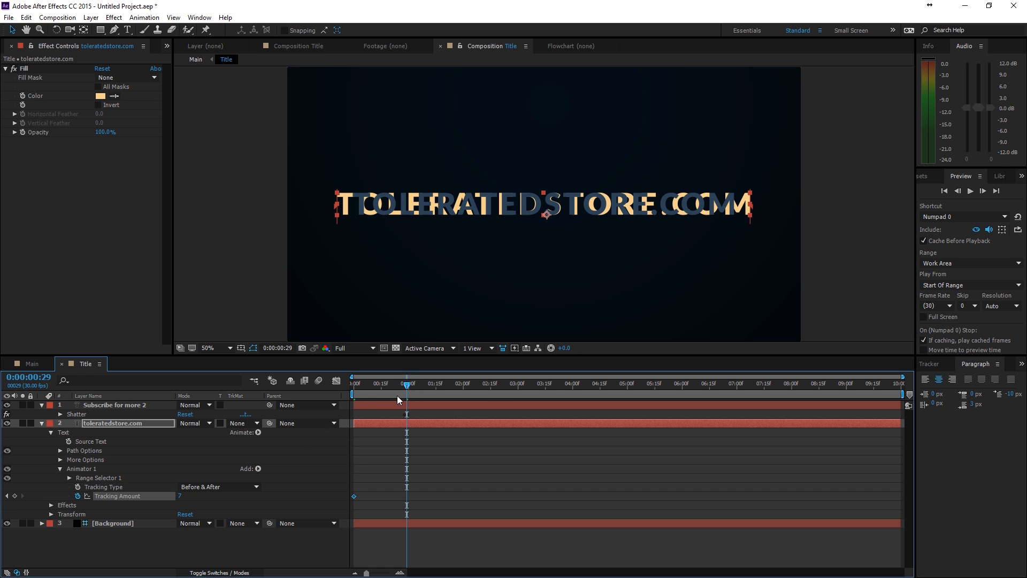
double_click(180, 496)
type("0")
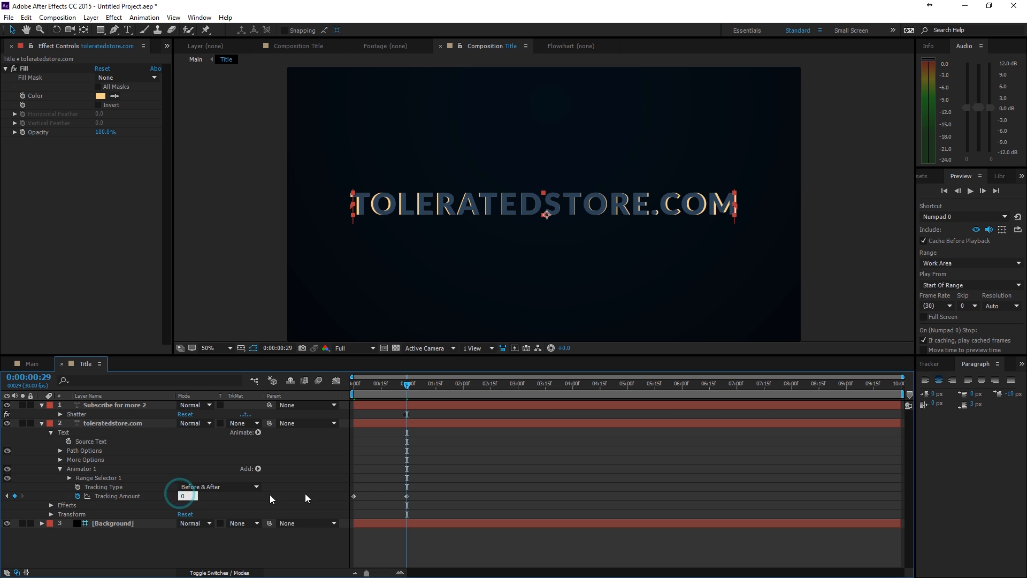
right_click(406, 496)
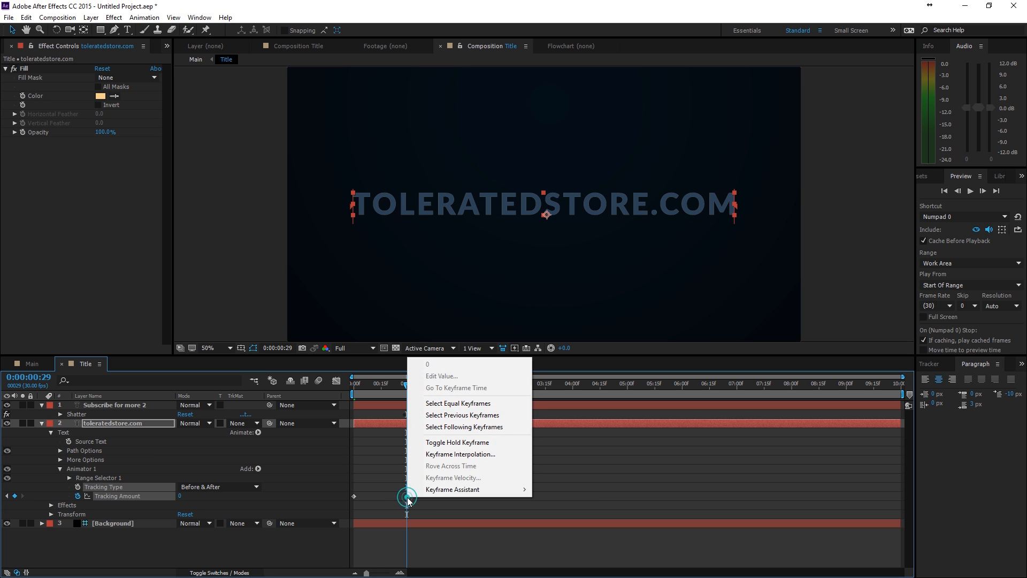
left_click(451, 489)
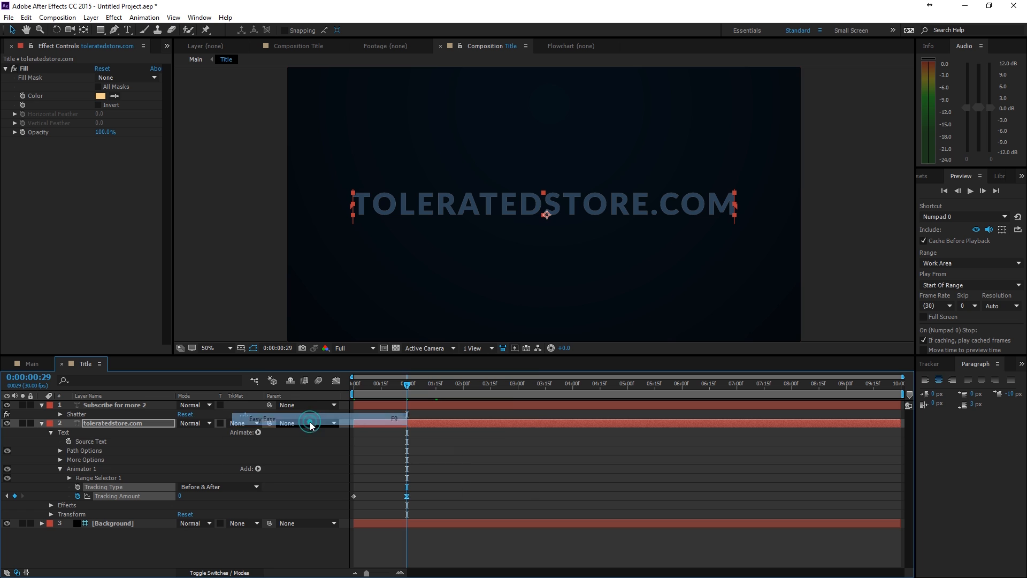
right_click(354, 496)
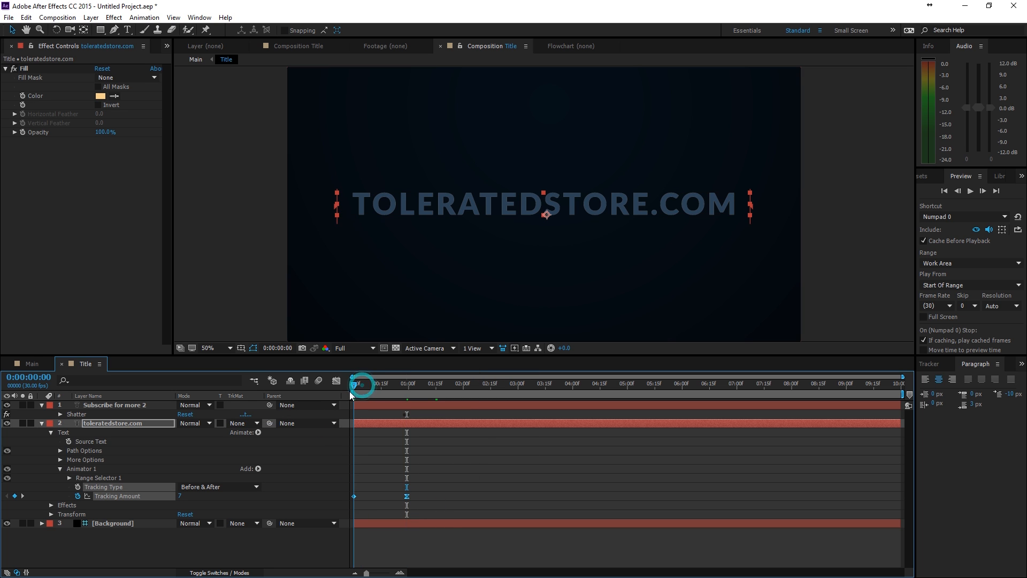
- Copy the 7-to-0 Tracking animator to Subscribe for more 2 and preview the title
left_click(117, 405)
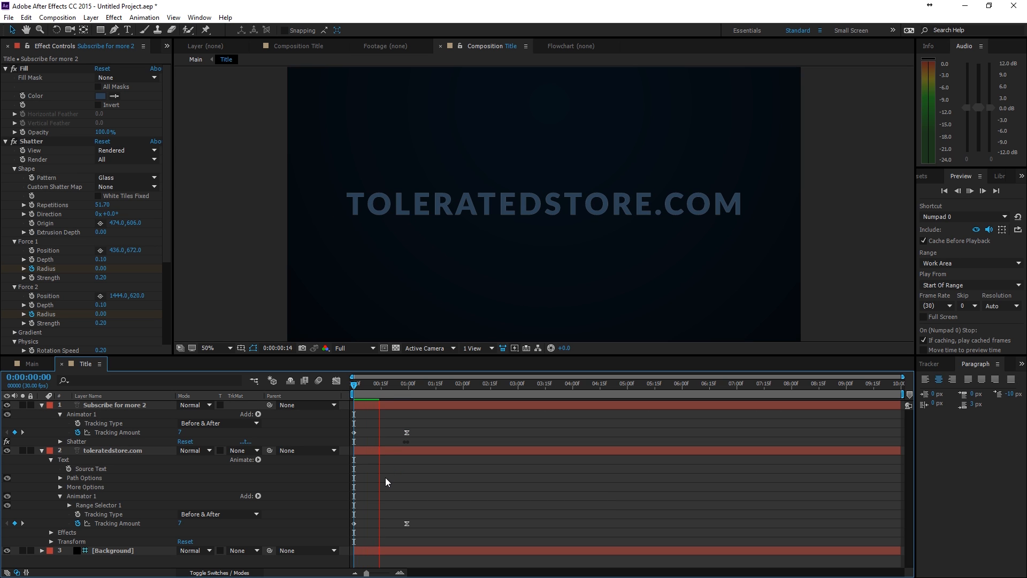
left_click(395, 383)
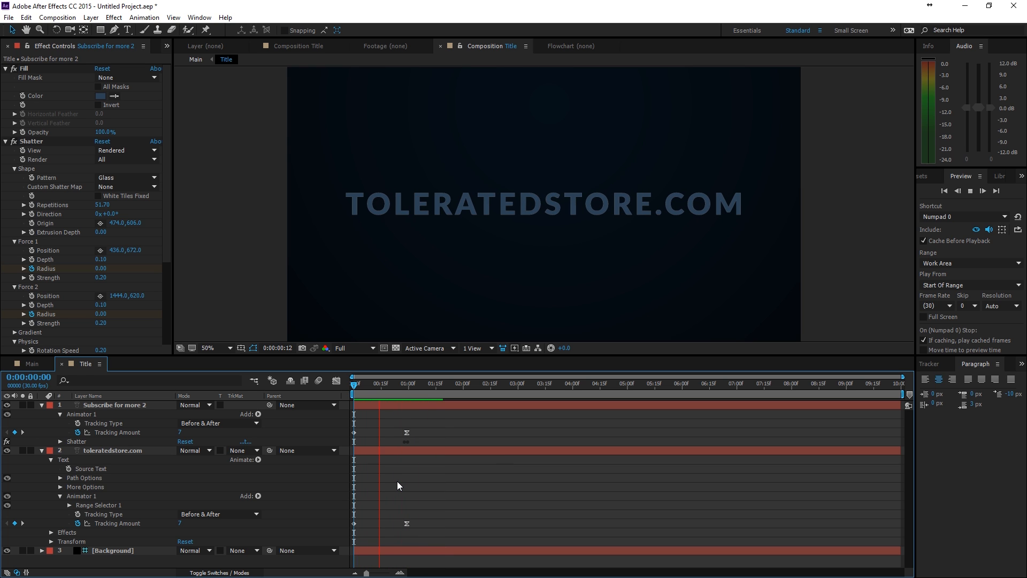
left_click(355, 383)
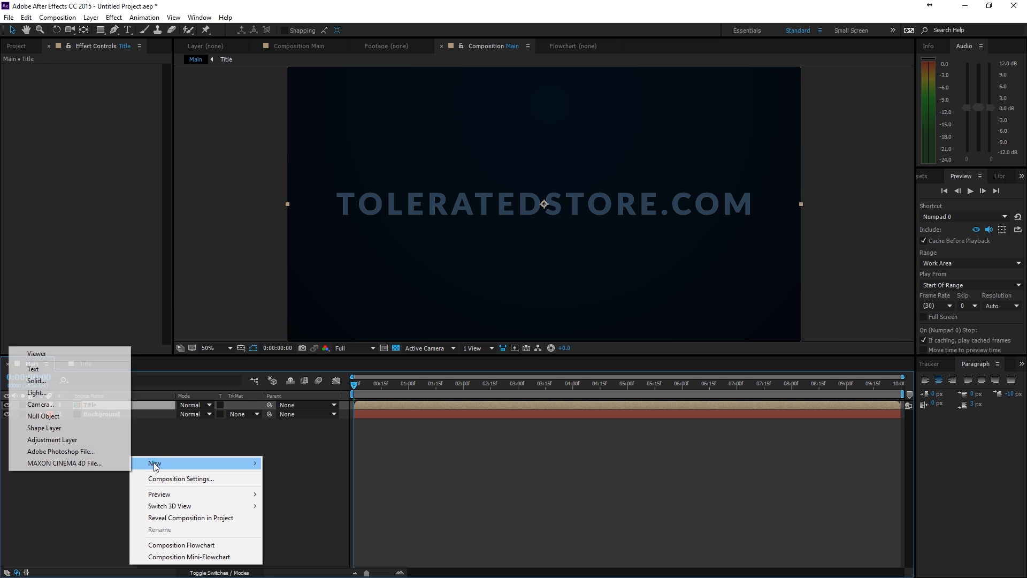
mouse_move(43, 416)
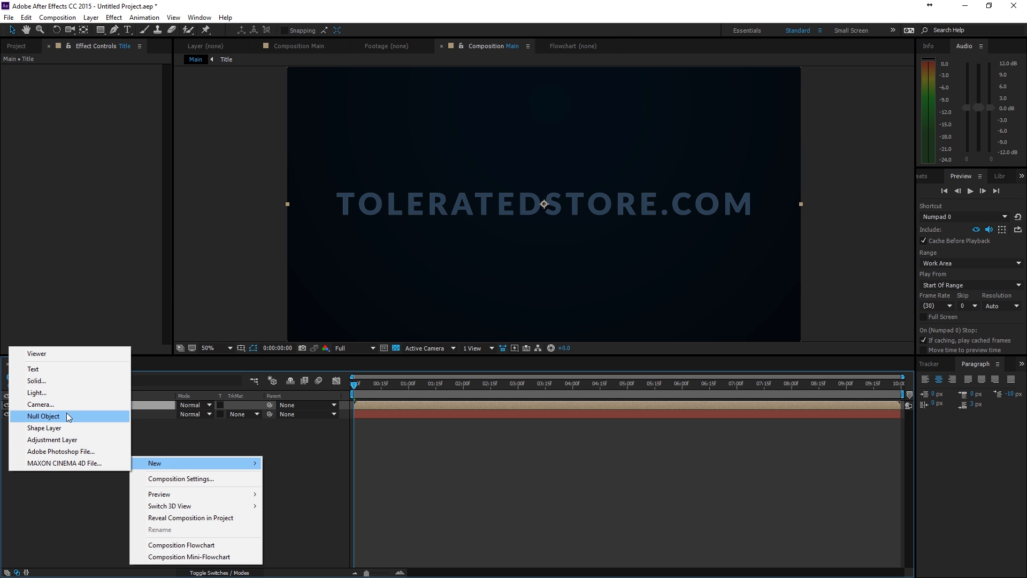
- Create Camera 1 and a 3D Null 1 in Main and parent the camera to the null
left_click(40, 404)
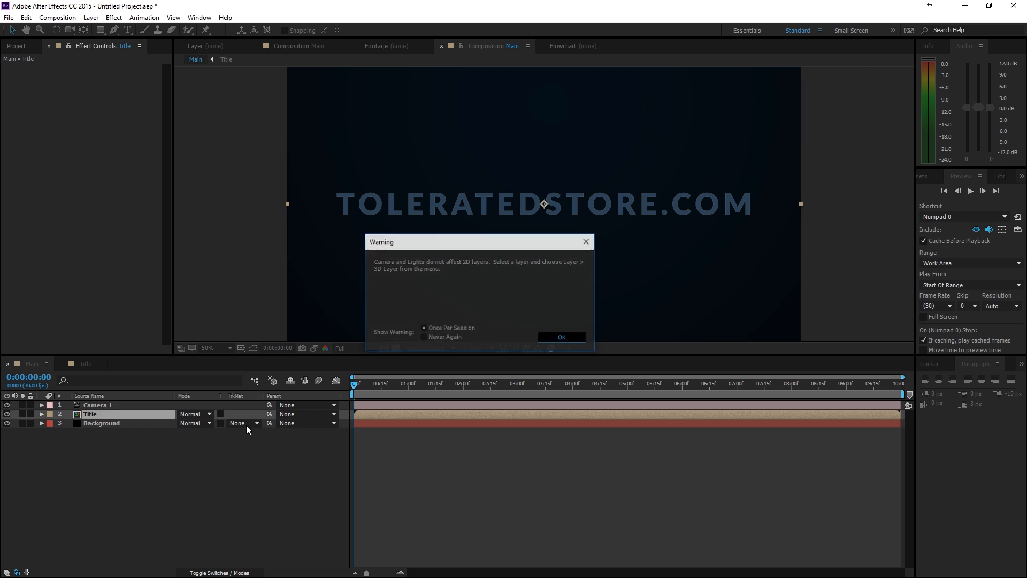
left_click(560, 338)
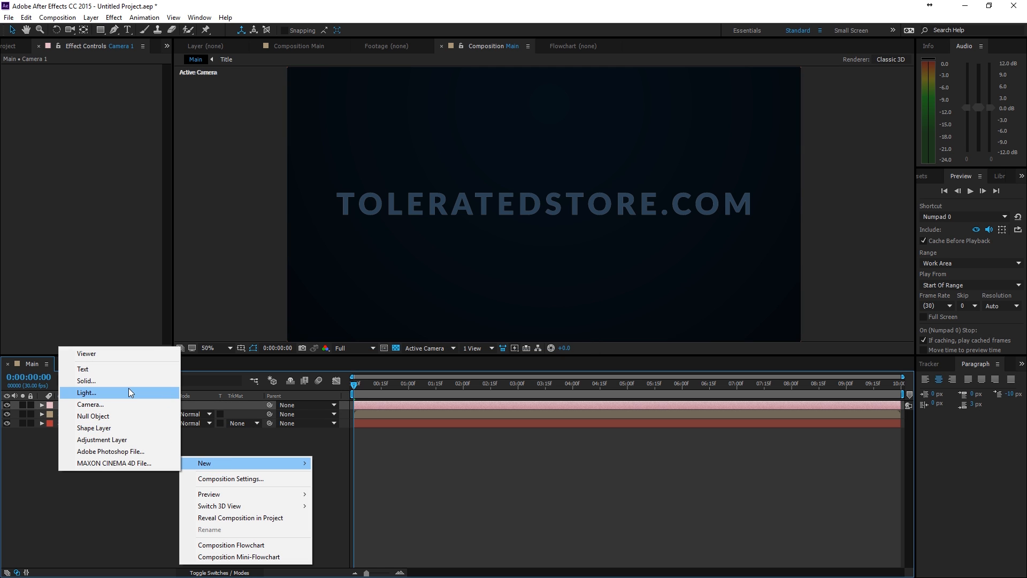
left_click(93, 416)
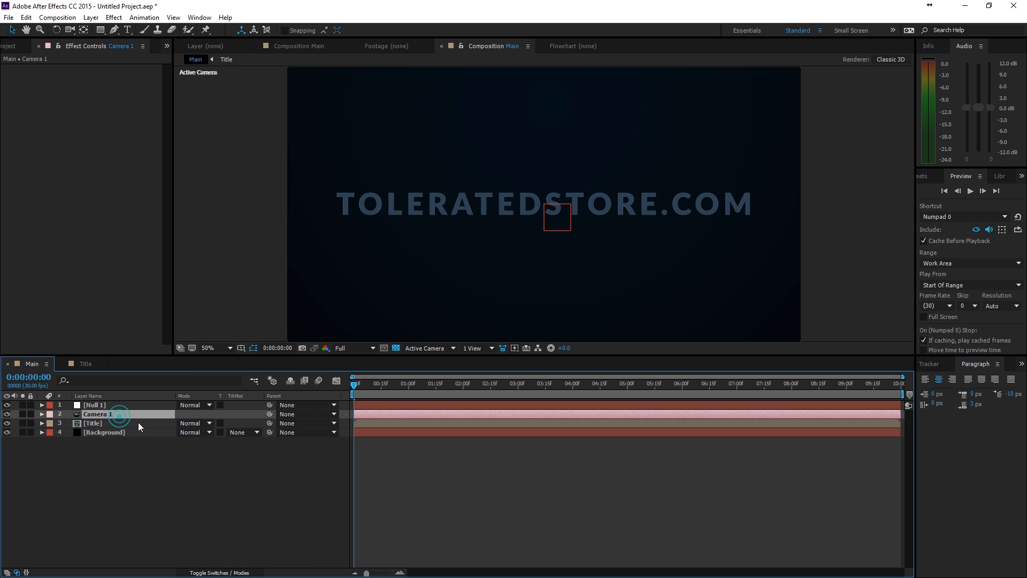
left_click(219, 573)
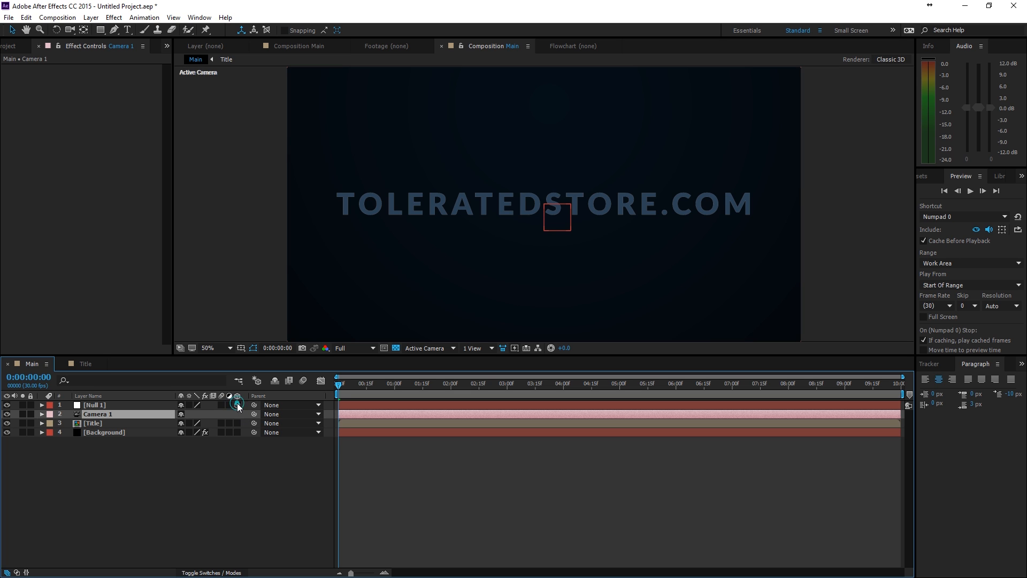
left_click(236, 424)
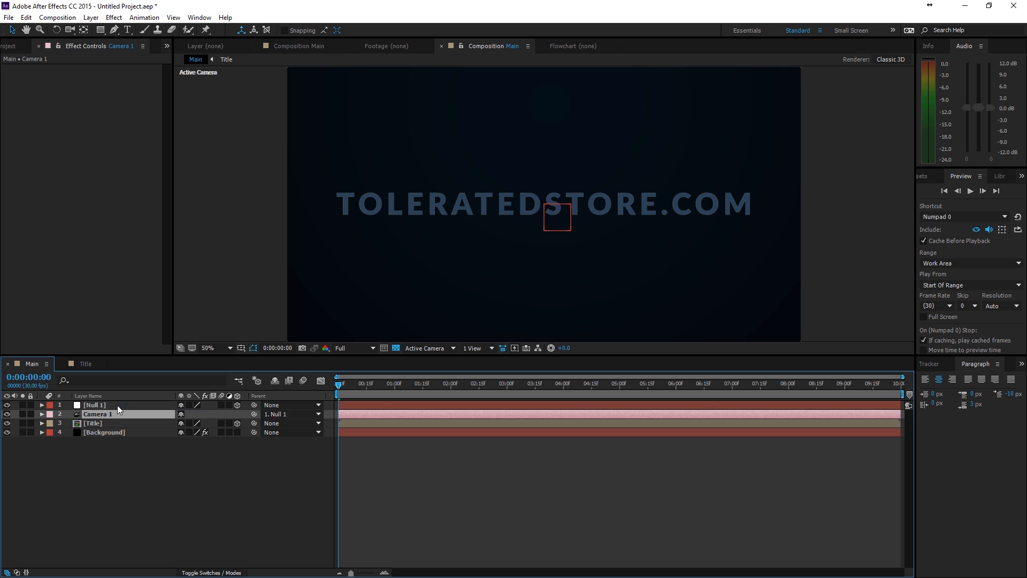
left_click(92, 424)
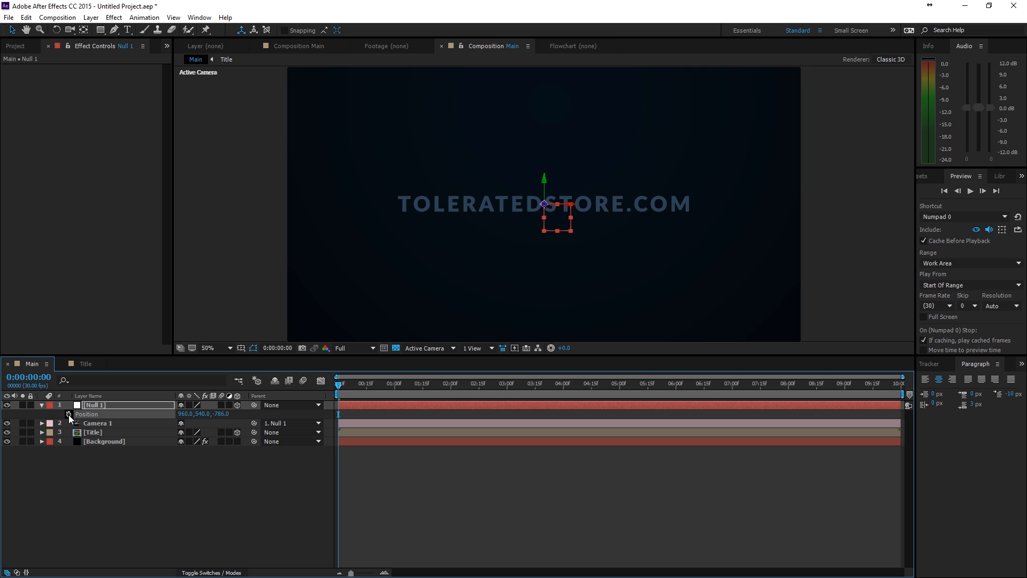
- Keyframe Null 1's Z from −786 at 0 to 0 at one second, easing via the speed graph
left_click(392, 384)
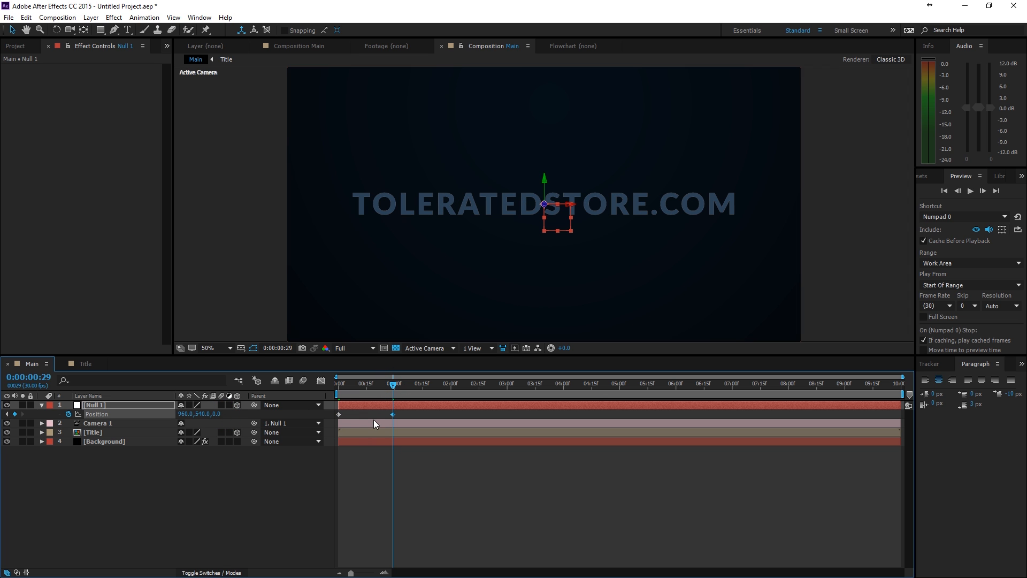
right_click(392, 413)
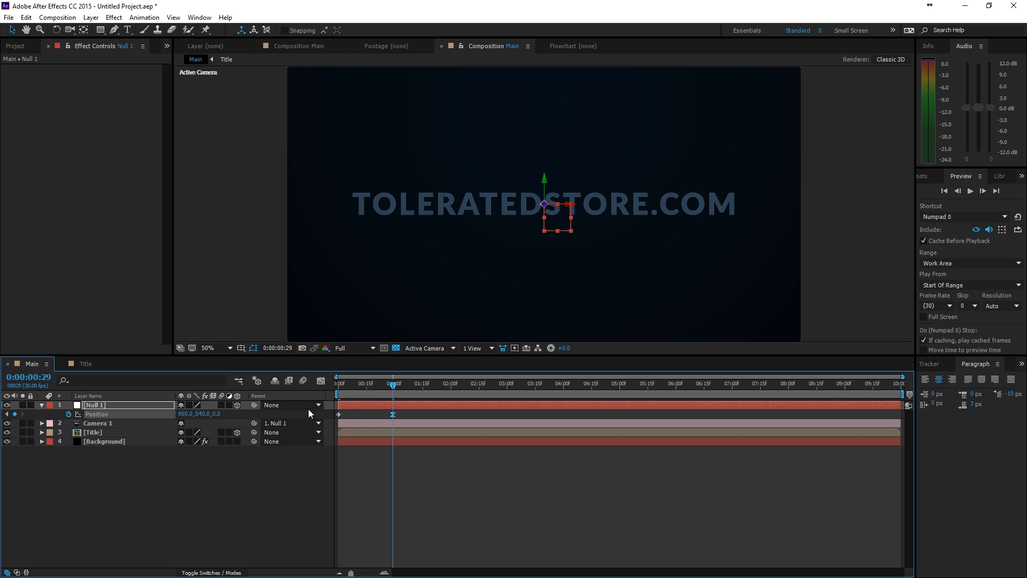
mouse_move(320, 380)
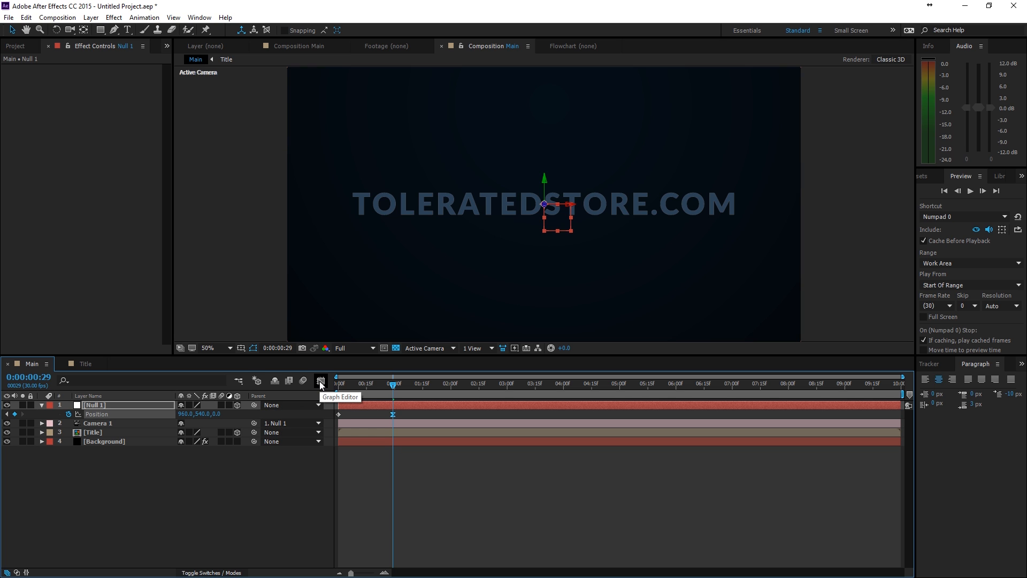
left_click(320, 381)
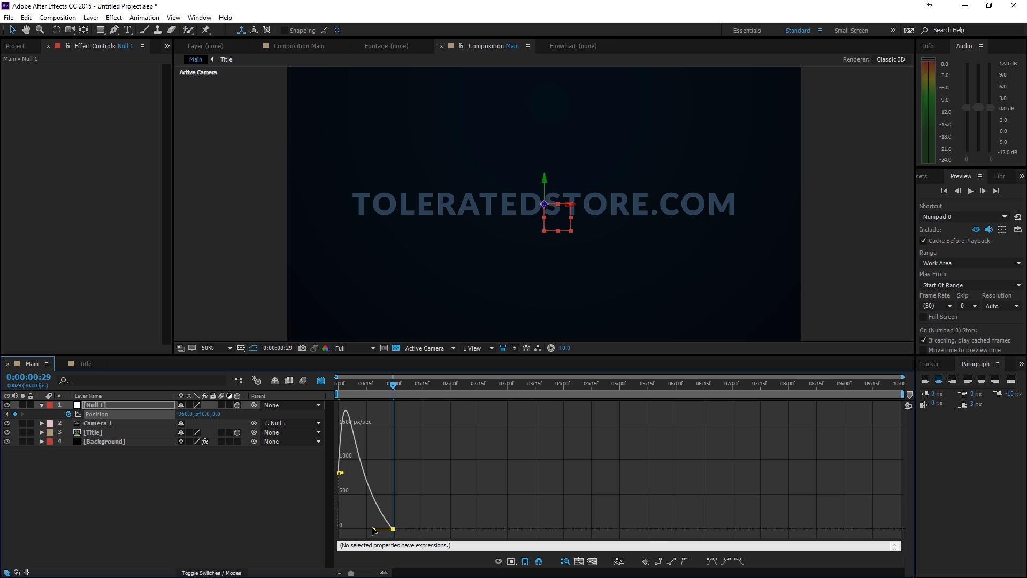
left_click(340, 473)
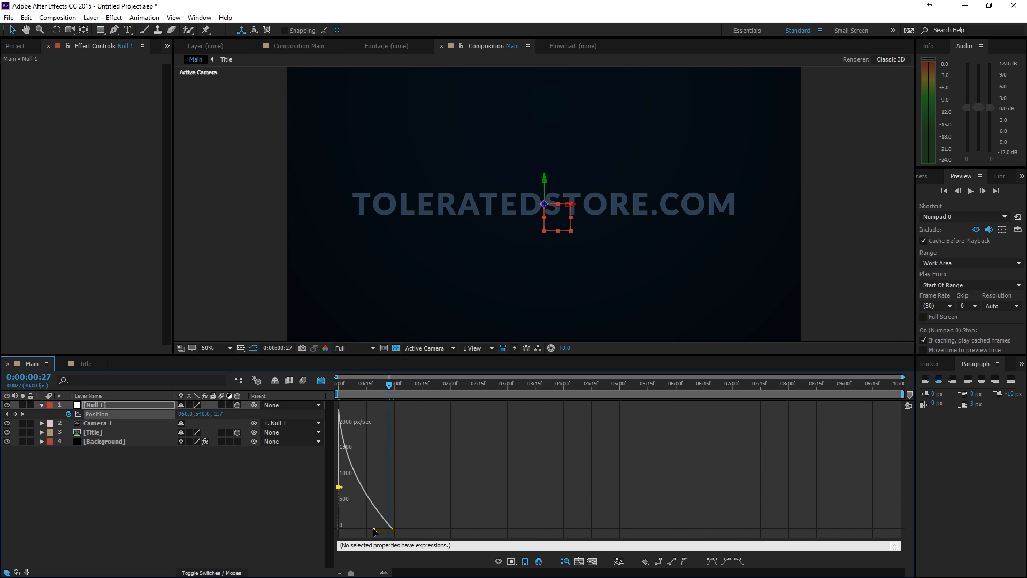
left_click(320, 381)
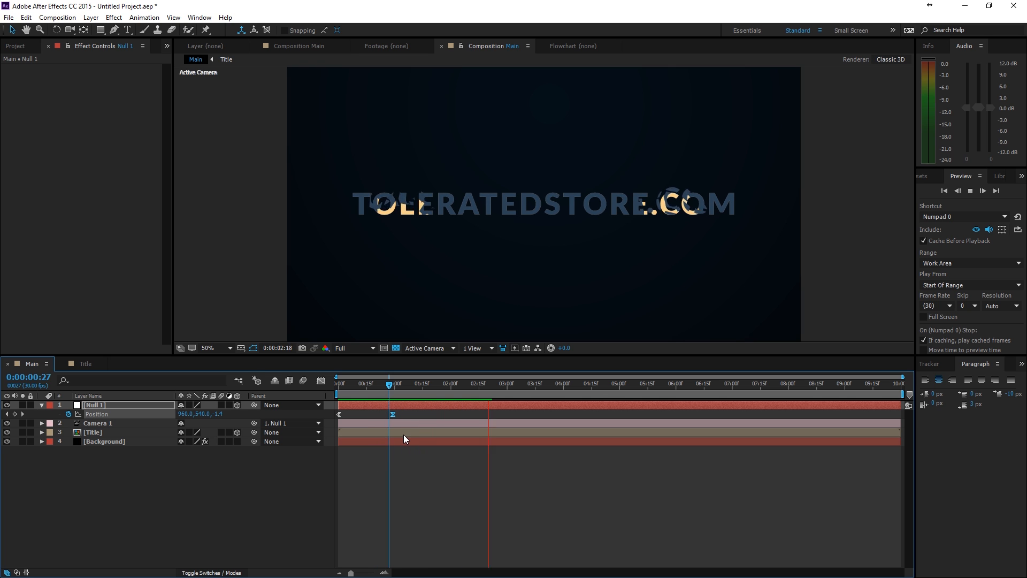
left_click(394, 383)
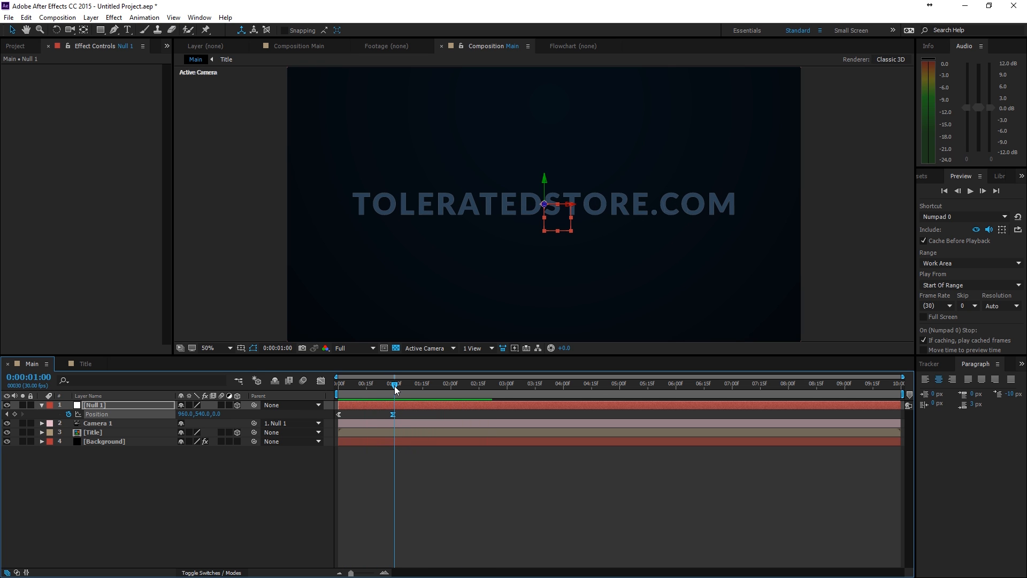